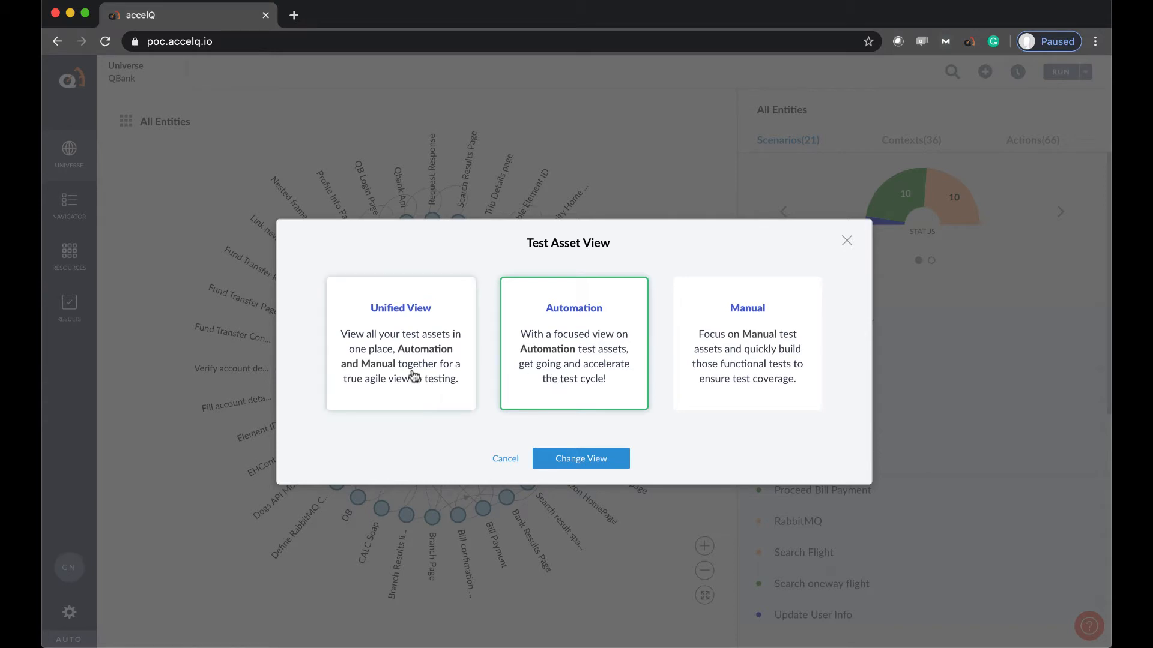
- Choose the Manual card and apply it as the test asset view
click(746, 343)
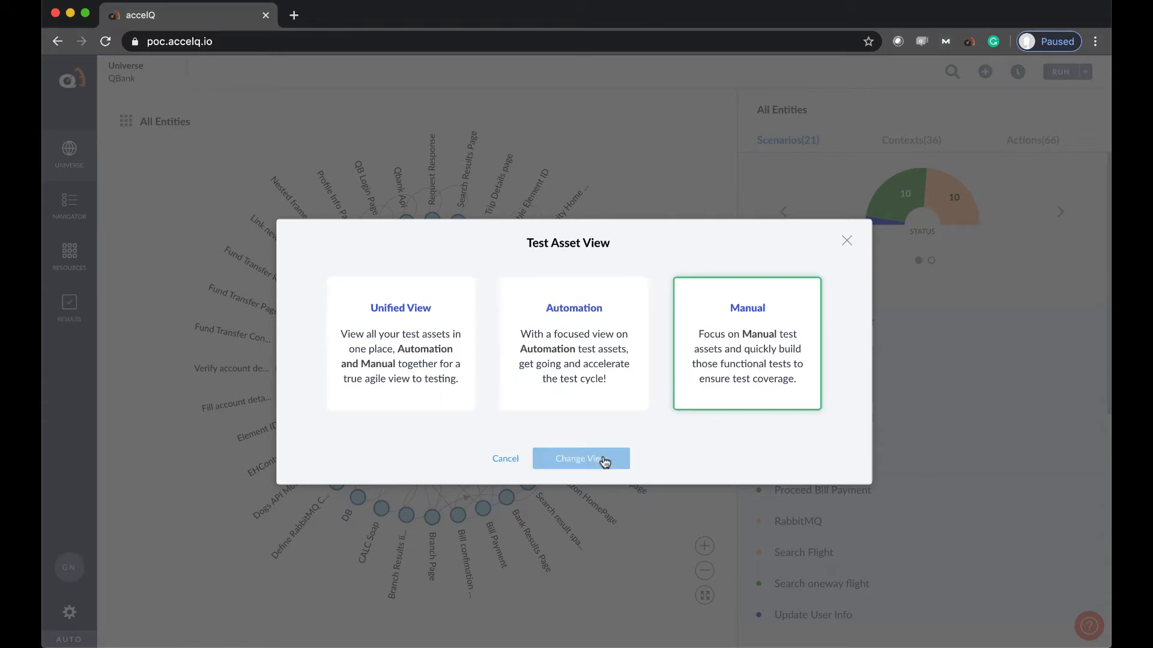
click(580, 458)
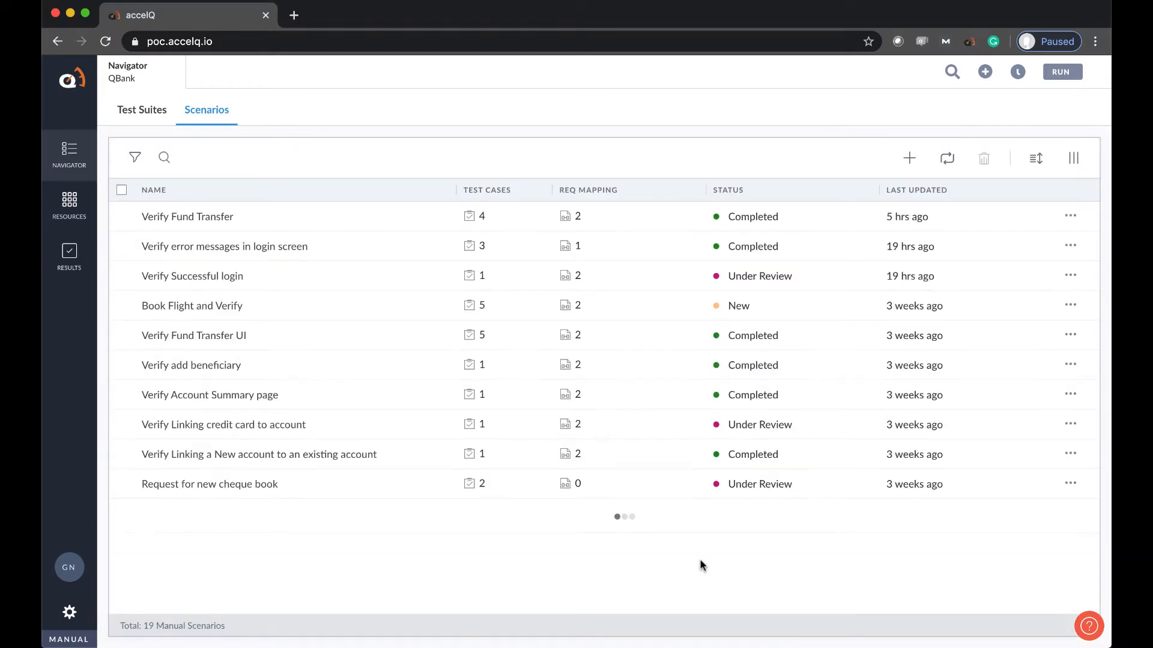
- Go to the Test Suites tab, landing on the Sprint 3 Story based suite dashboard
scroll(down, 3)
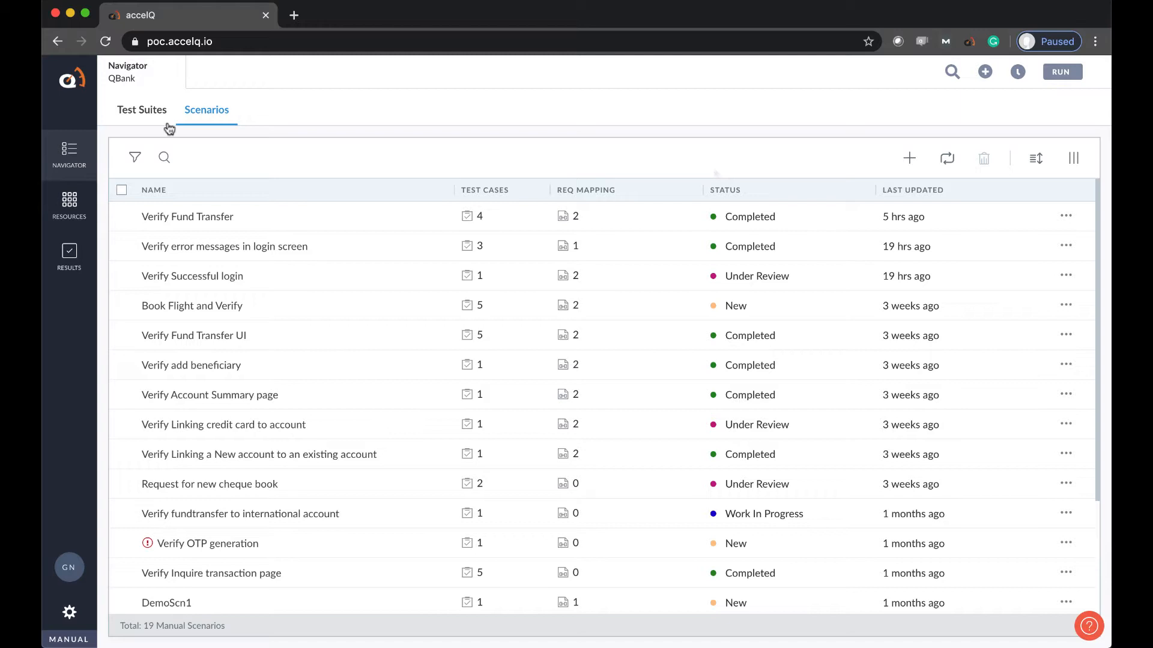
click(141, 109)
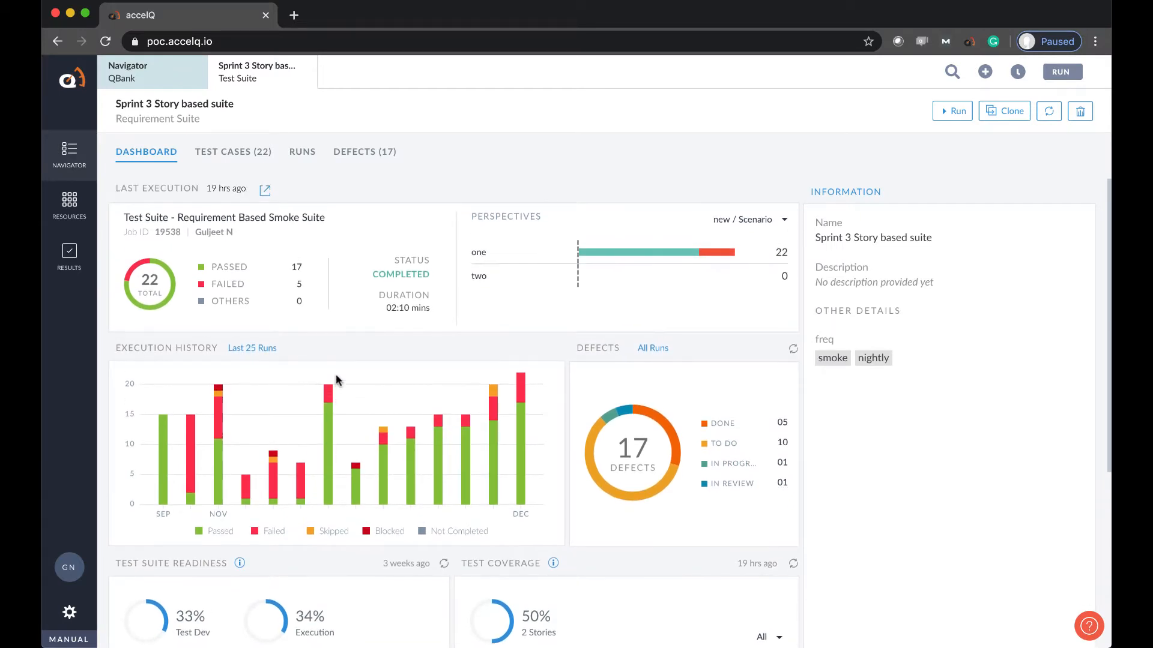
mouse_move(360, 355)
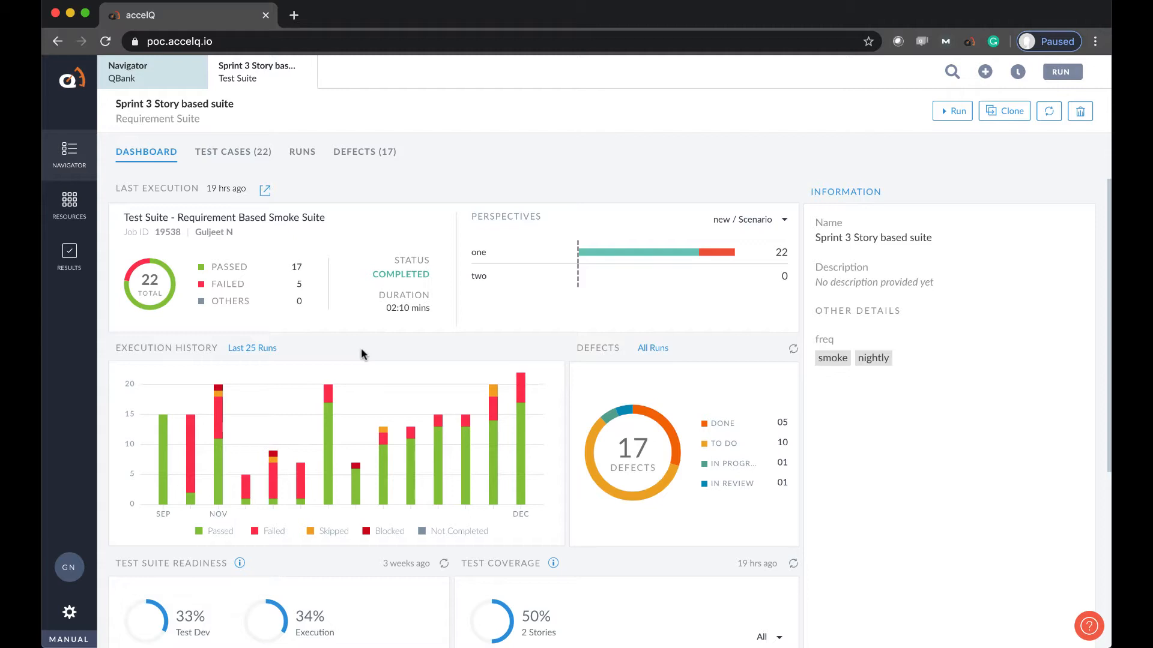
- Group the execution perspectives by Priority: 11 Low, 10 High, 1 Medium
click(750, 219)
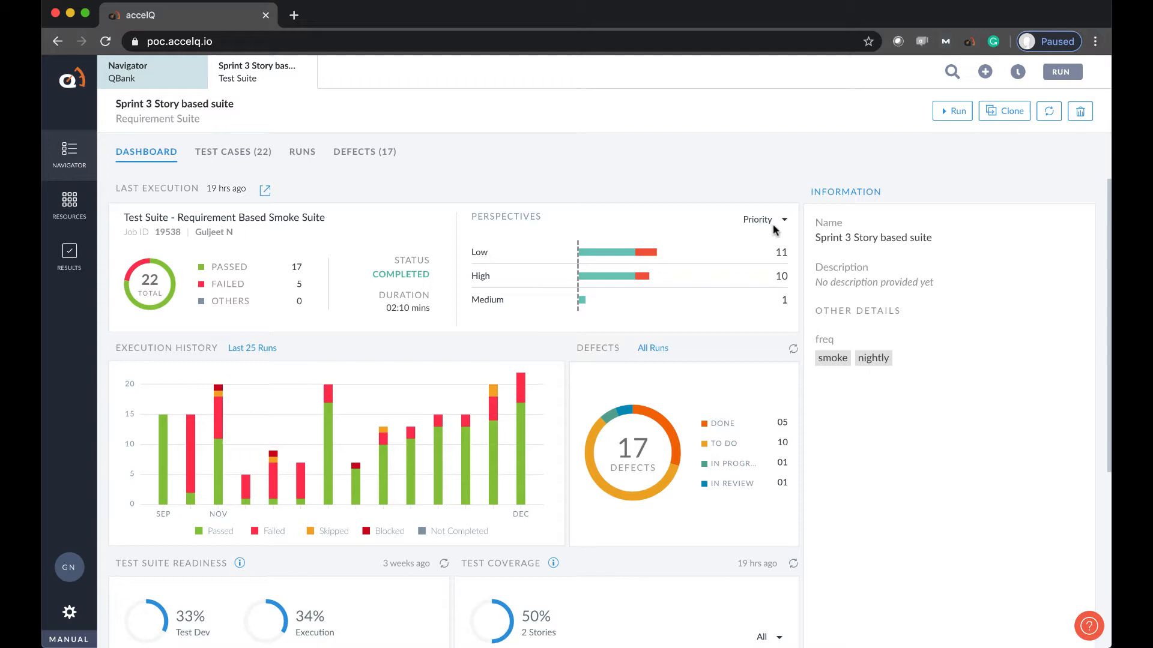
click(781, 220)
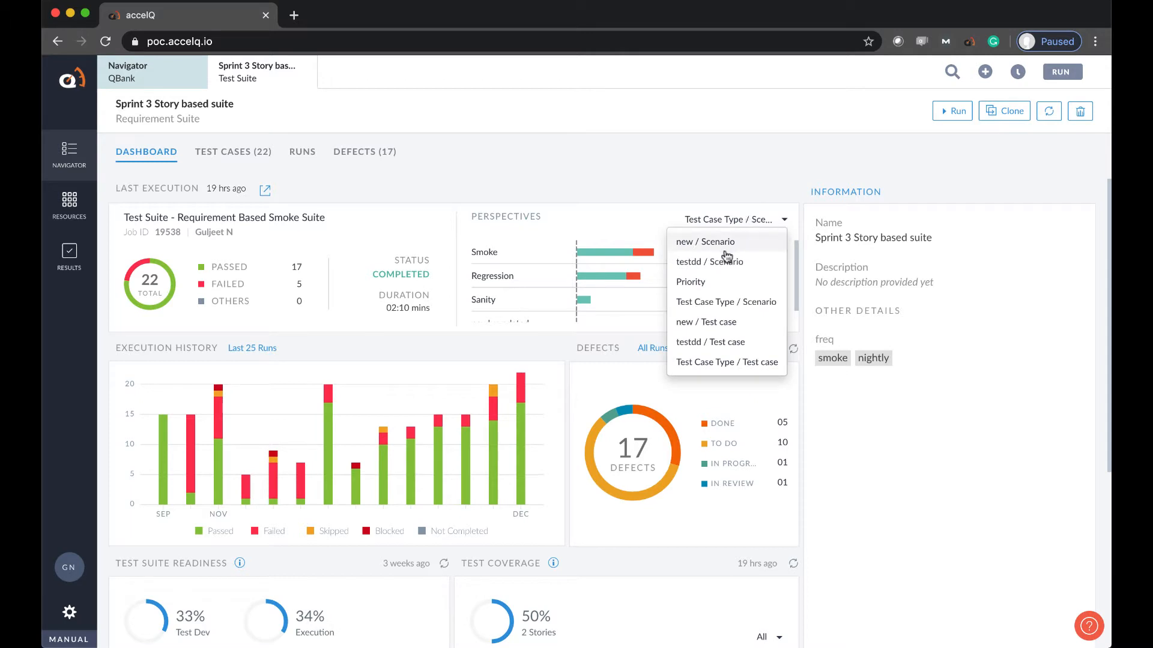
click(690, 282)
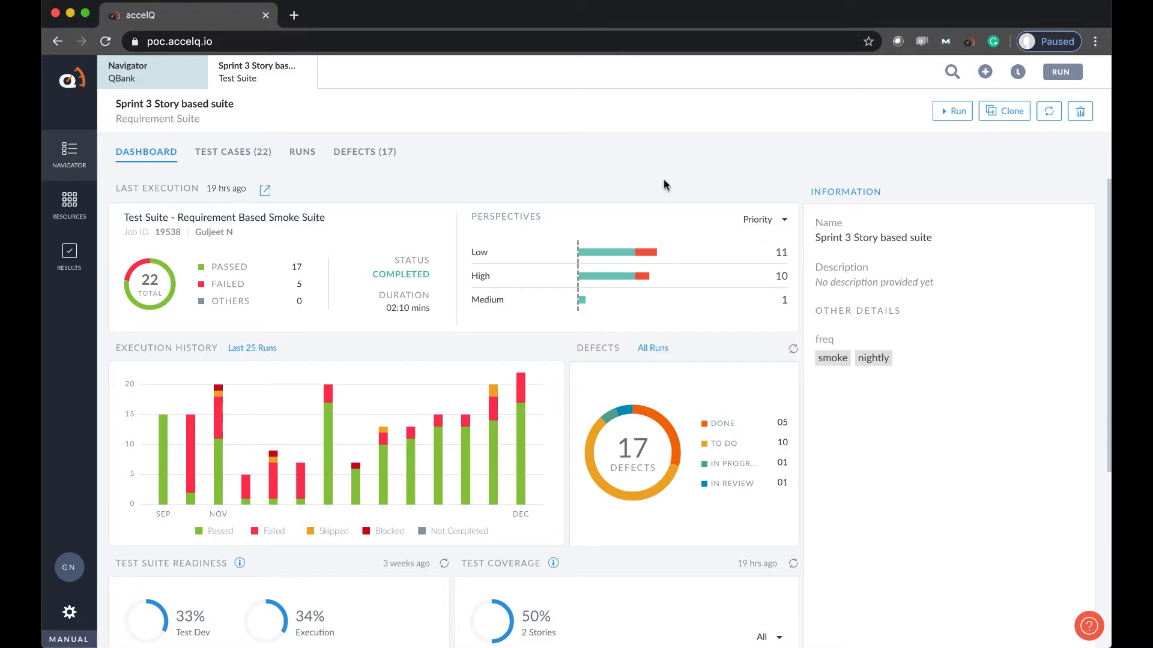
mouse_move(155, 426)
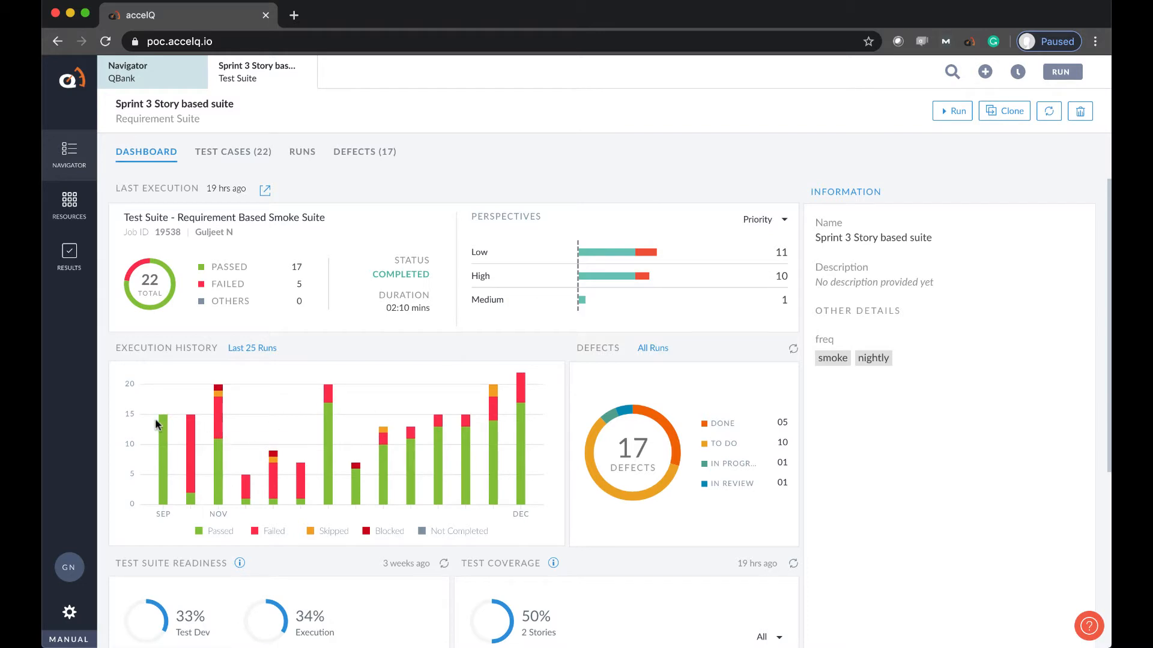
mouse_move(219, 397)
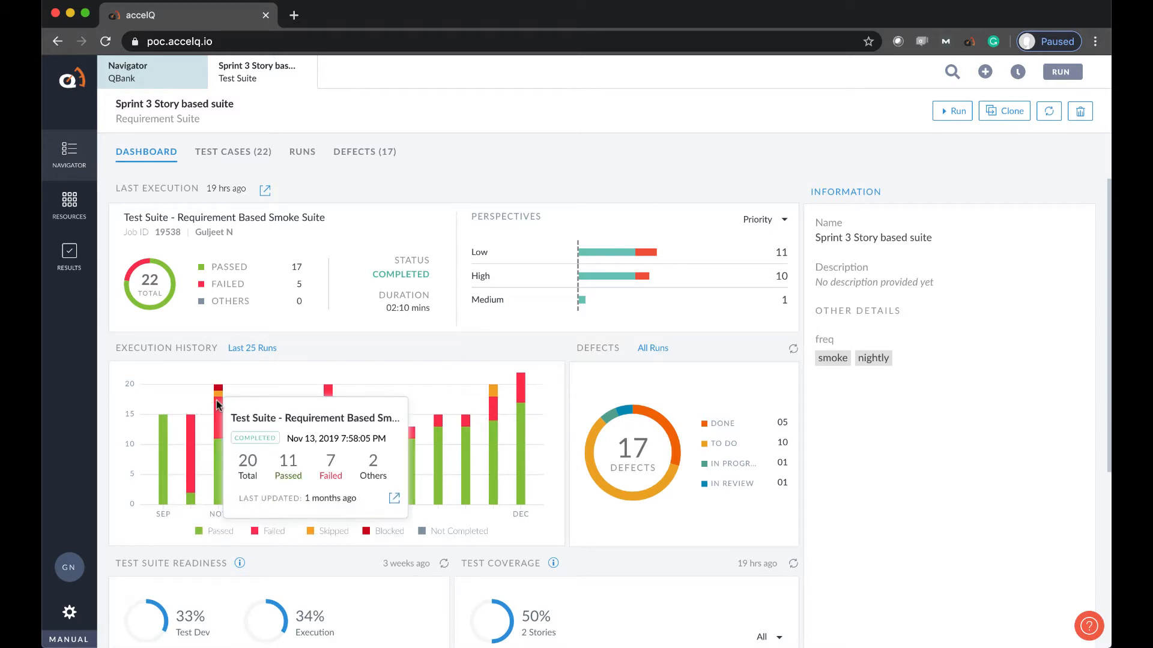
mouse_move(418, 369)
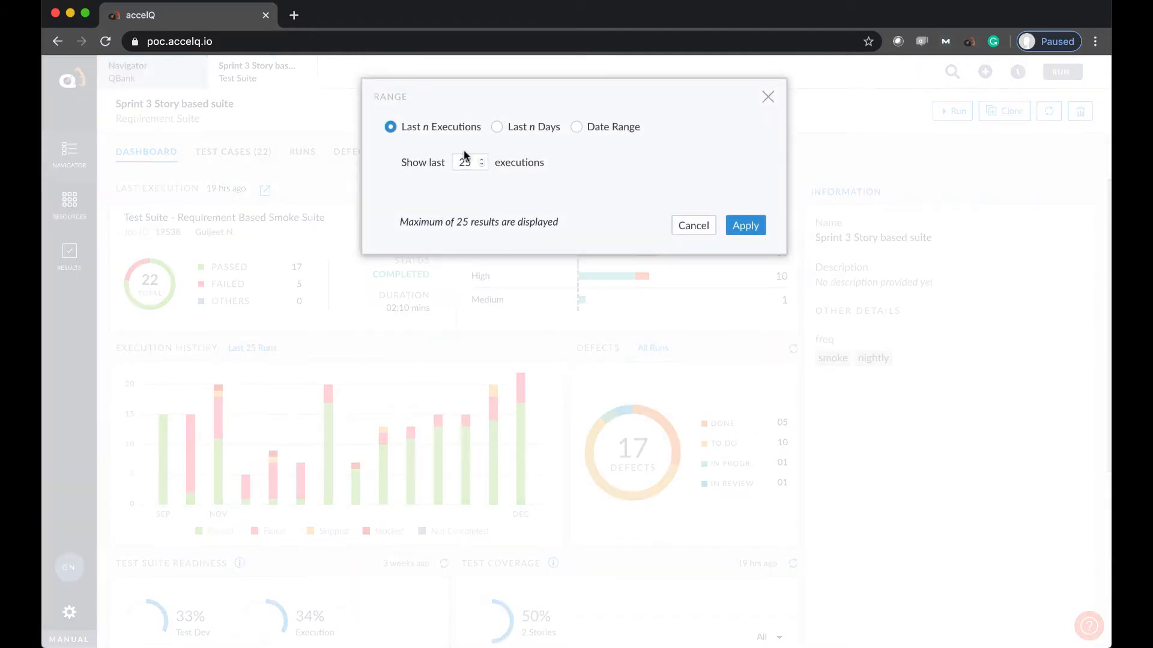
- Try the Last n Days and Date Range options, then cancel to keep last 25 runs
click(497, 126)
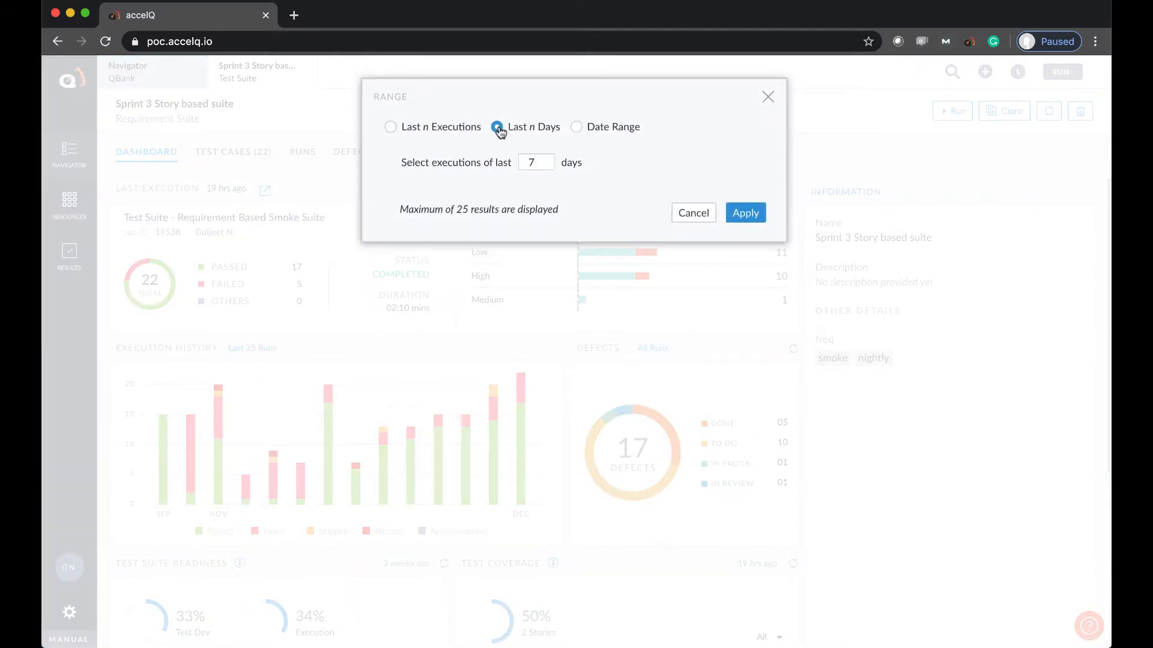
click(577, 126)
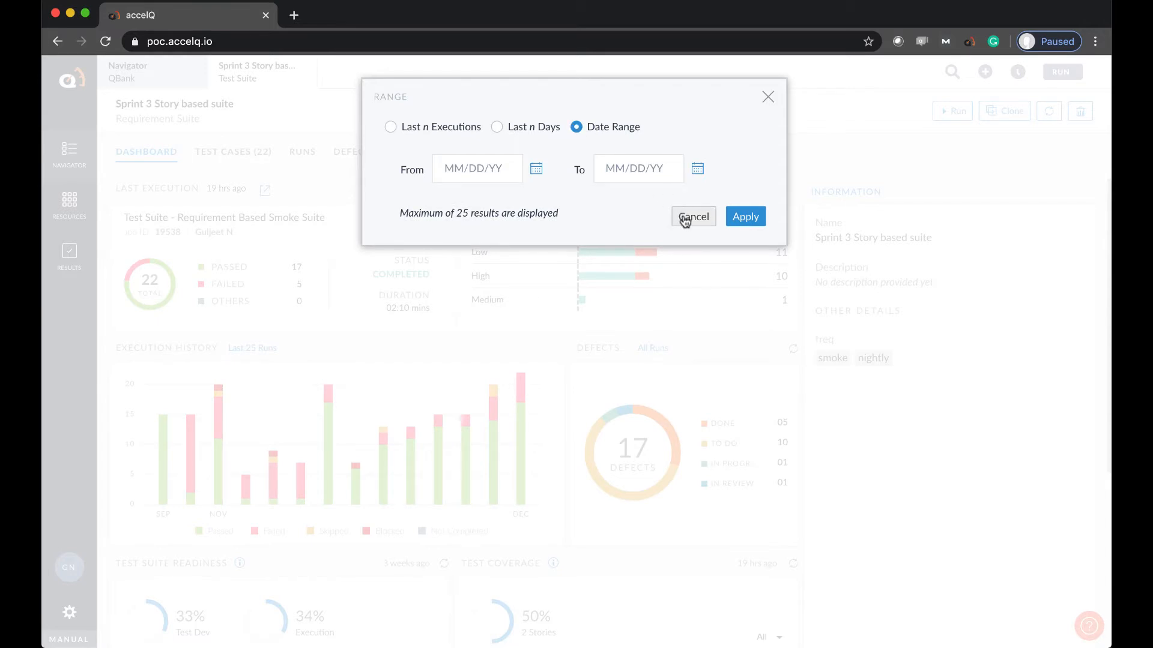
click(692, 216)
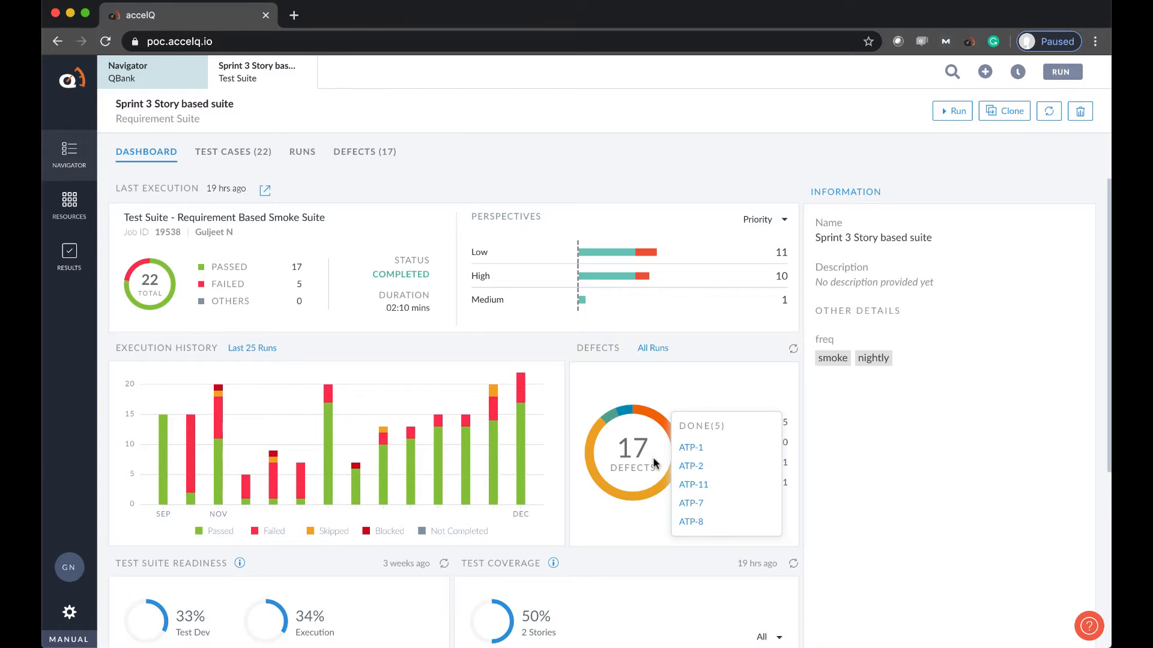
mouse_move(659, 484)
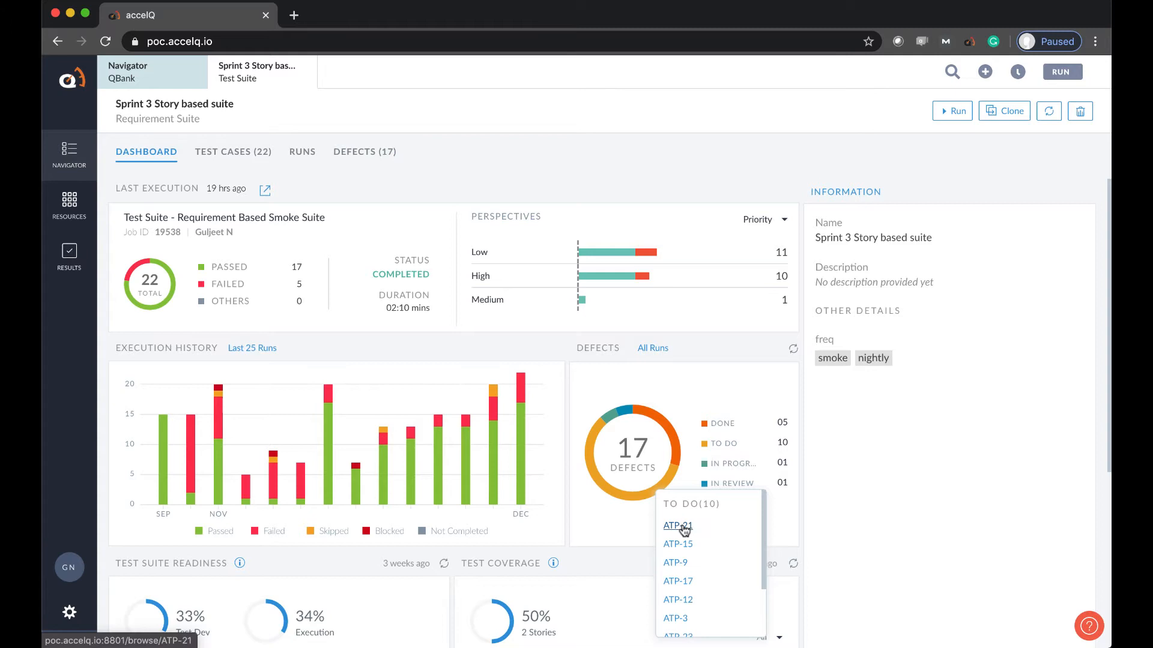
- Open defect ATP-21 from the TO DO defects list in Jira
click(675, 524)
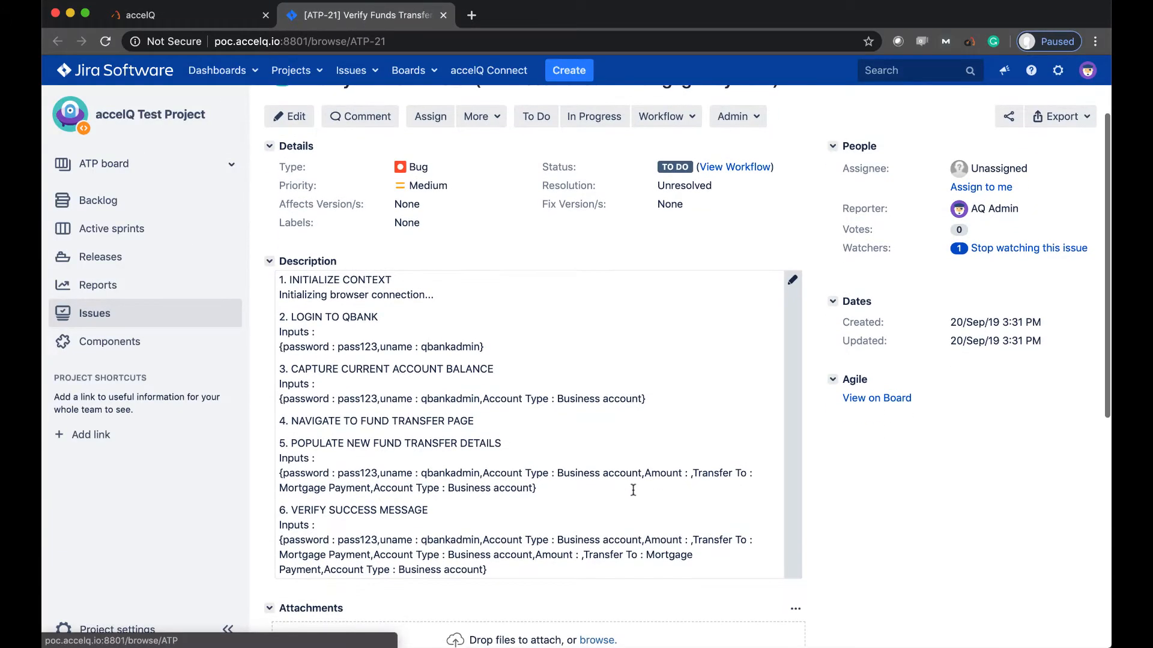
scroll(down, 3)
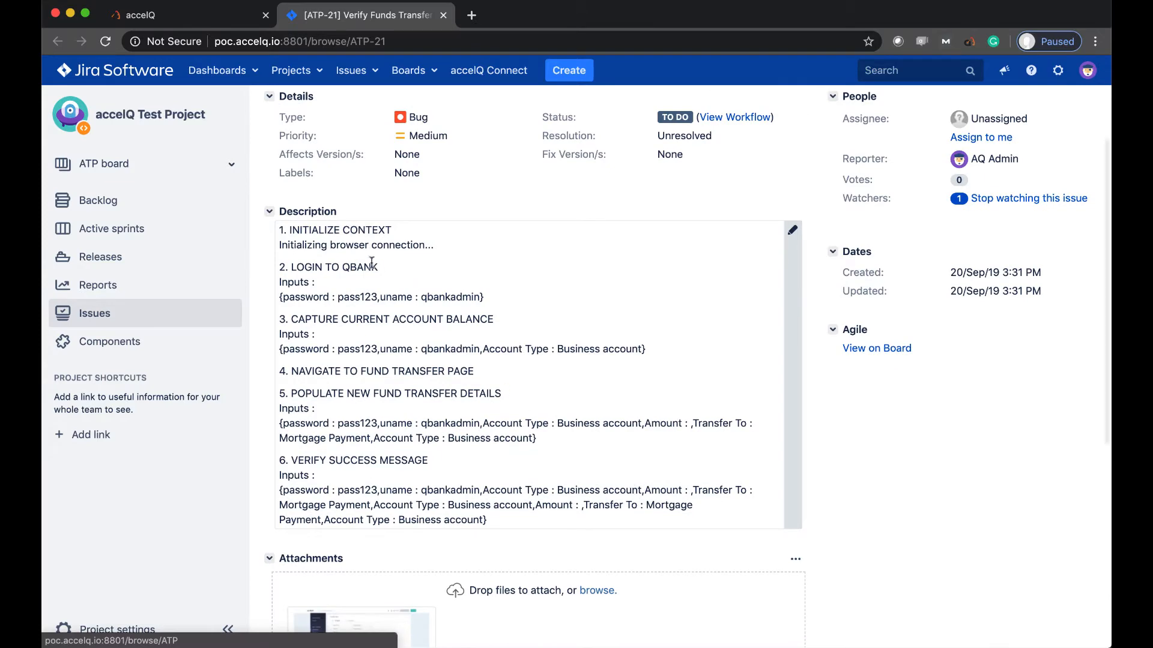
scroll(down, 3)
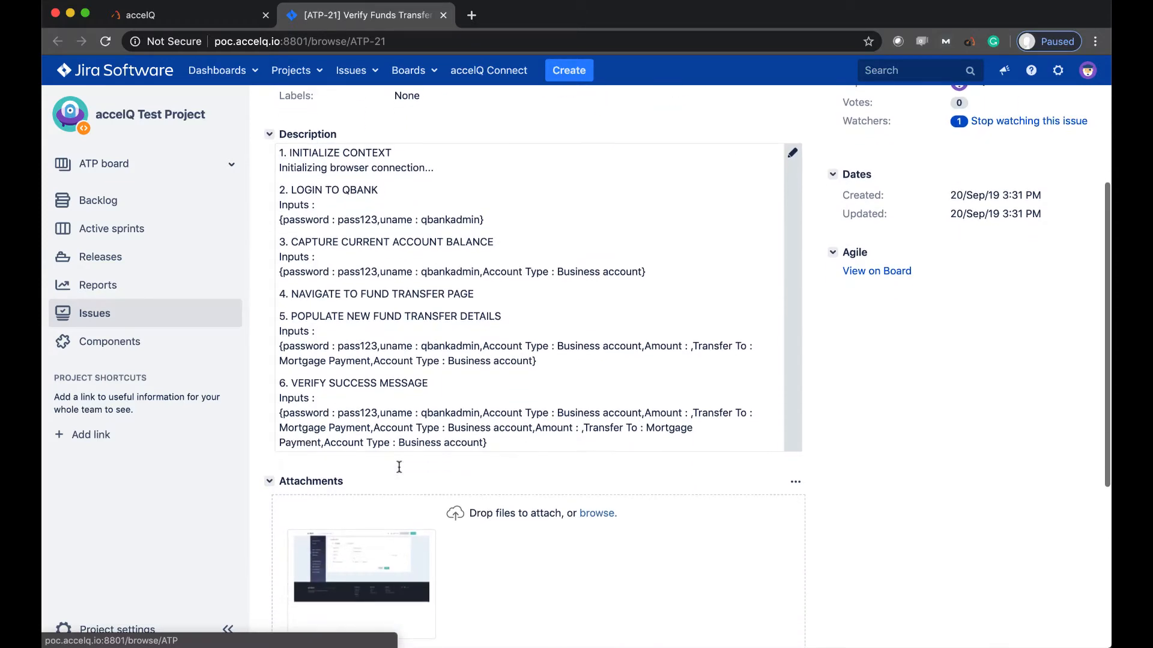
scroll(down, 3)
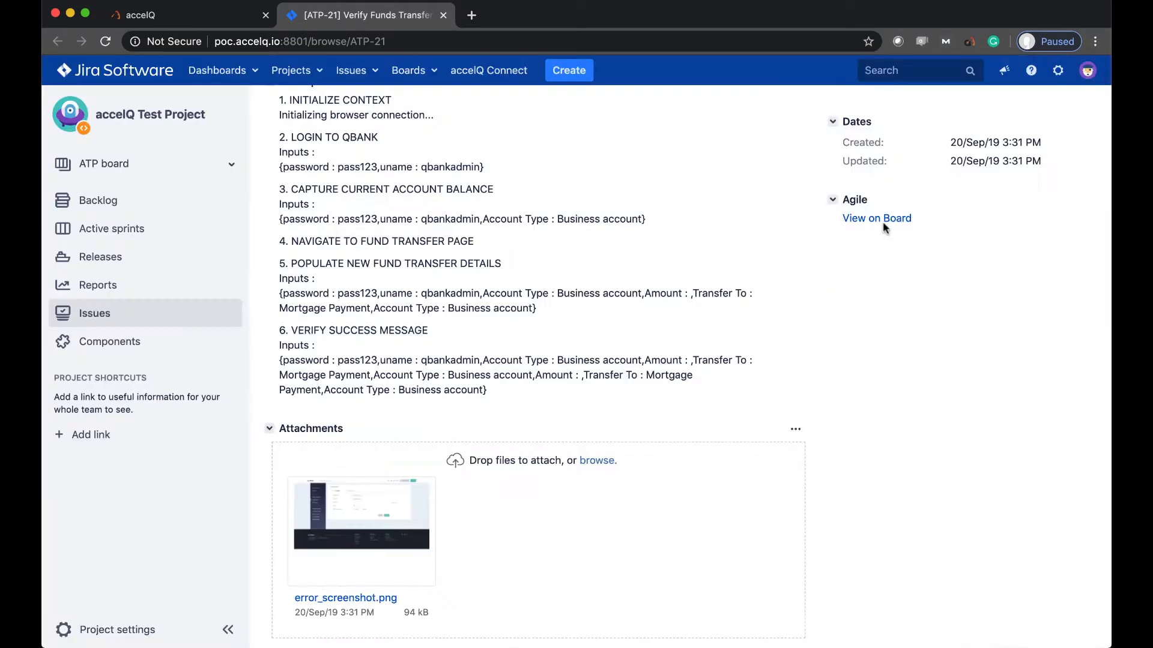
scroll(down, 3)
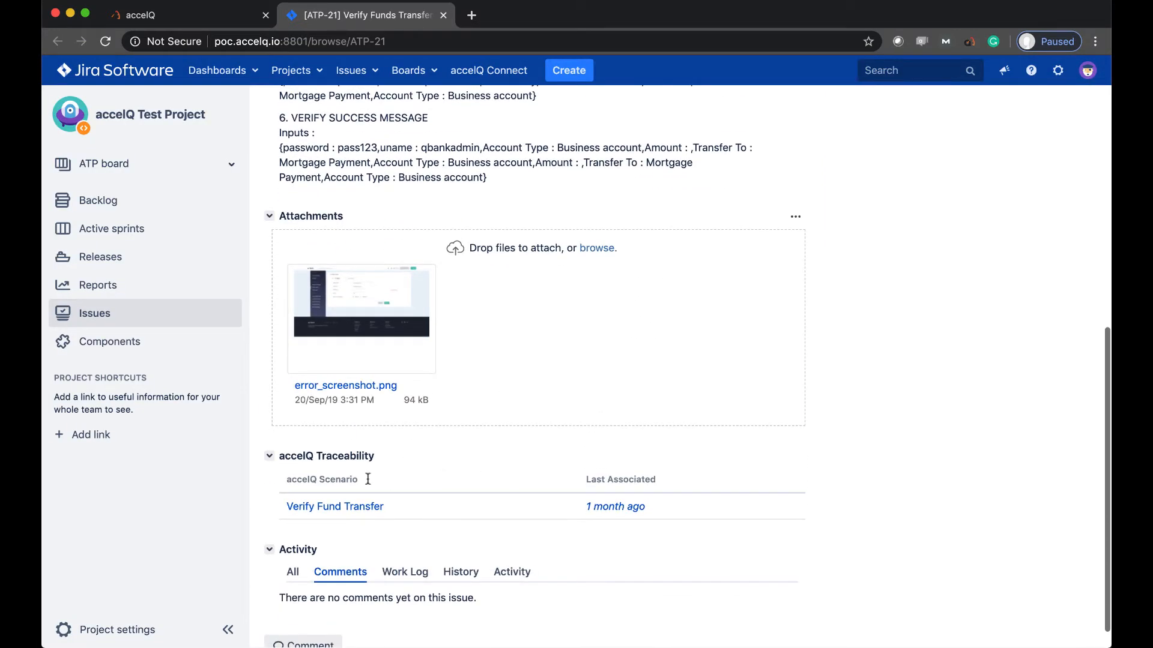
scroll(down, 3)
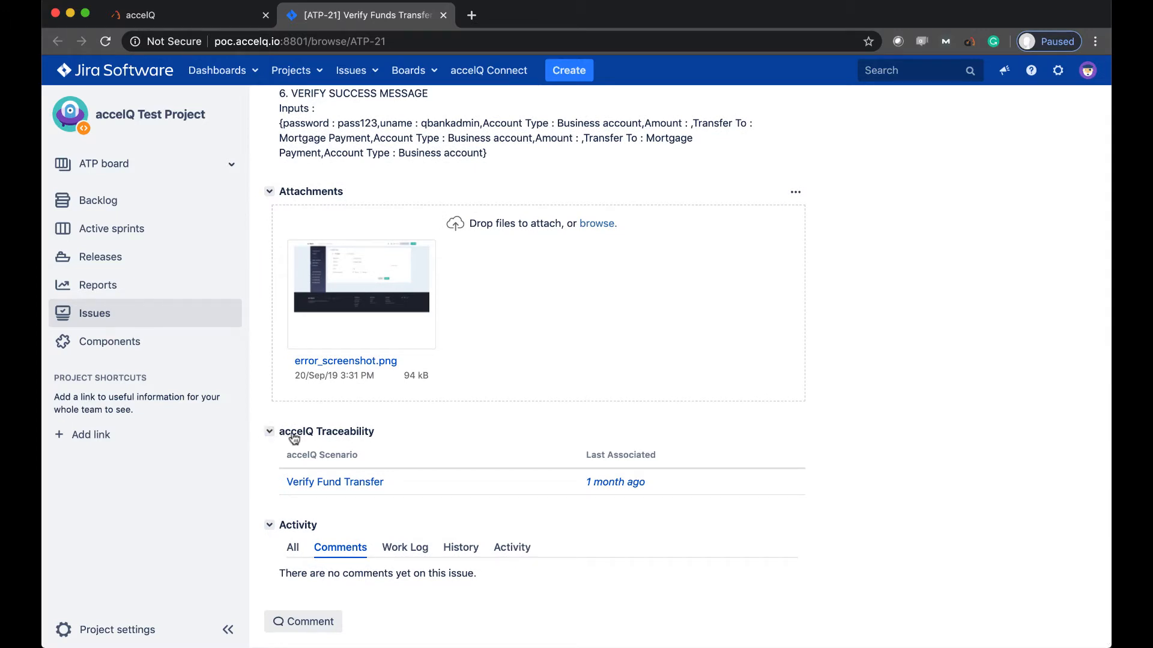
mouse_move(478, 523)
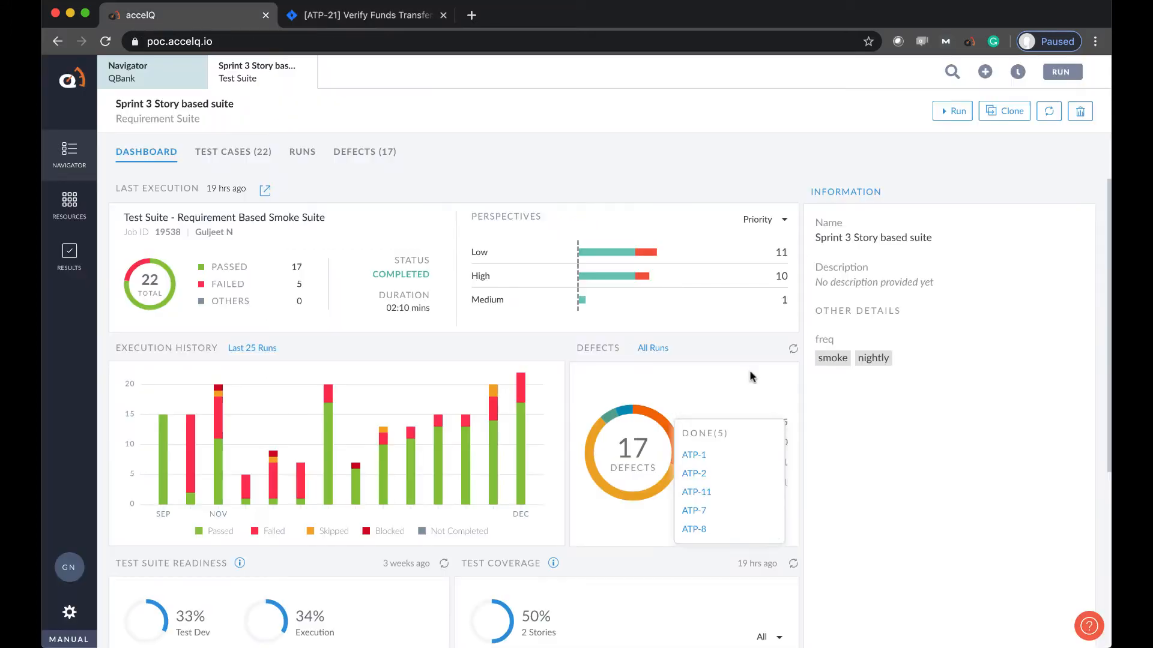
scroll(down, 3)
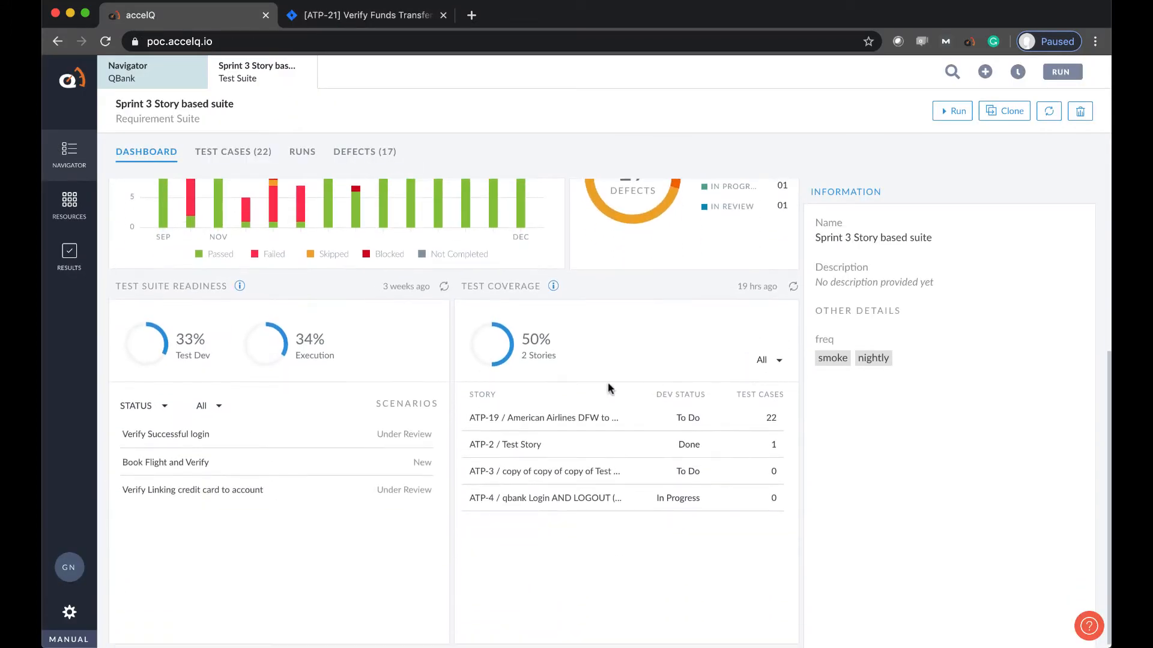
mouse_move(553, 288)
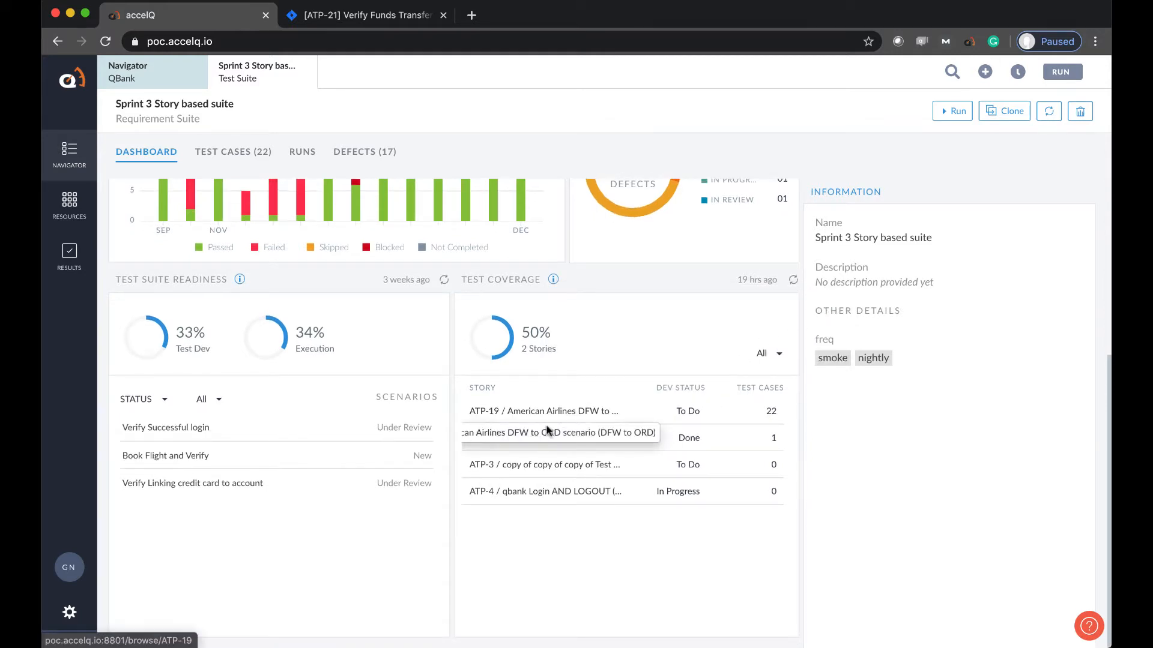
mouse_move(546, 522)
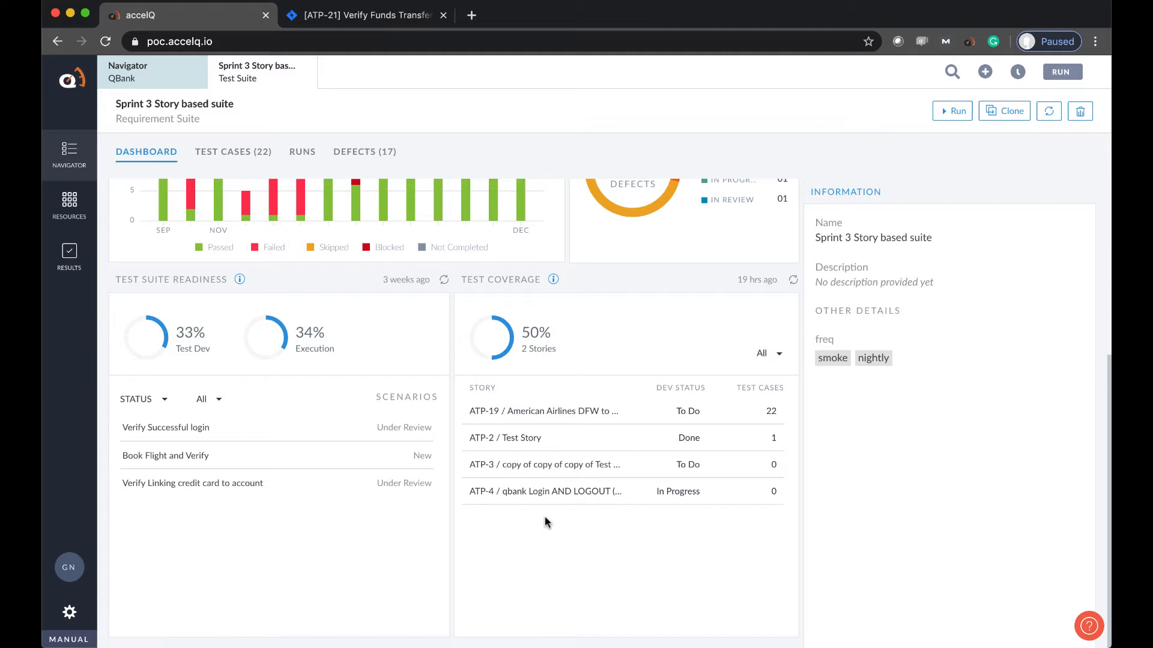
mouse_move(186, 347)
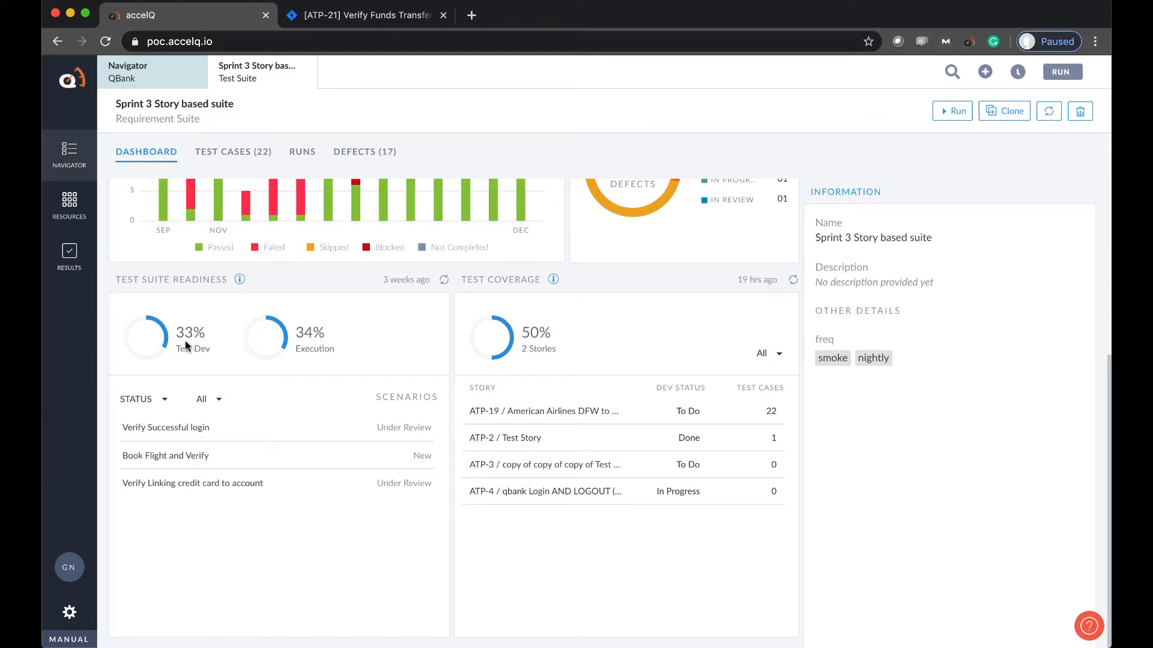
click(239, 279)
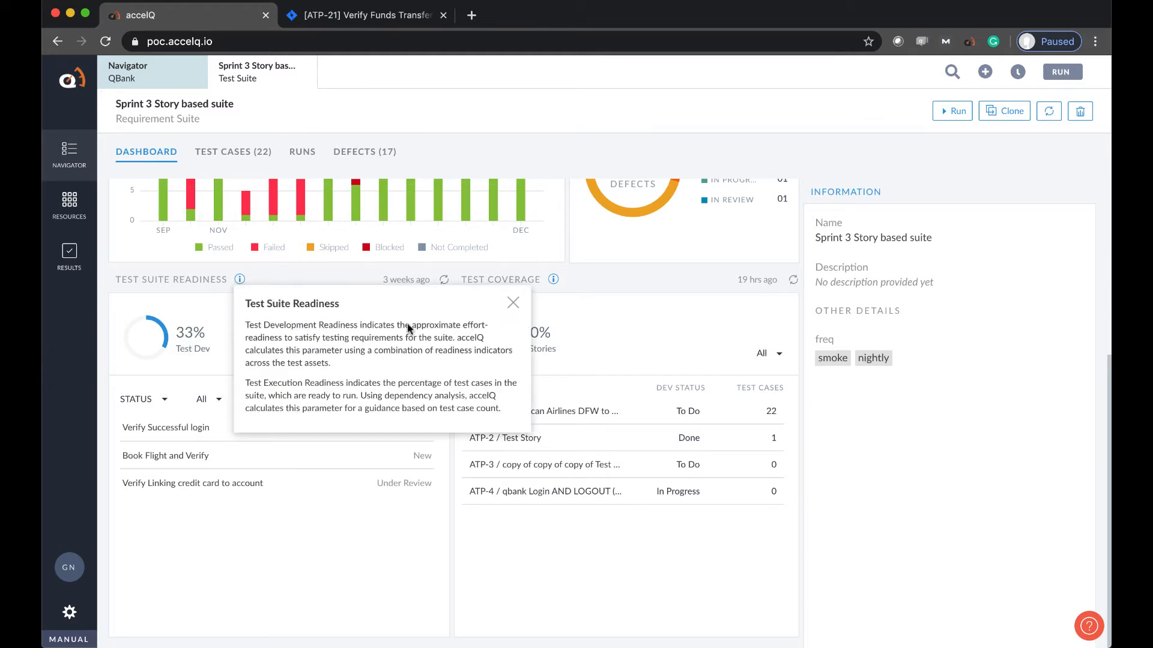
click(512, 302)
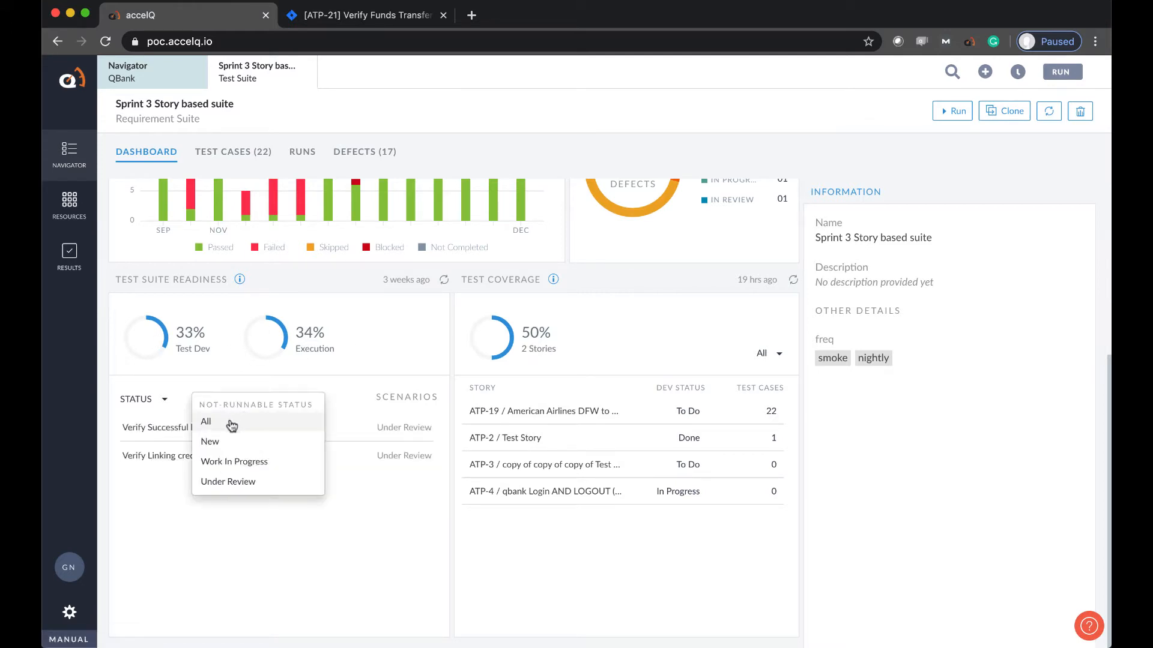
click(206, 421)
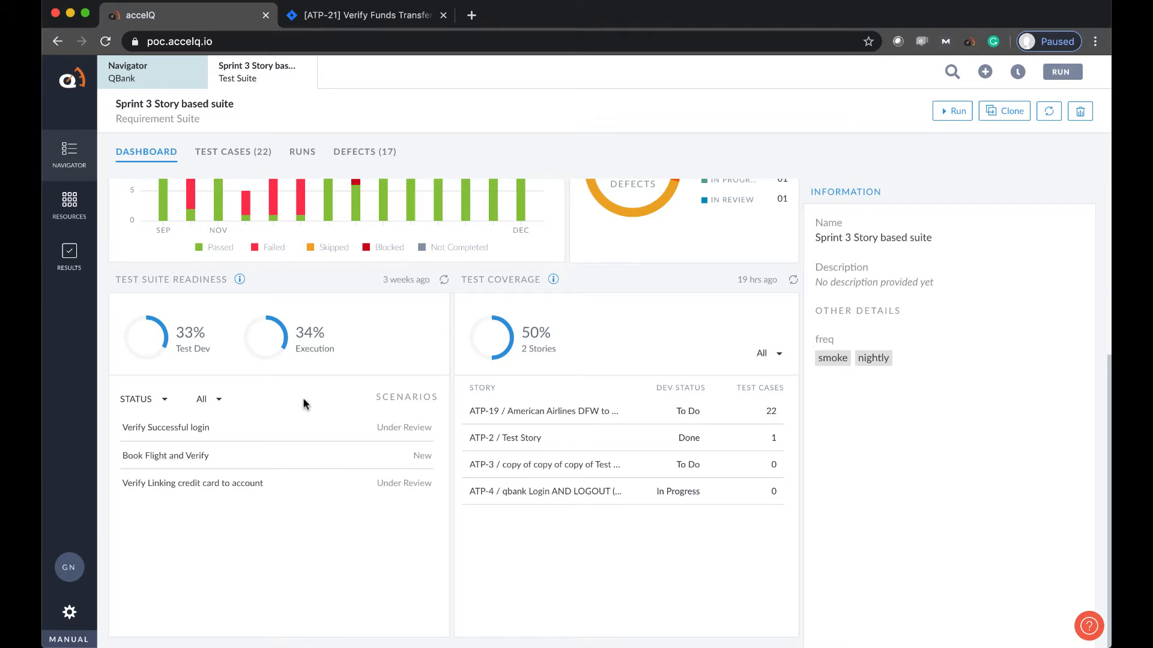
mouse_move(319, 356)
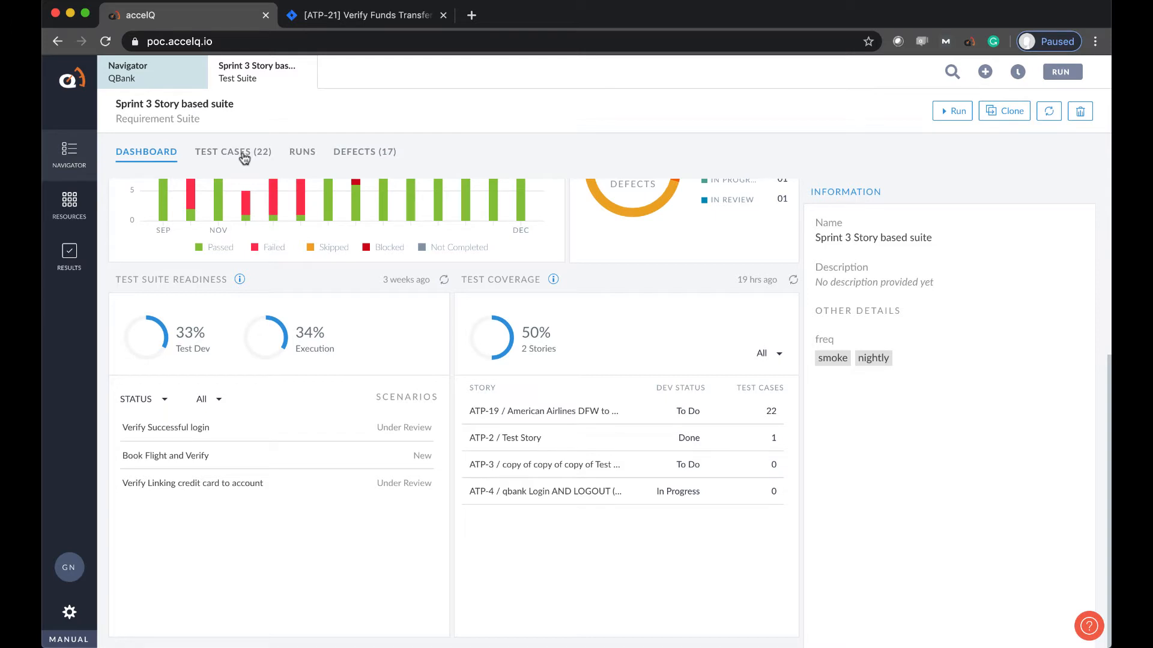
- Show the 22 test cases with their Scenario Name column, then move to the Runs tab
click(233, 151)
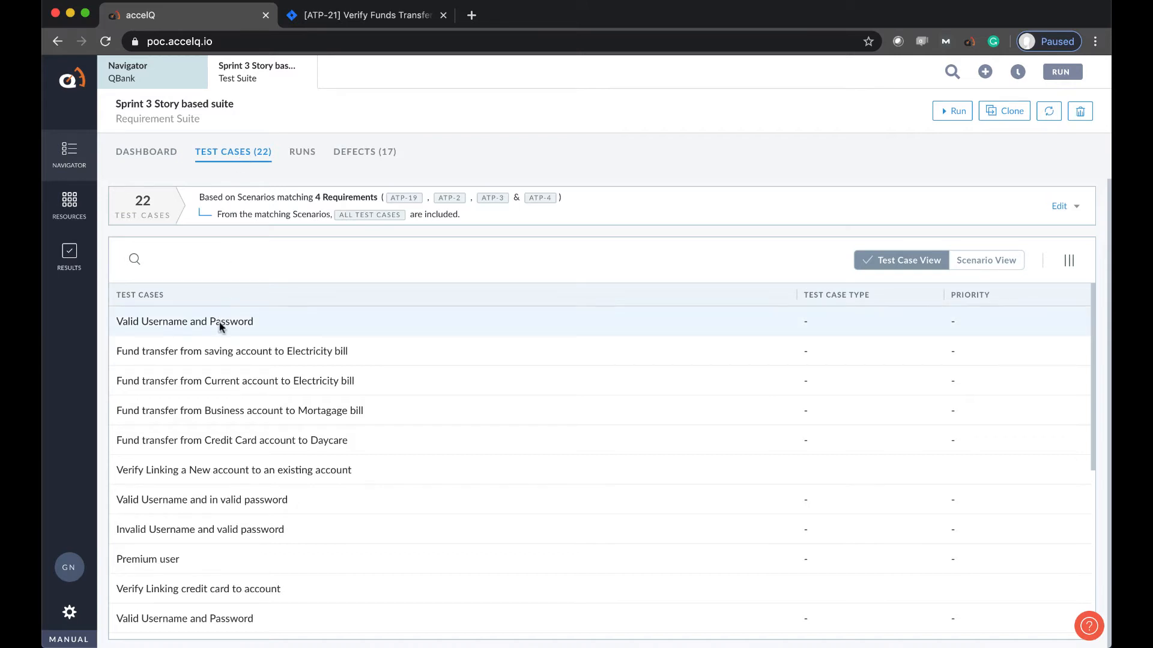
mouse_move(223, 354)
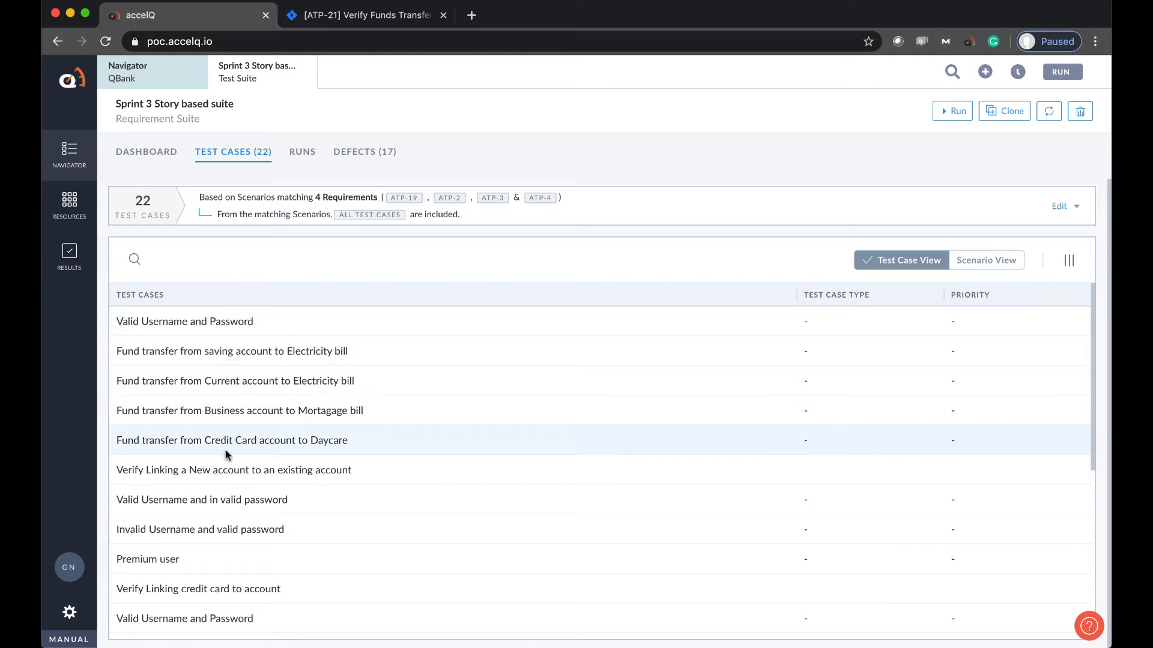
mouse_move(235, 383)
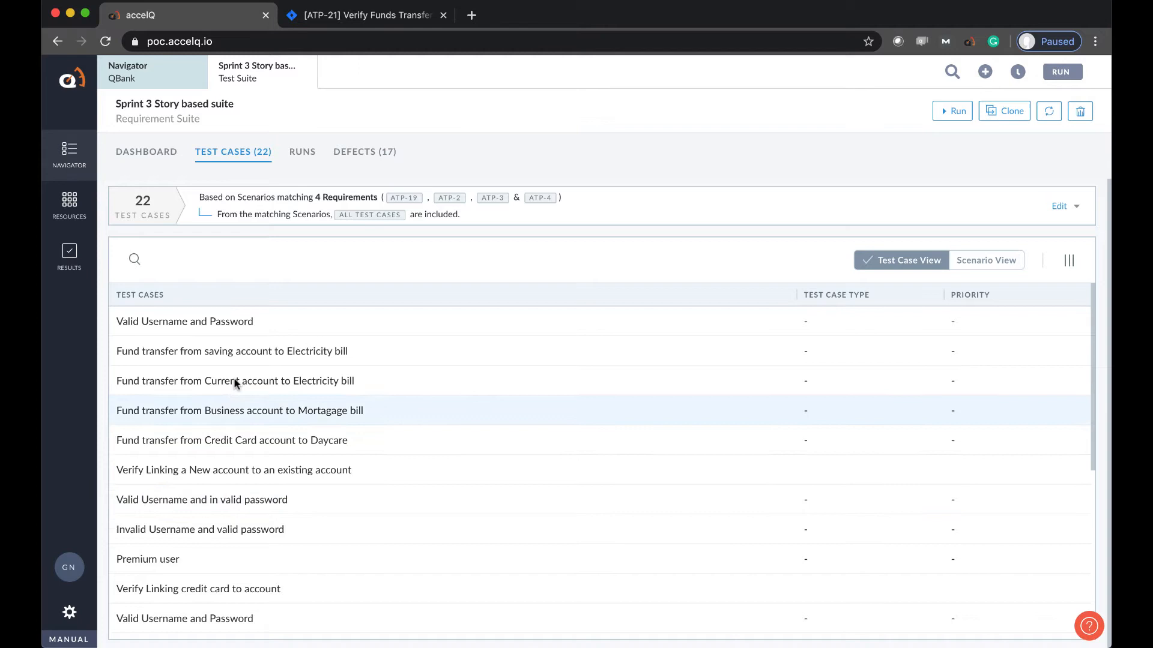
mouse_move(672, 233)
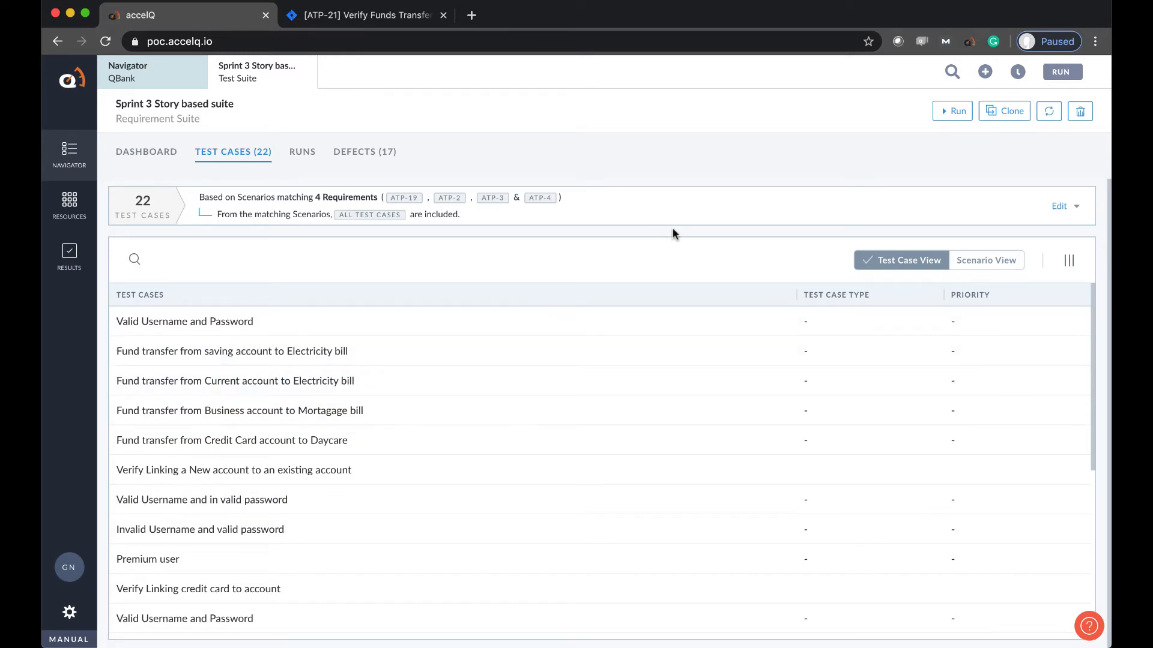
mouse_move(986, 265)
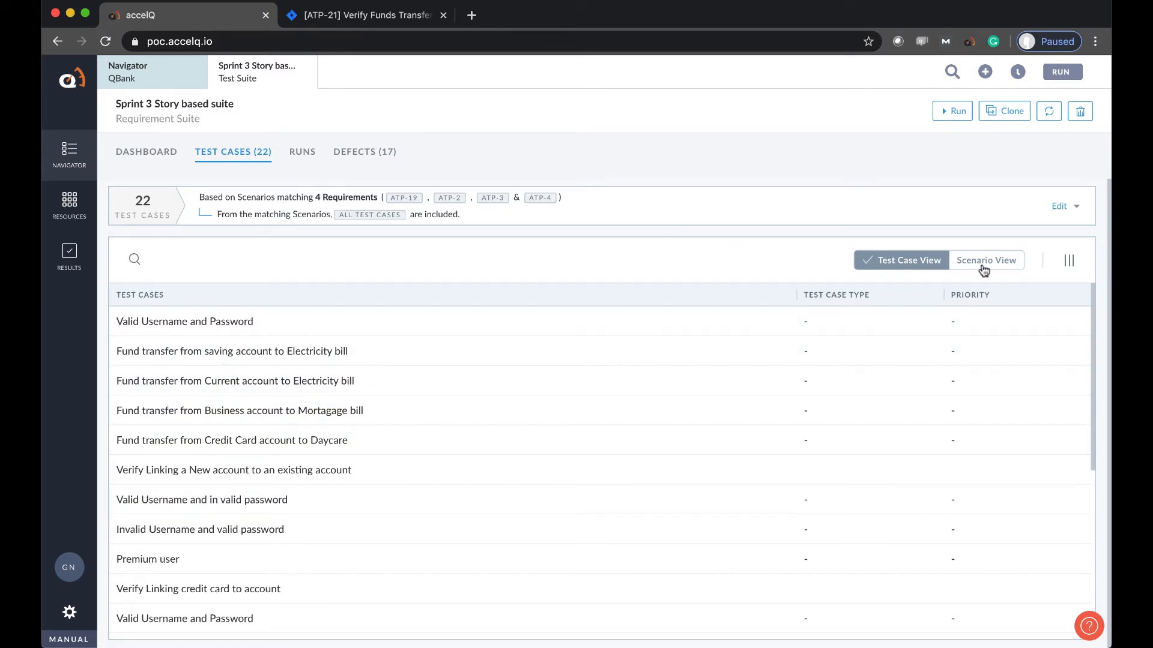
click(986, 259)
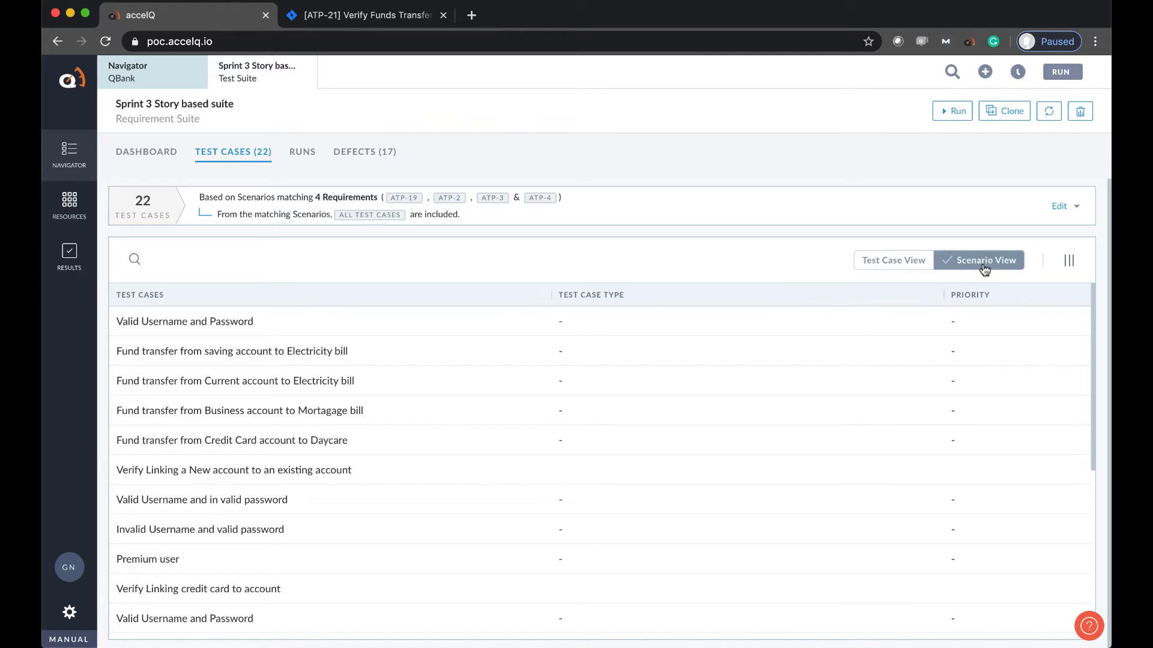
mouse_move(923, 266)
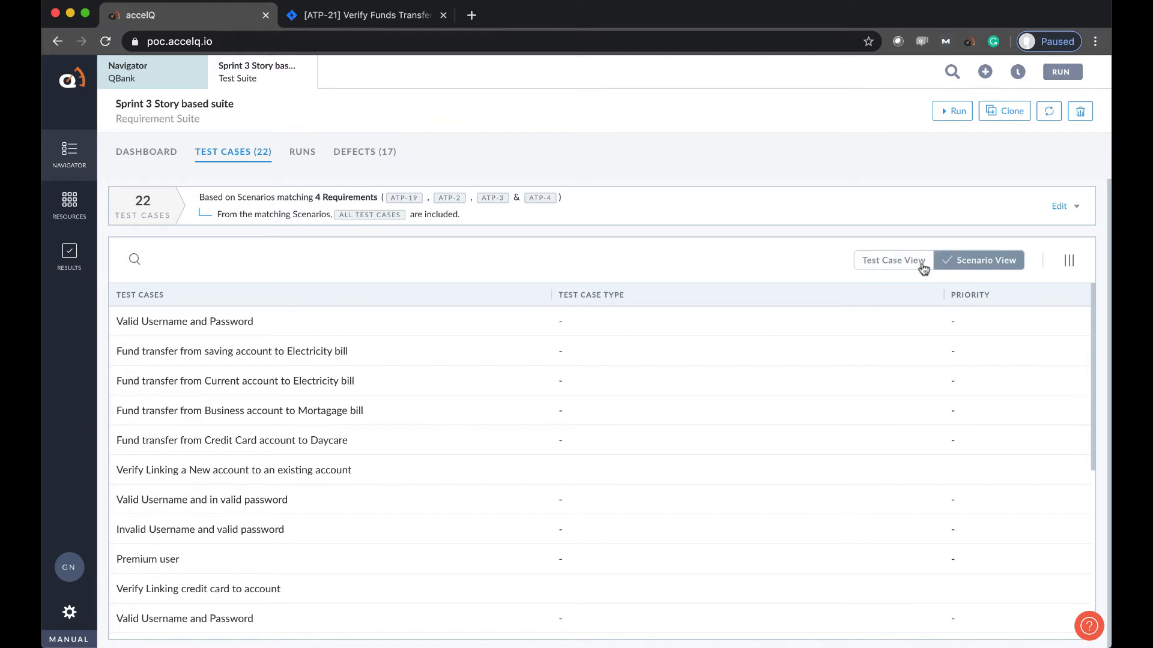
click(900, 259)
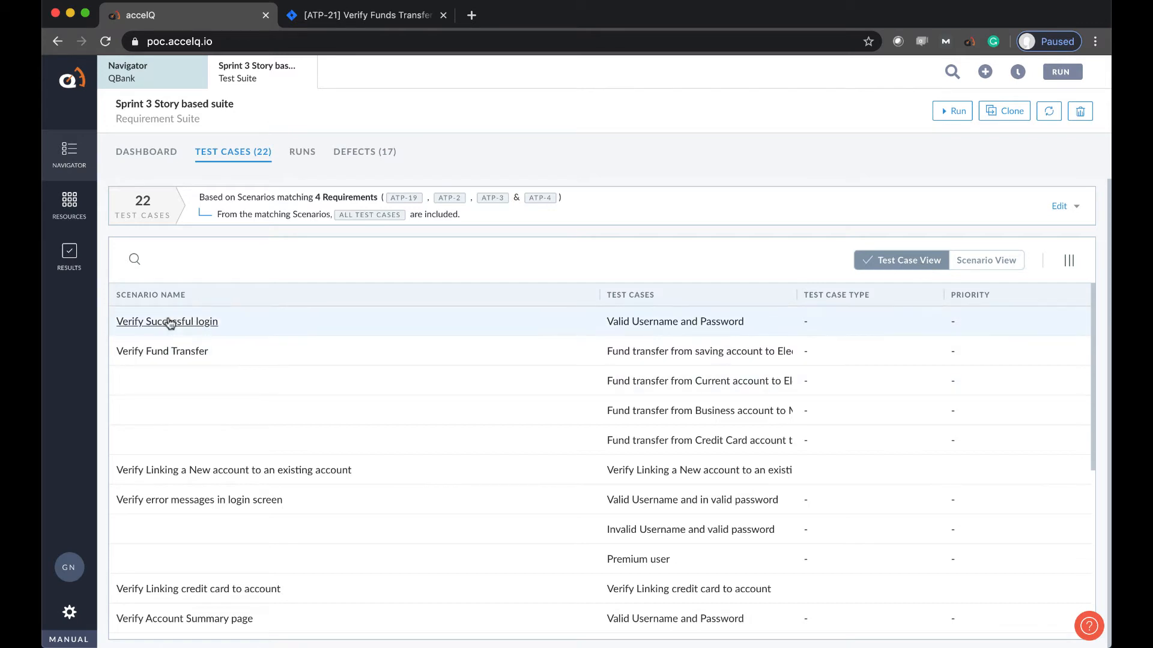
mouse_move(387, 336)
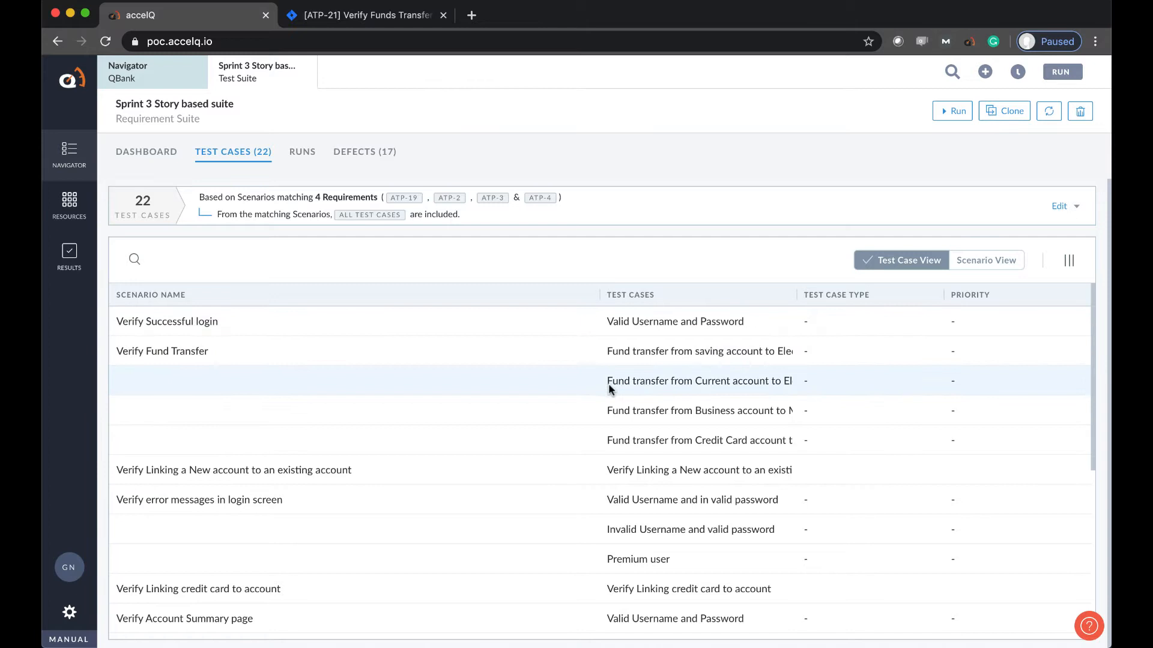
mouse_move(615, 410)
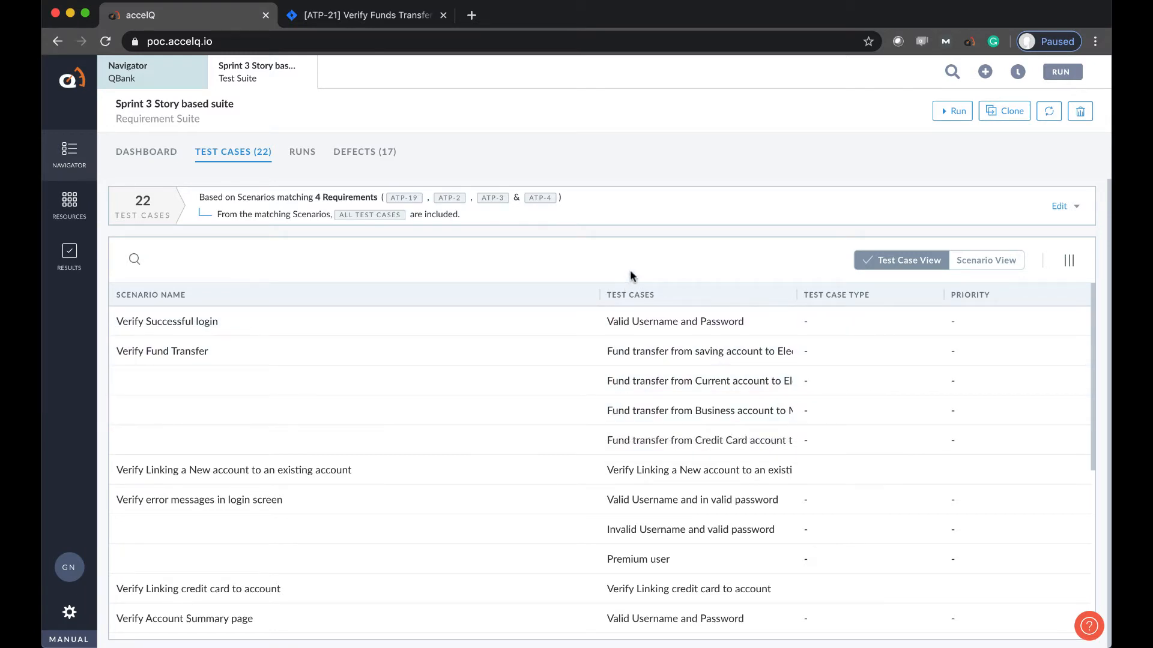
mouse_move(986, 259)
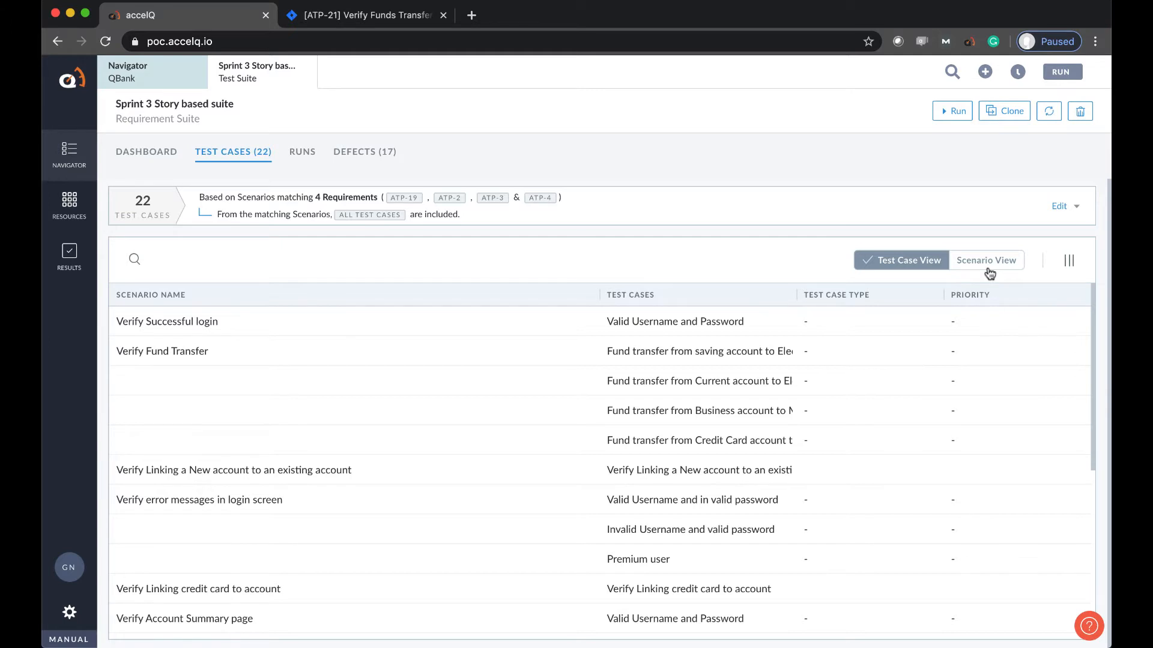
mouse_move(770, 273)
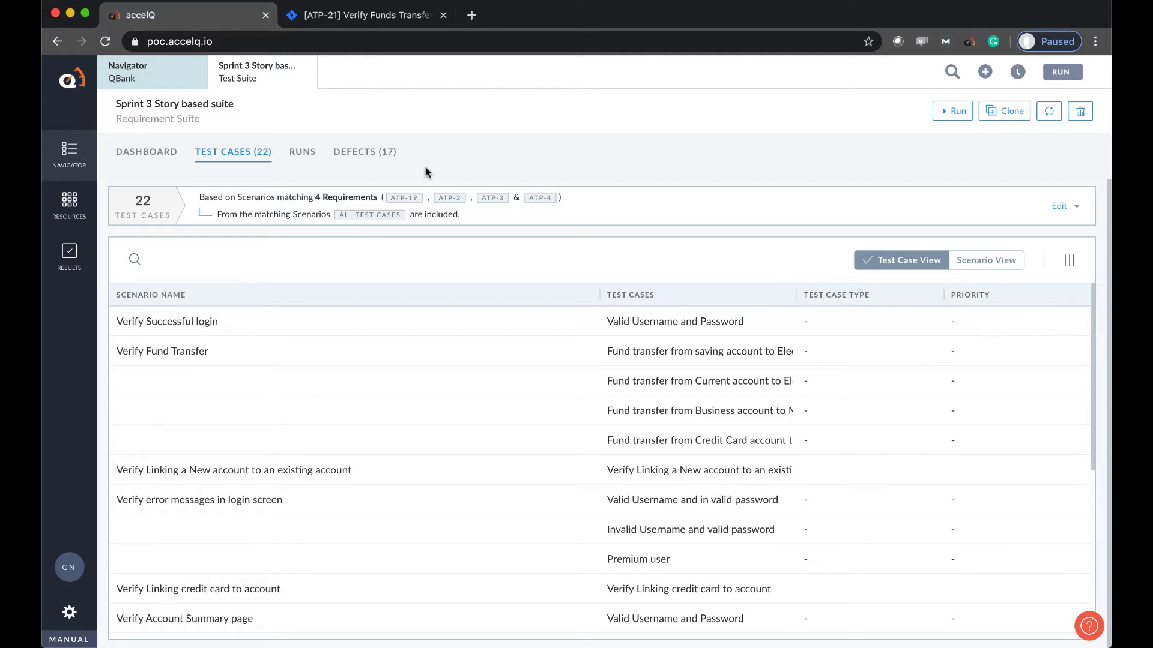
click(301, 151)
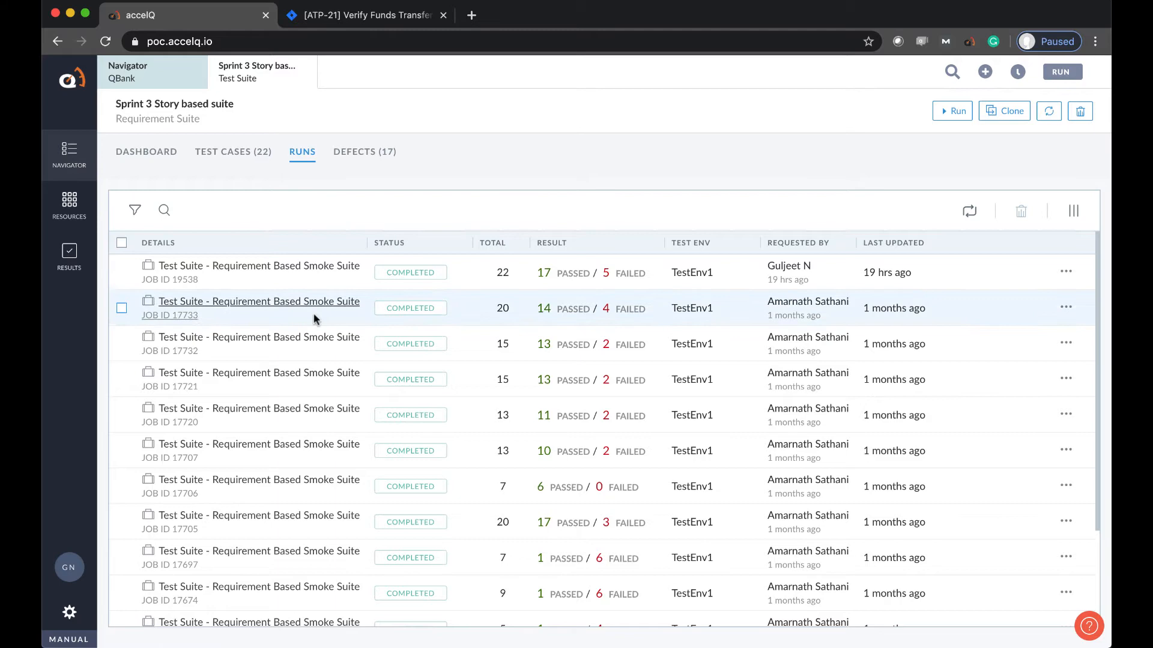
- Reveal the run filter options — status, requester, app environment — and close the field list
scroll(down, 3)
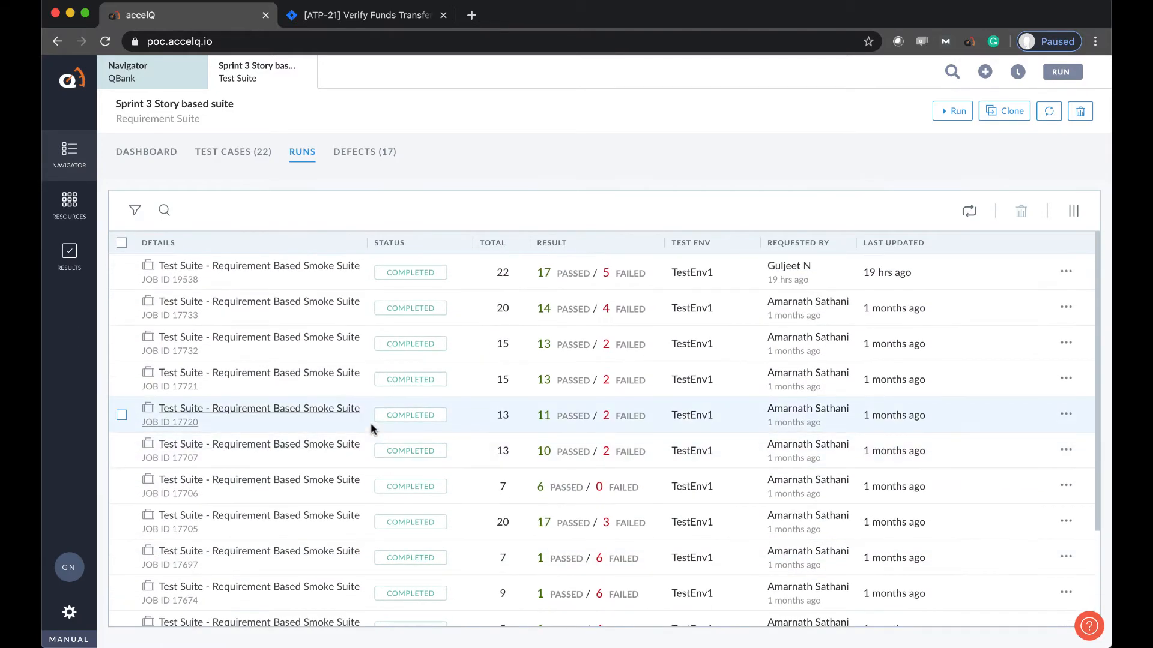
click(134, 210)
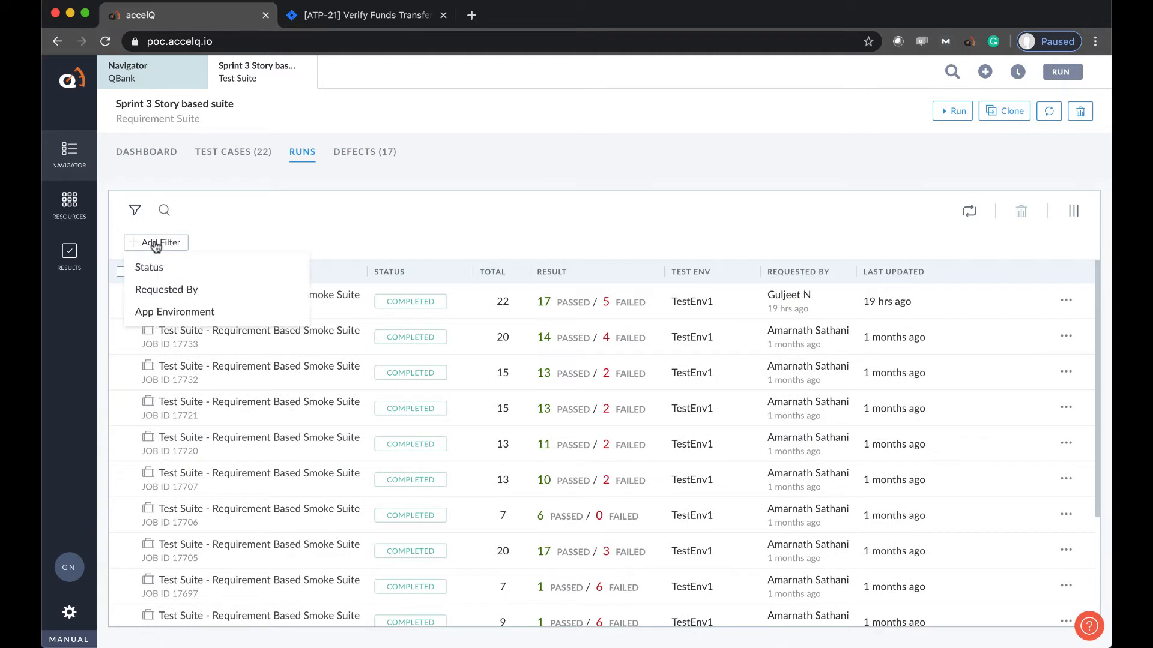
click(167, 289)
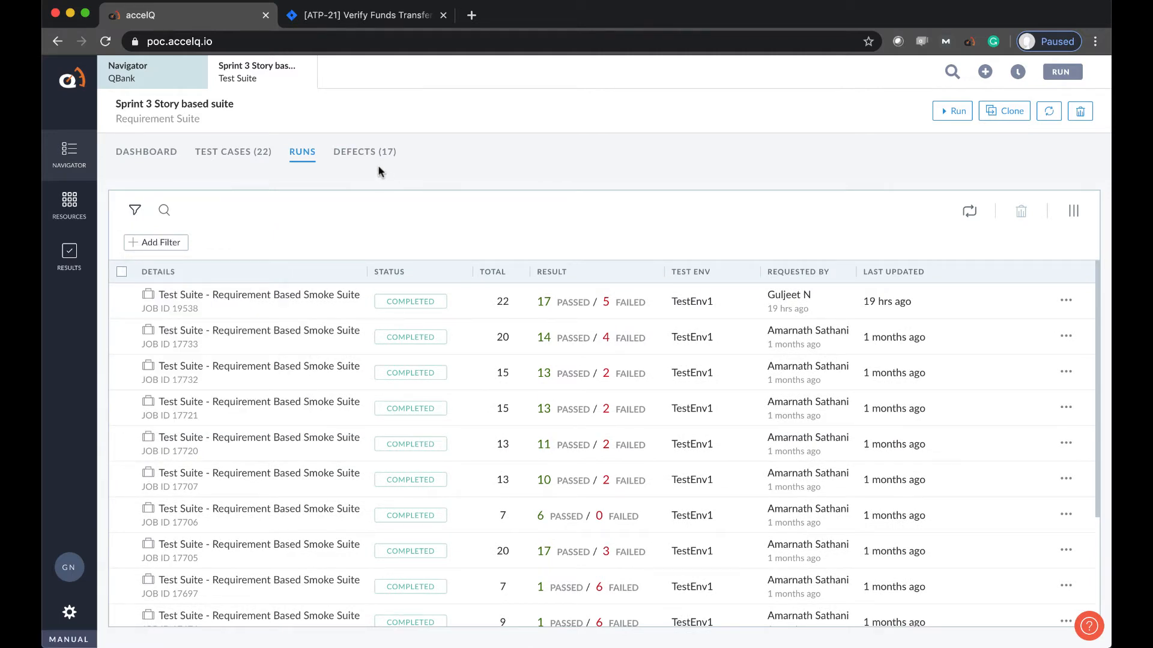
- Show the Defects (17) list with ATP-1, ATP-21 and ATP-15 statuses
click(364, 151)
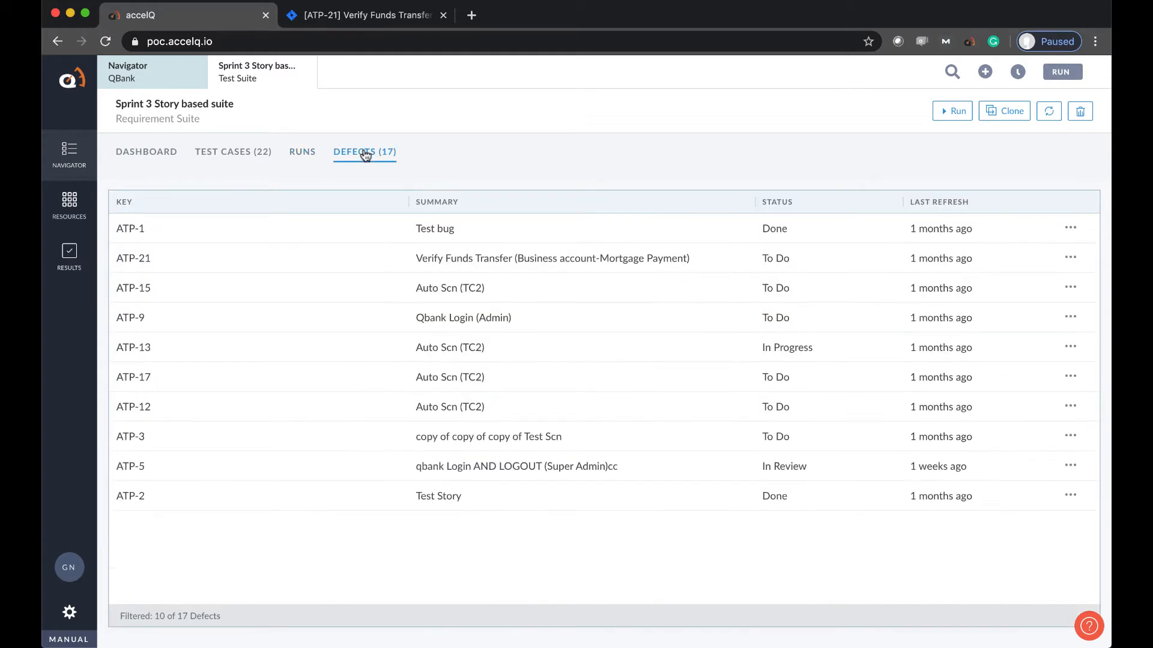
mouse_move(130, 228)
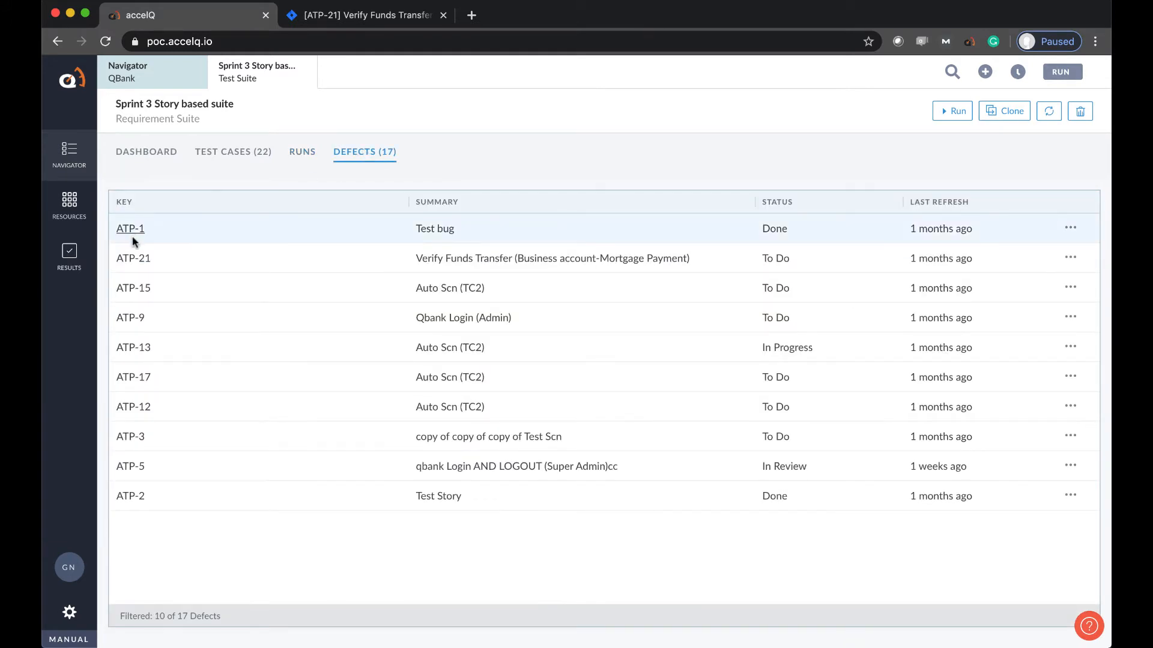
mouse_move(133, 347)
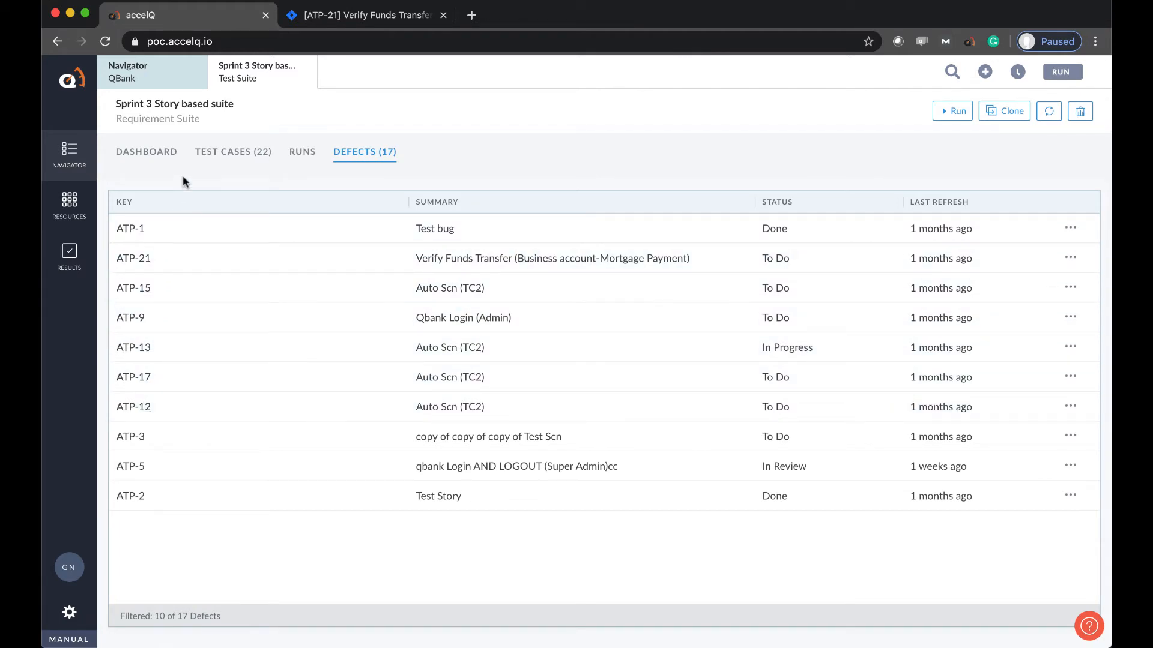
- Search 'verify', open Verify Fund Transfer UI and set step 12 to expect 'Account name is displayed'
click(951, 72)
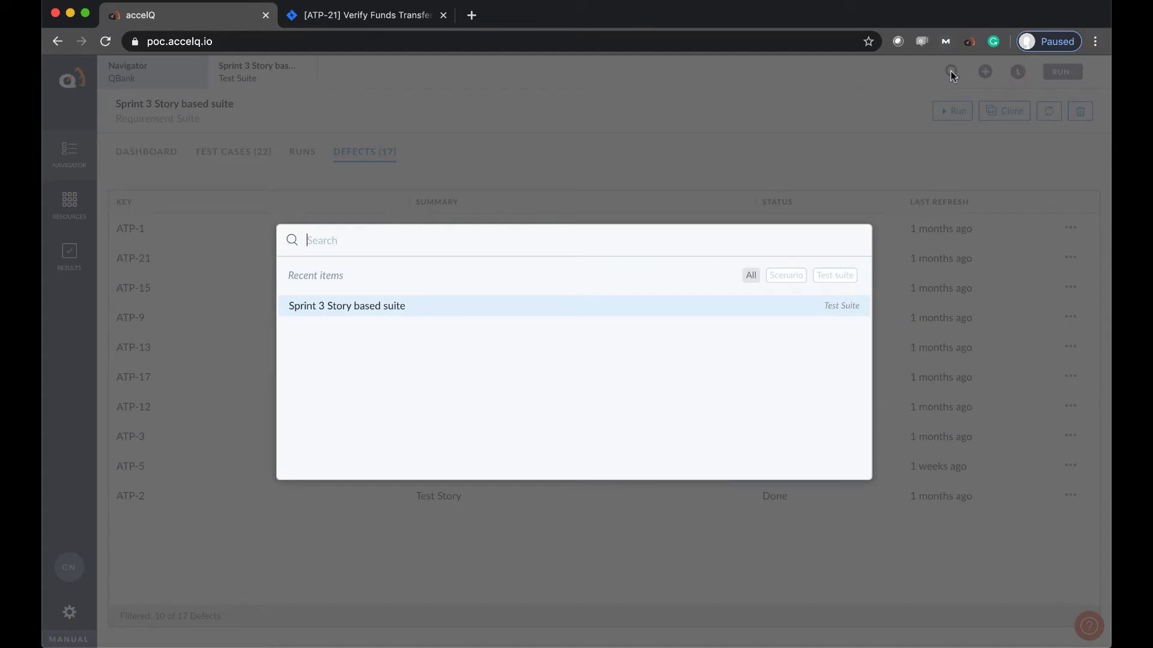
text(verify)
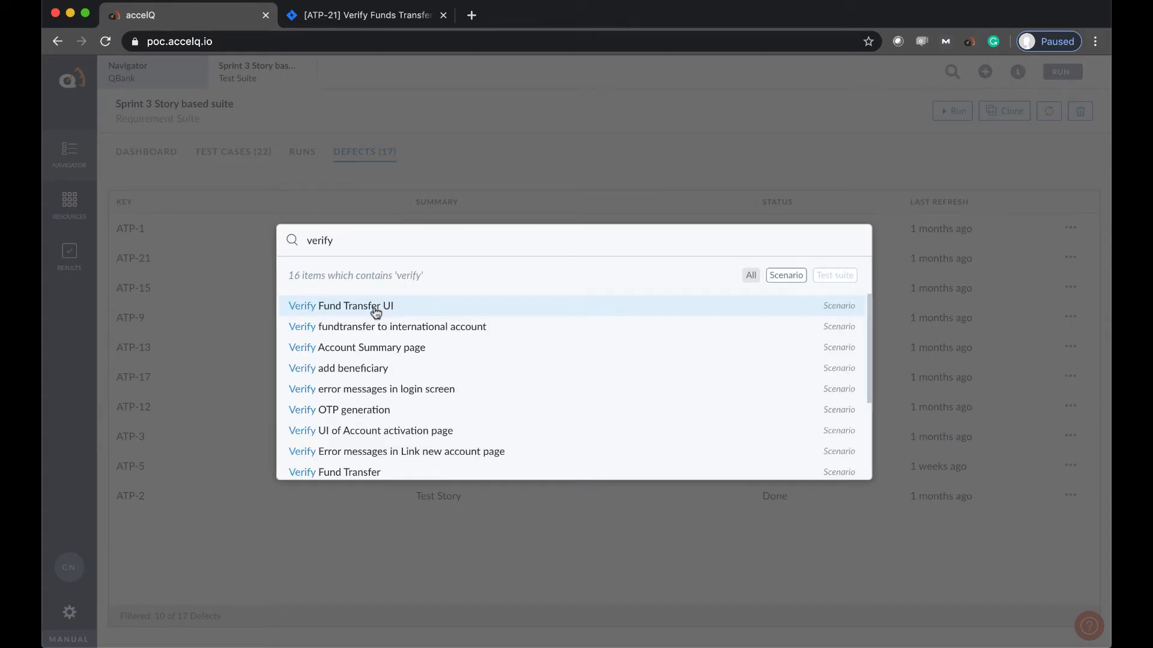
click(341, 306)
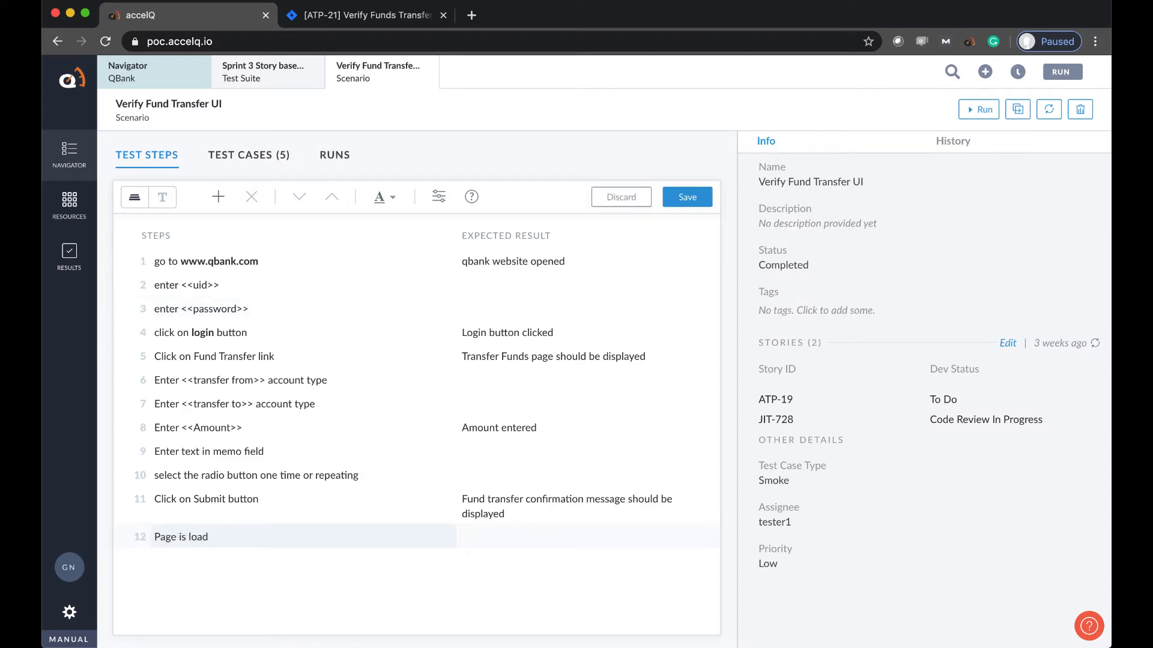
text(Account name is displayed)
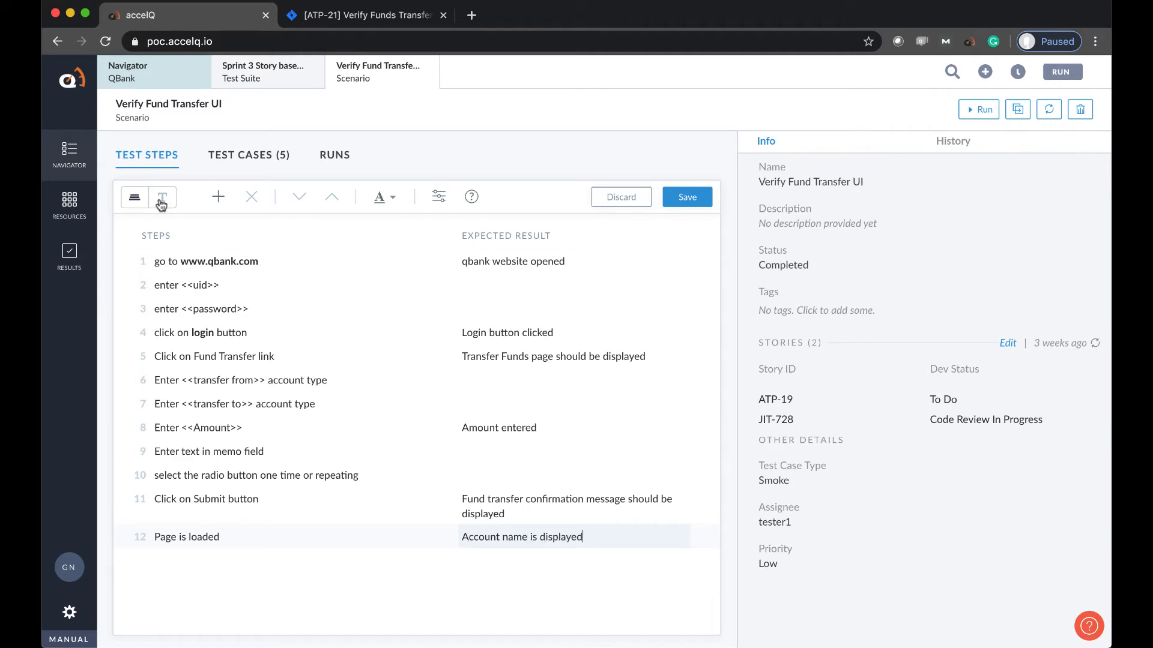
- Paste step 13 'Perform logout' expecting 'Login page is loaded' via text mode and save
click(161, 197)
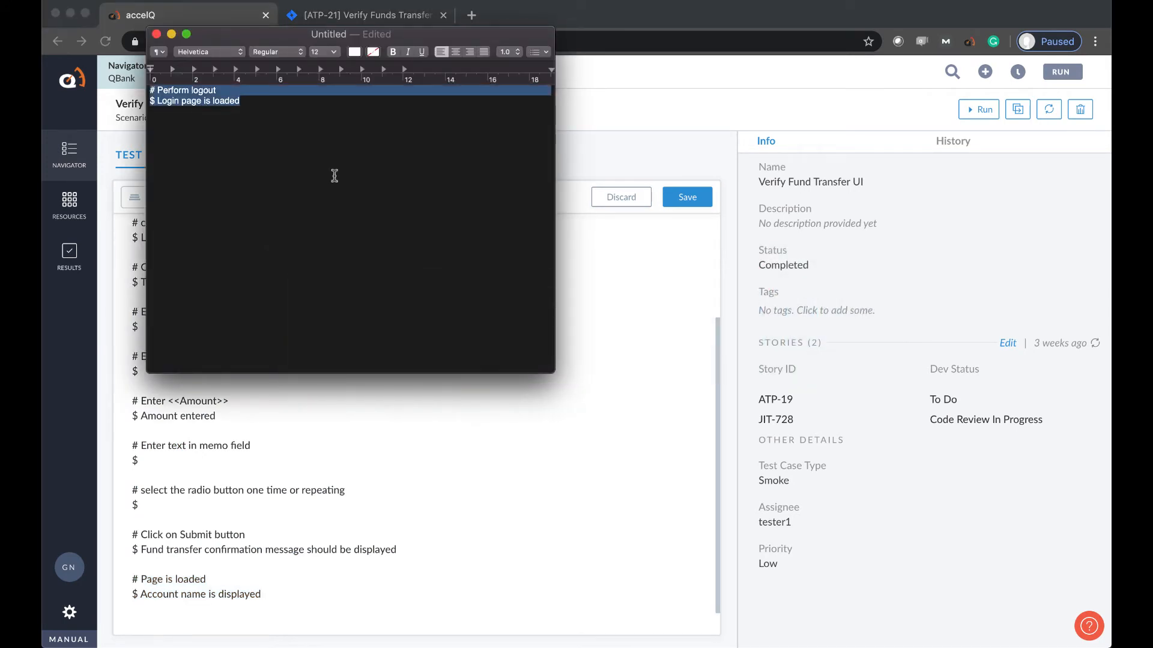
key(cmd+tab)
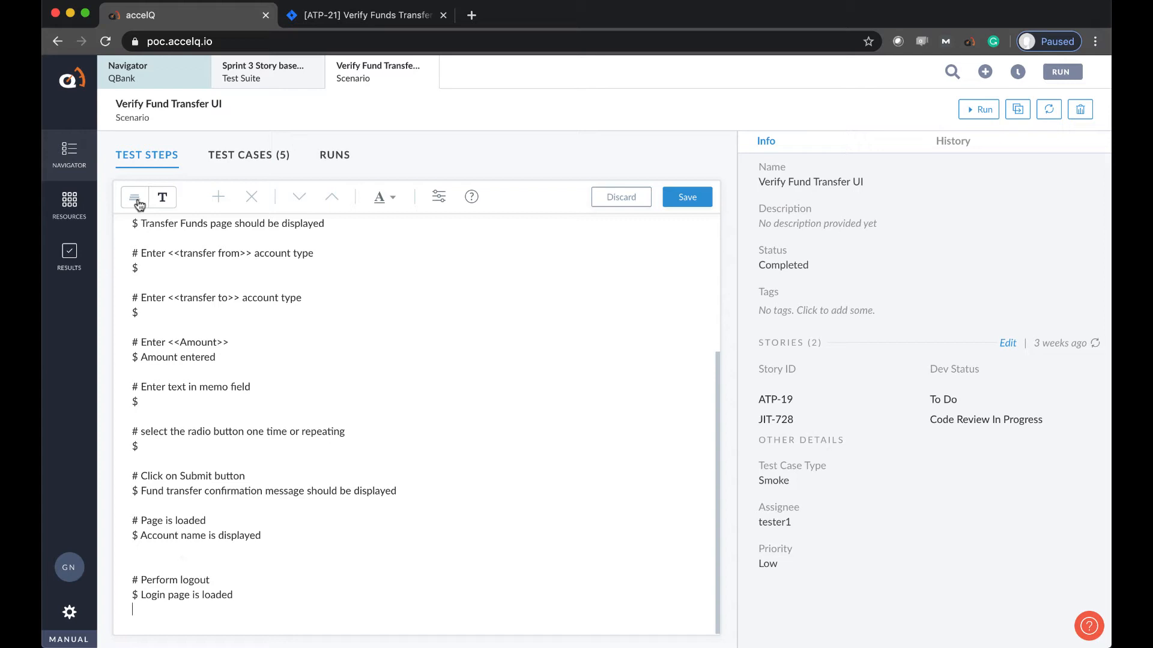
click(134, 197)
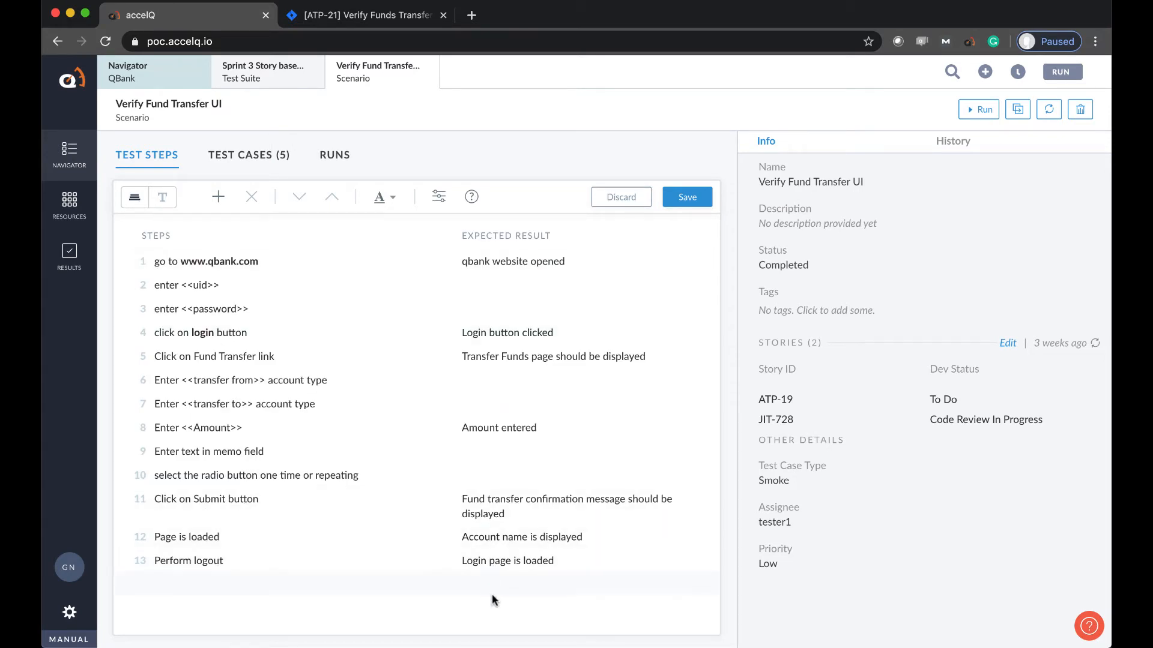
click(686, 197)
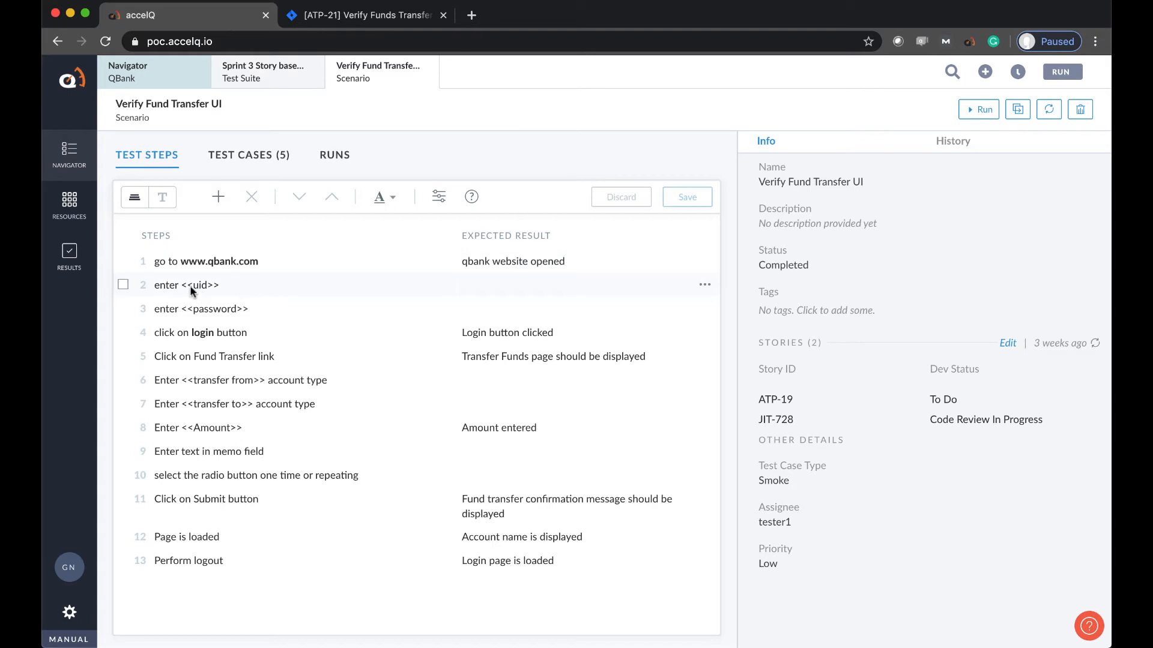
mouse_move(191, 308)
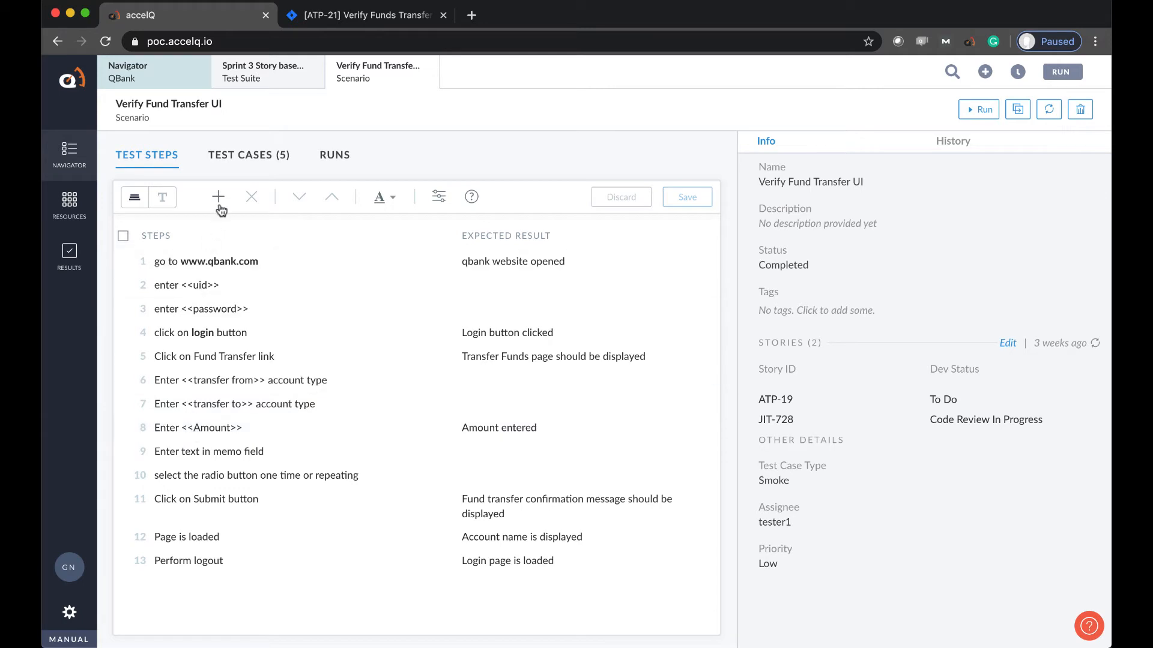
- Check the scenario's five test cases and return to its test steps to edit step 2
click(249, 155)
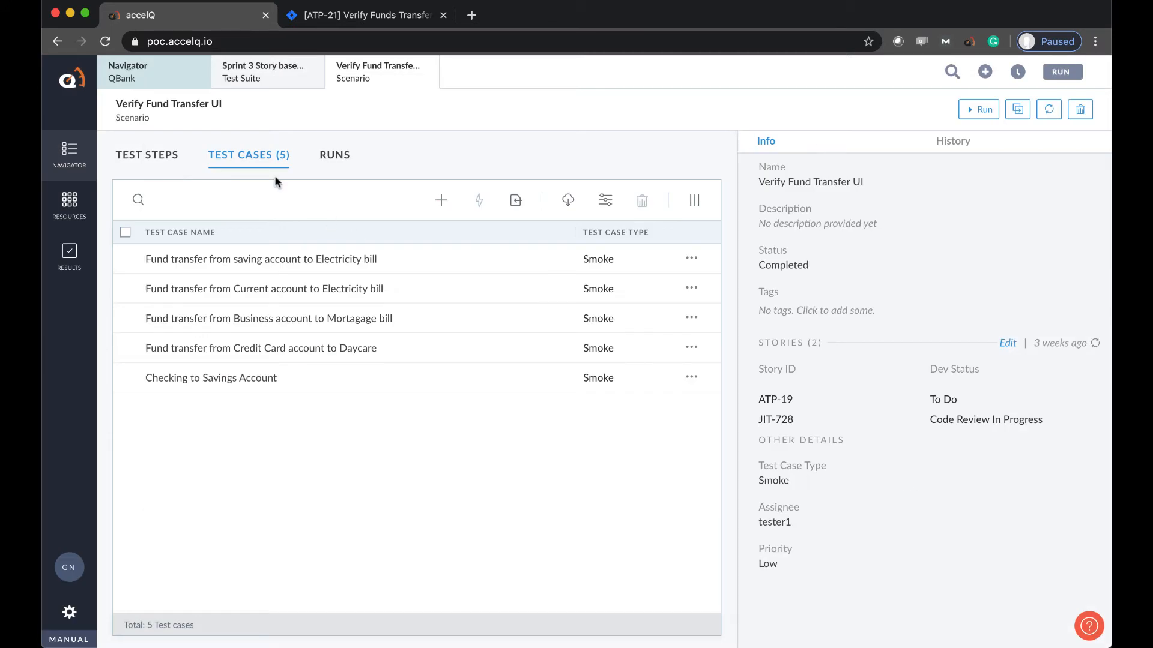
click(147, 155)
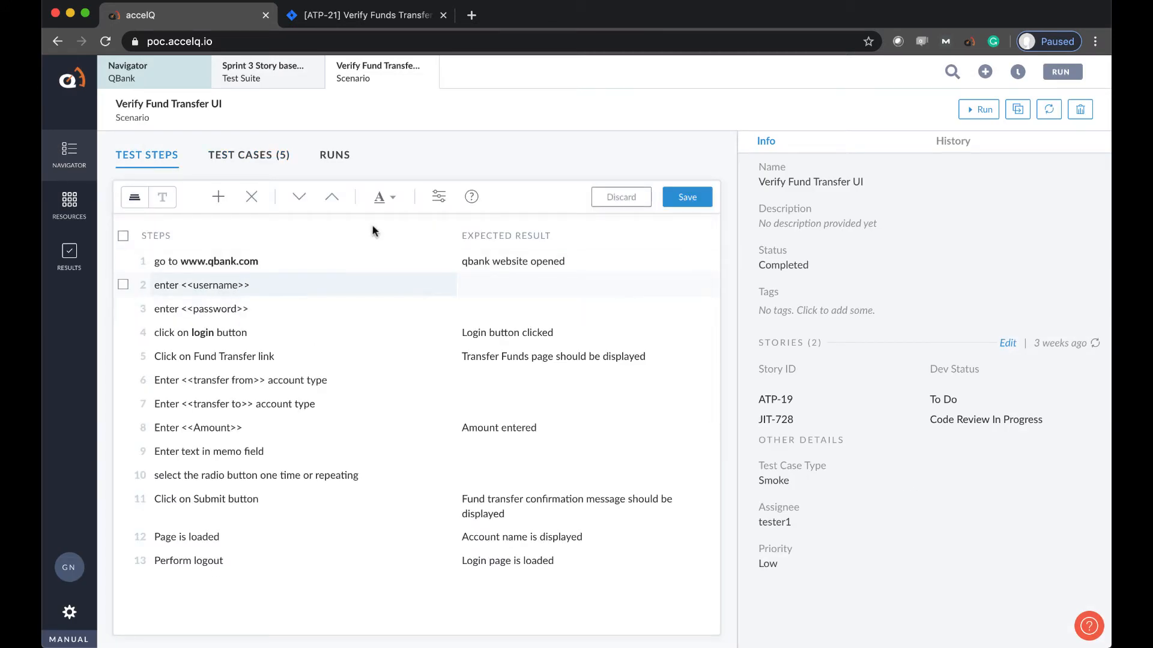
- Save the step and map the old uid parameter to username in the Parameter Mapping dialog
click(686, 196)
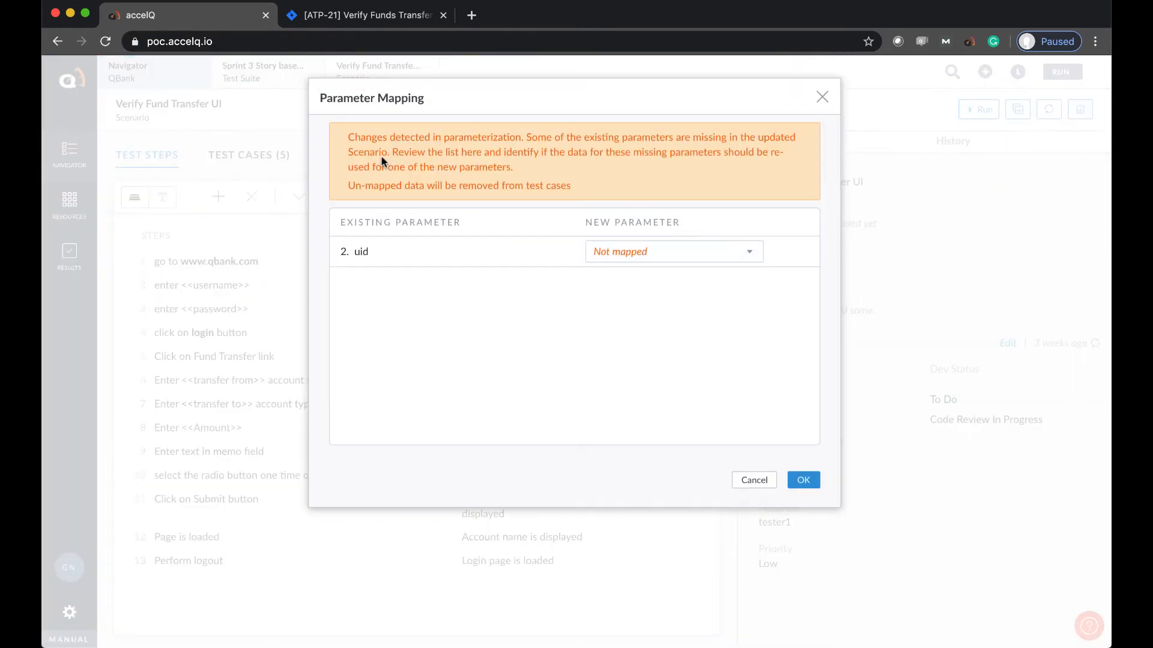
mouse_move(688, 256)
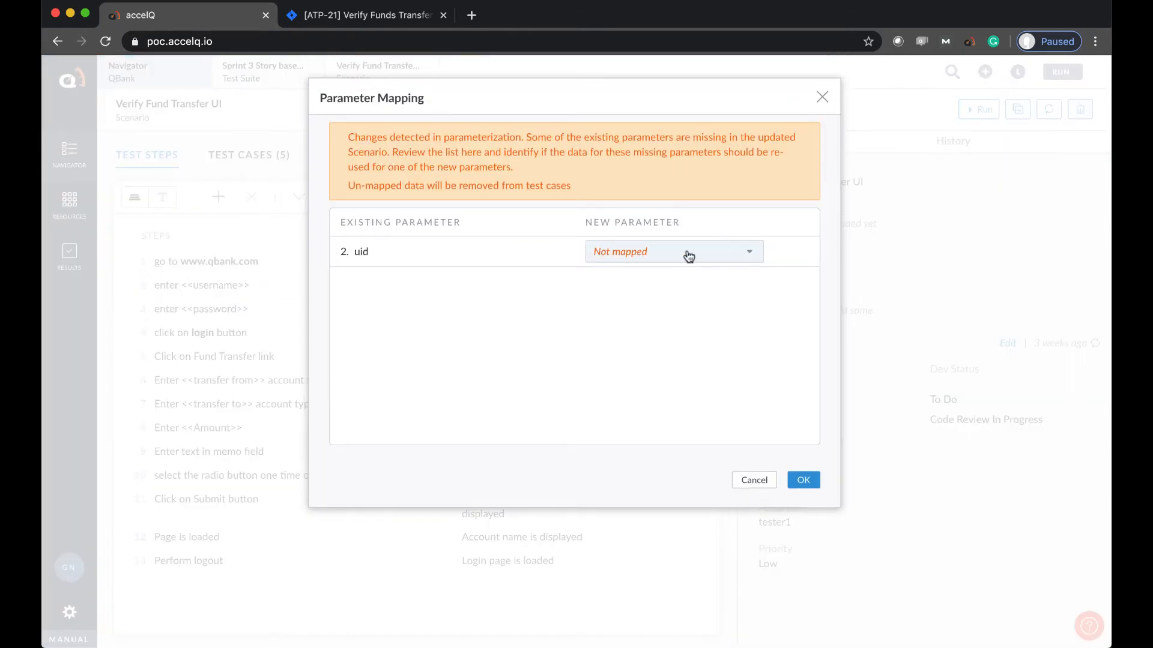
click(673, 251)
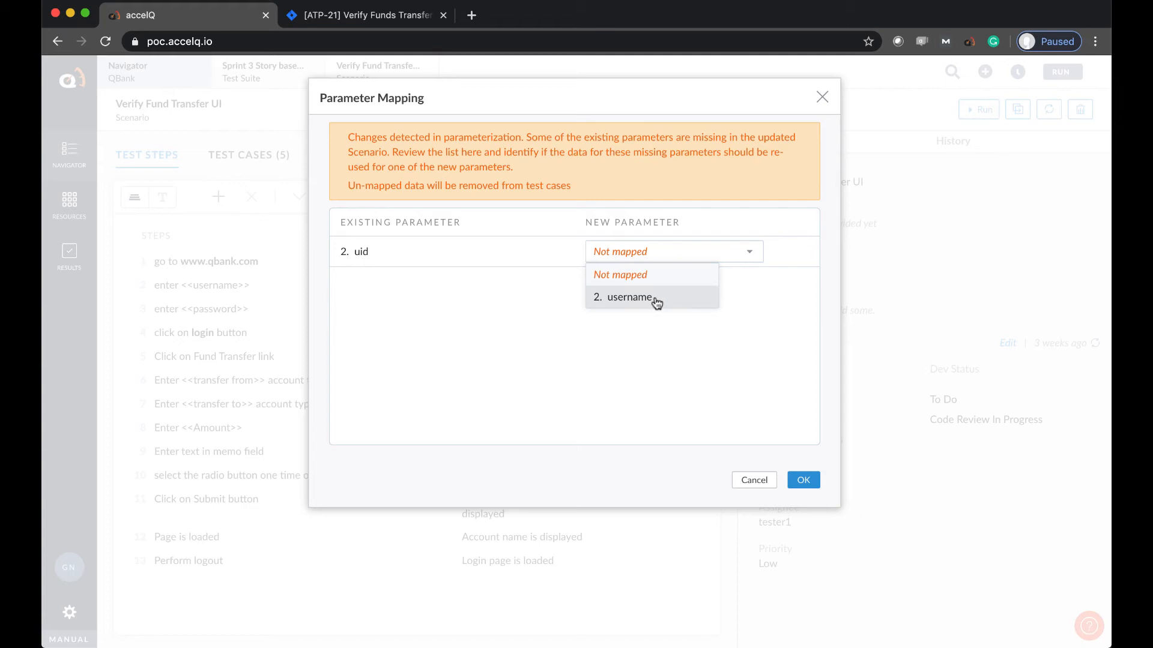
click(629, 297)
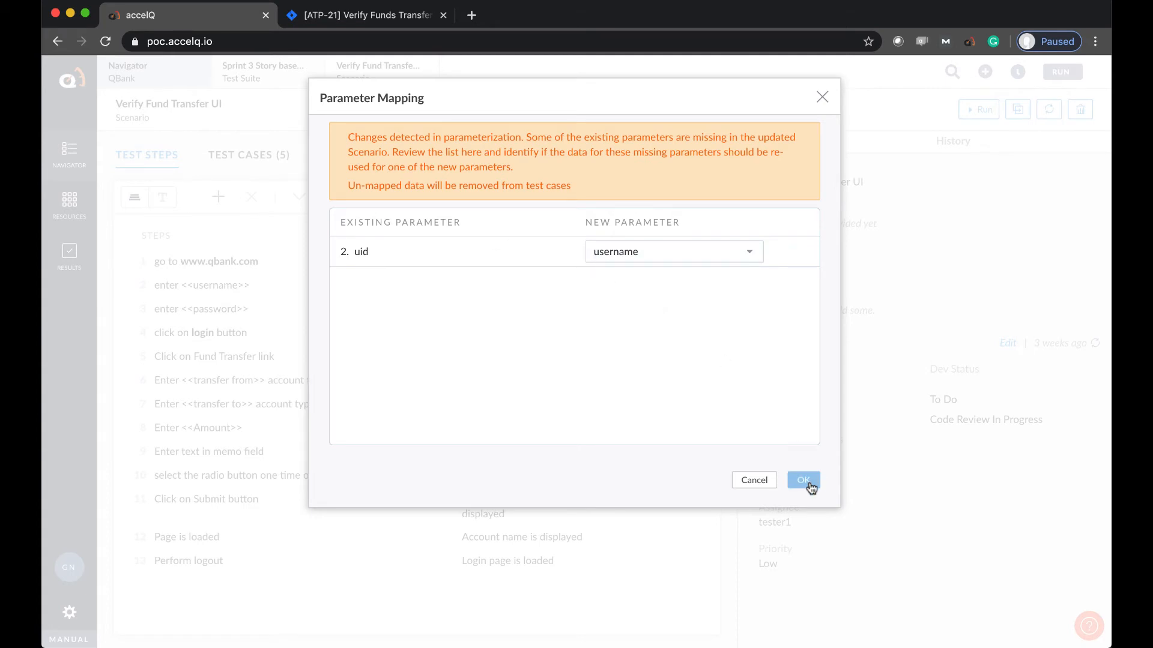
click(803, 481)
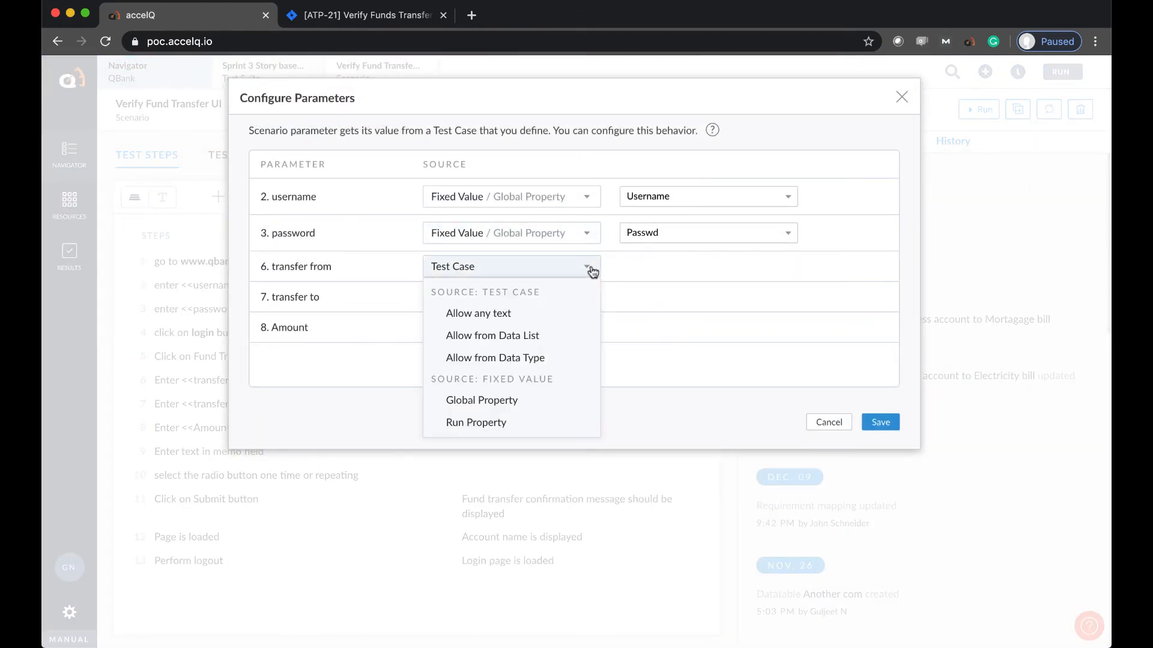
mouse_move(495, 357)
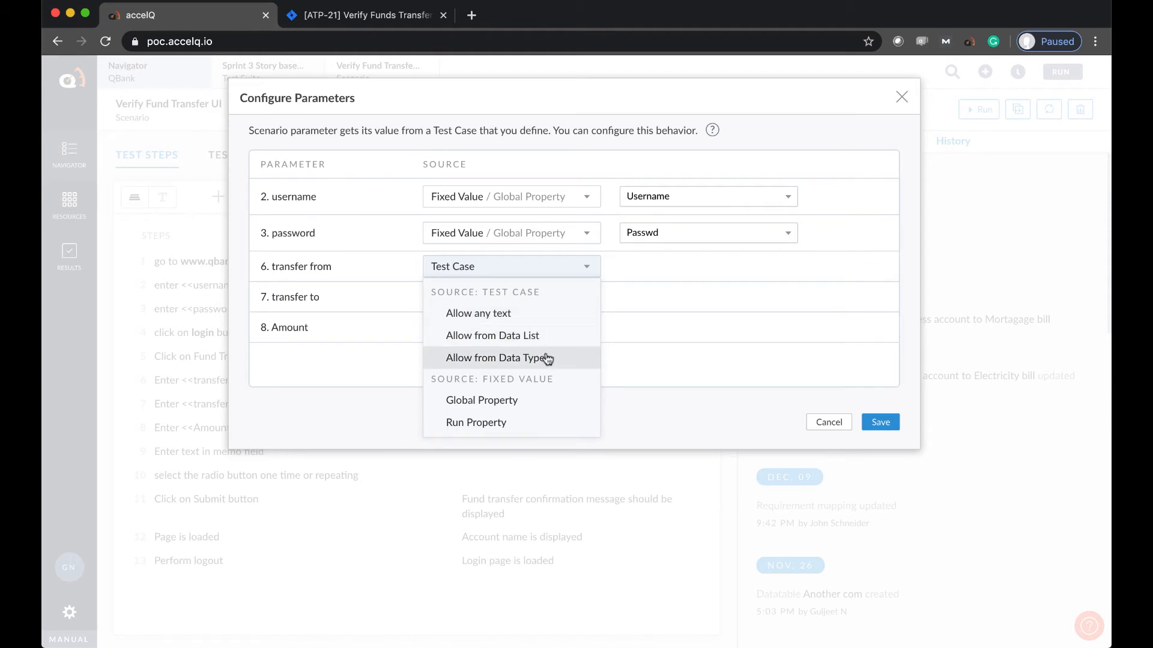
mouse_move(830, 422)
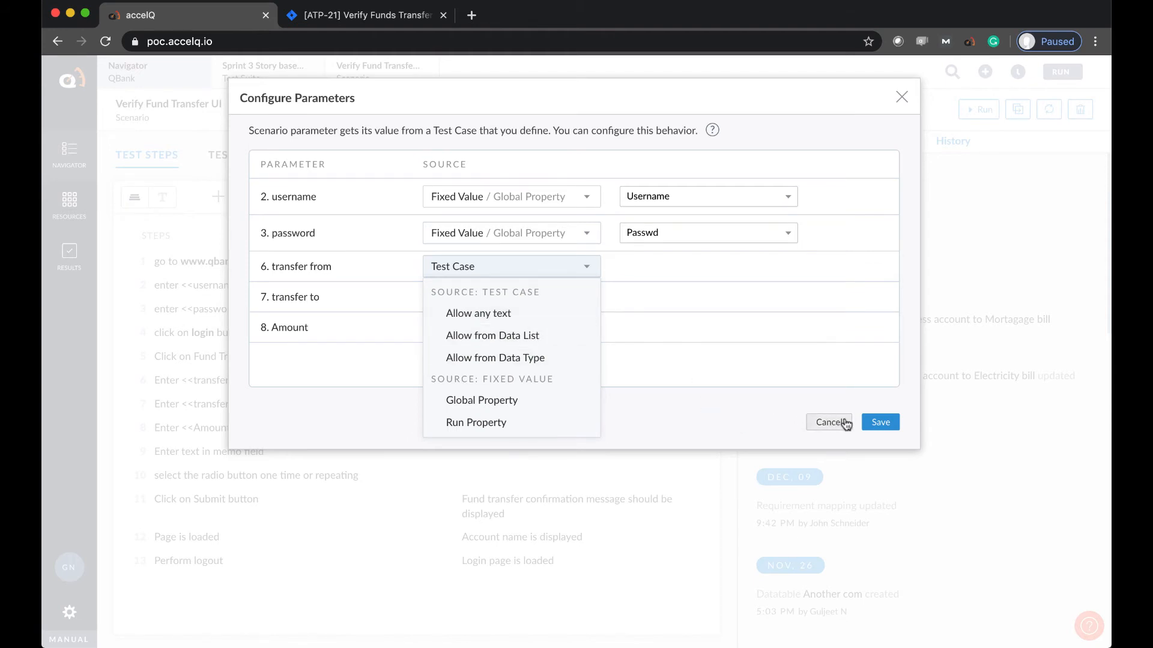
- Cancel Configure Parameters, leaving the 13-step scenario with 'enter <<username>>' at step 2
click(829, 422)
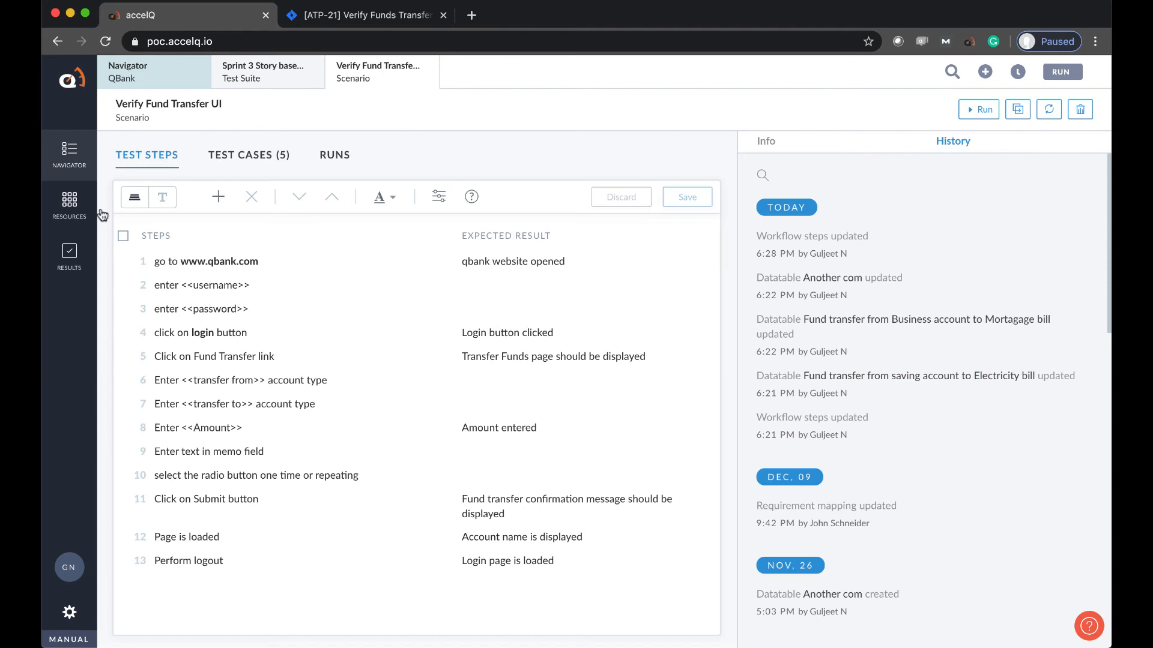
- Browse the seven data lists and the Airport Code data type tree, then return to Verify Fund Transfer UI
click(68, 204)
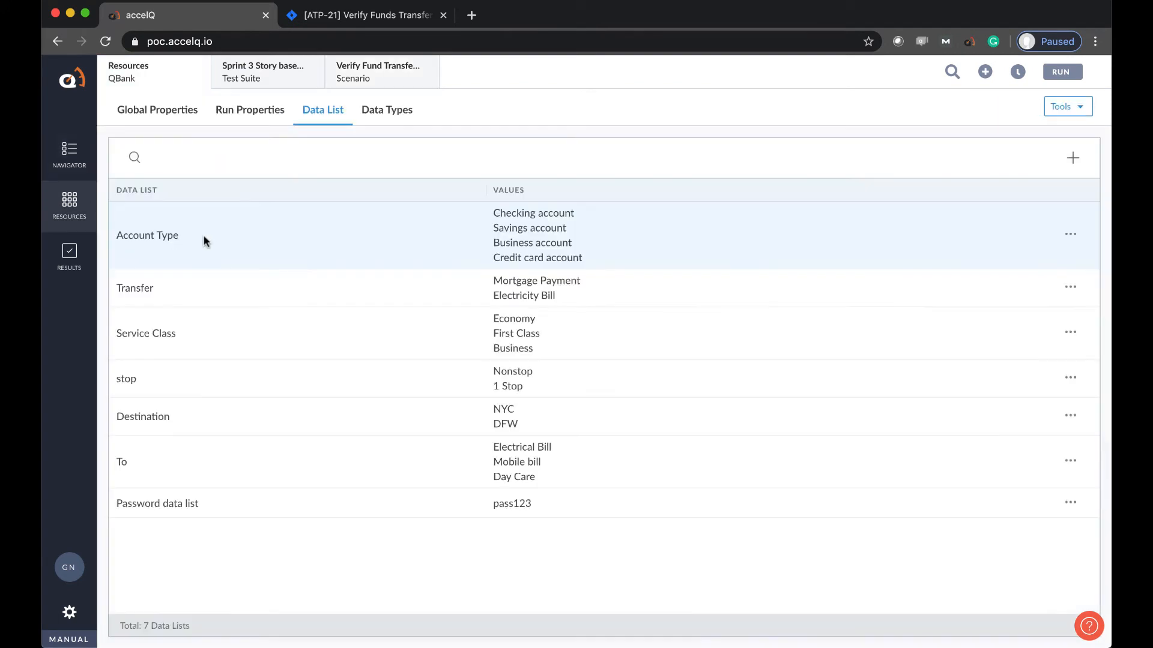
mouse_move(522, 209)
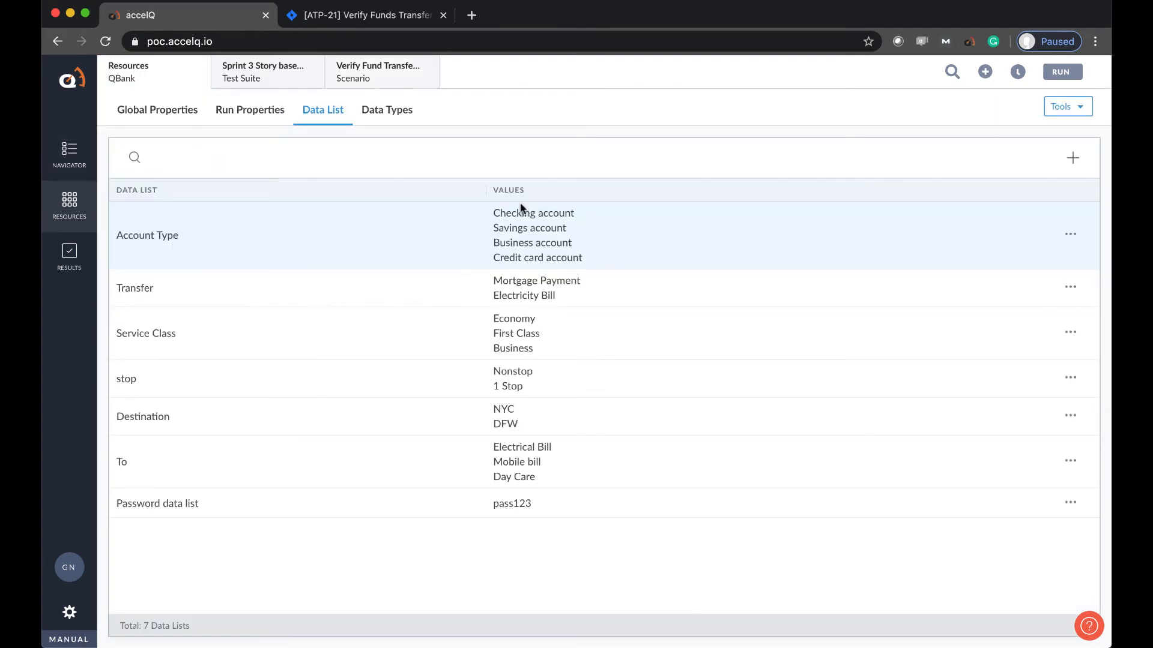
click(69, 204)
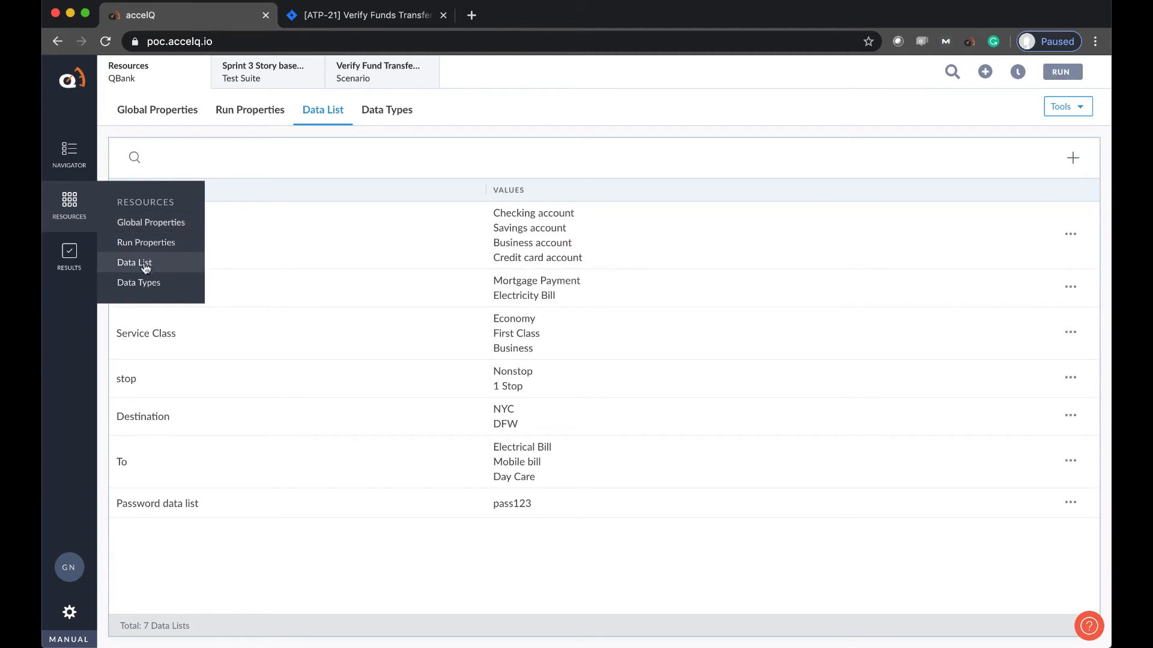
mouse_move(183, 278)
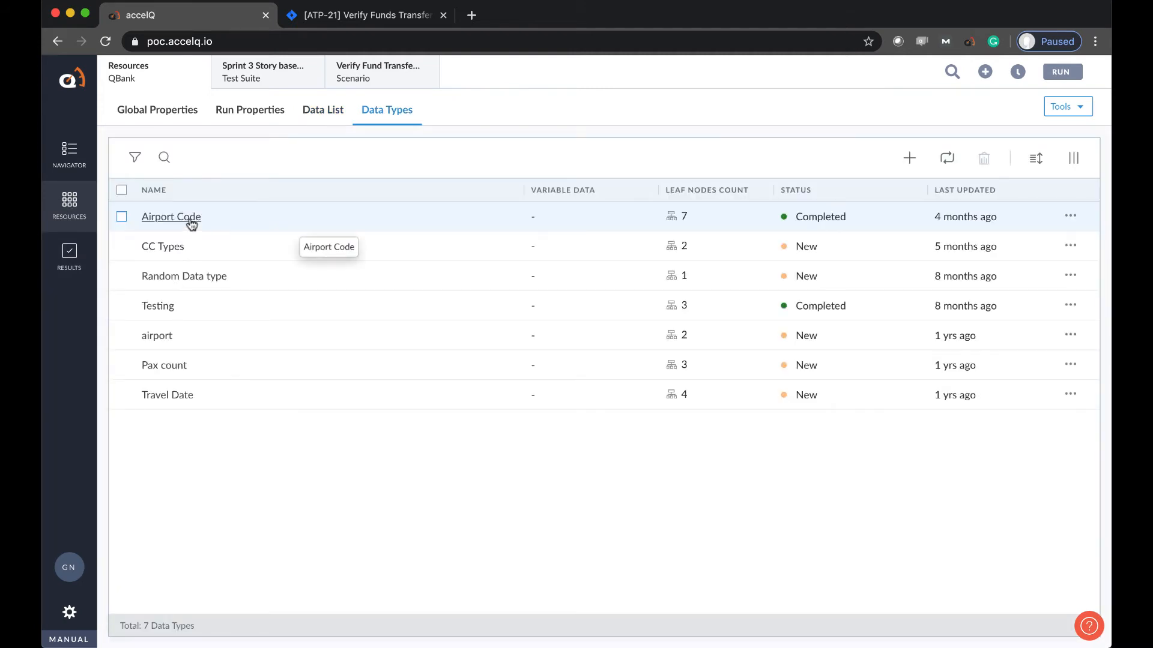
click(171, 216)
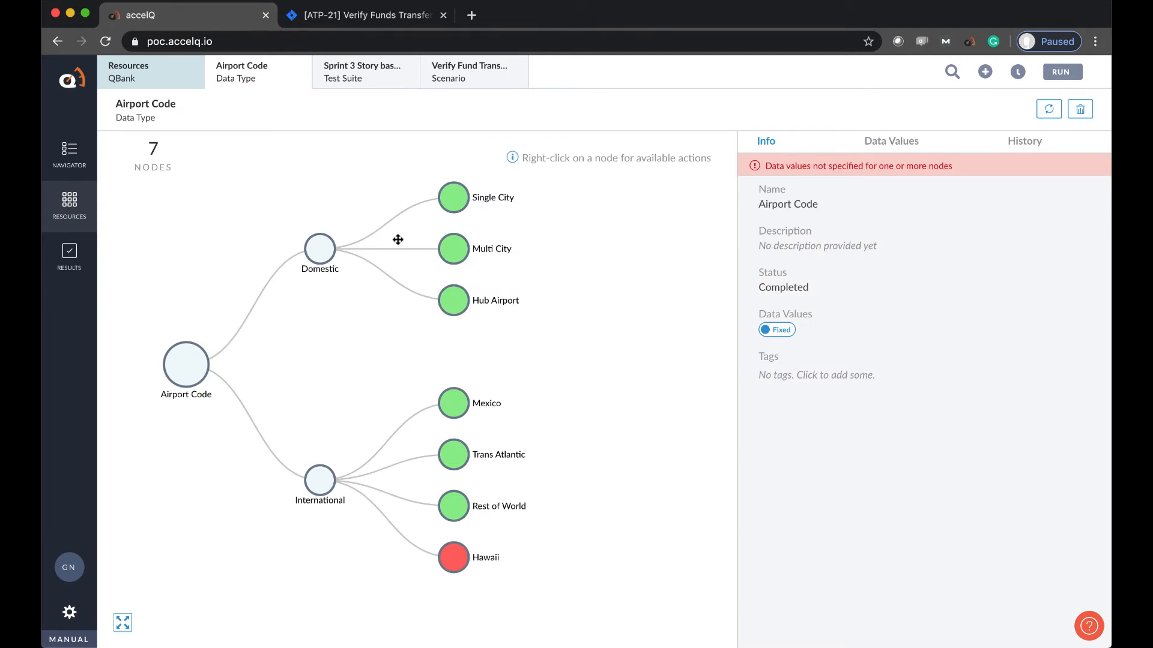
mouse_move(567, 214)
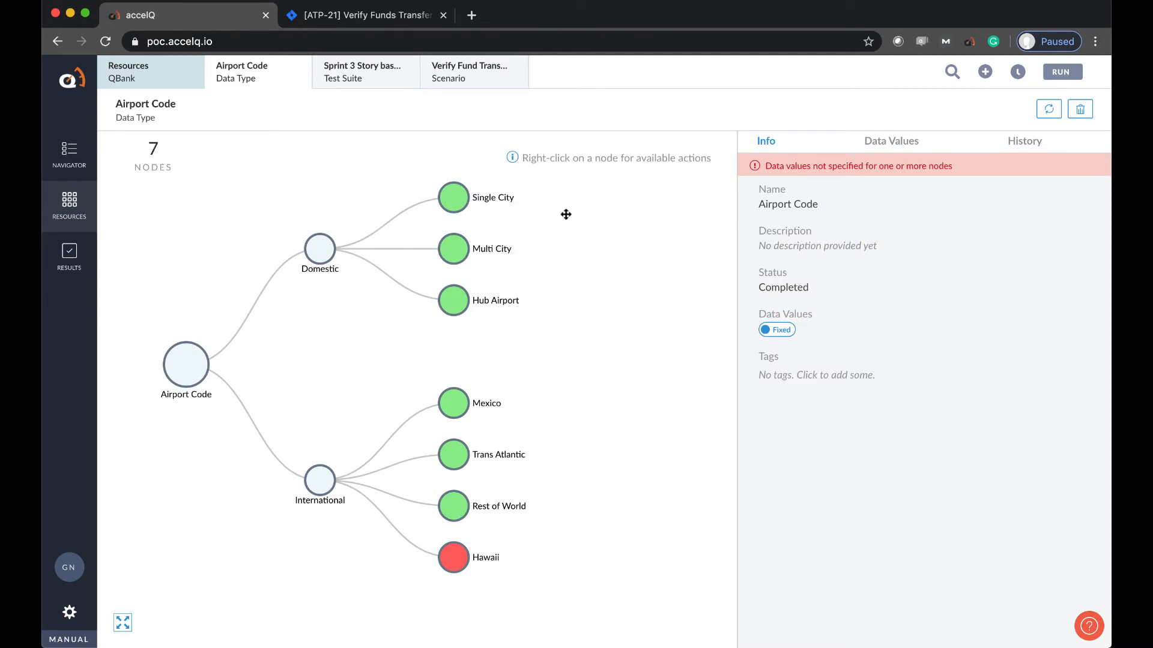
click(469, 71)
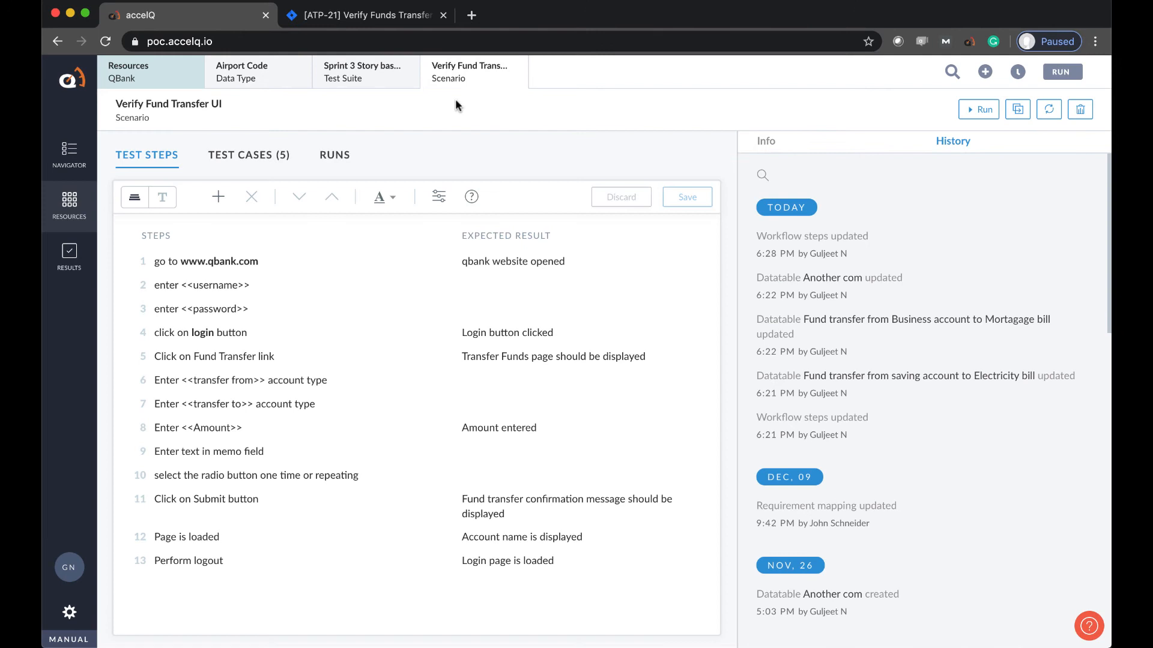
- Set transfer from and transfer to to Allow from Data List using Account Type and save
click(438, 197)
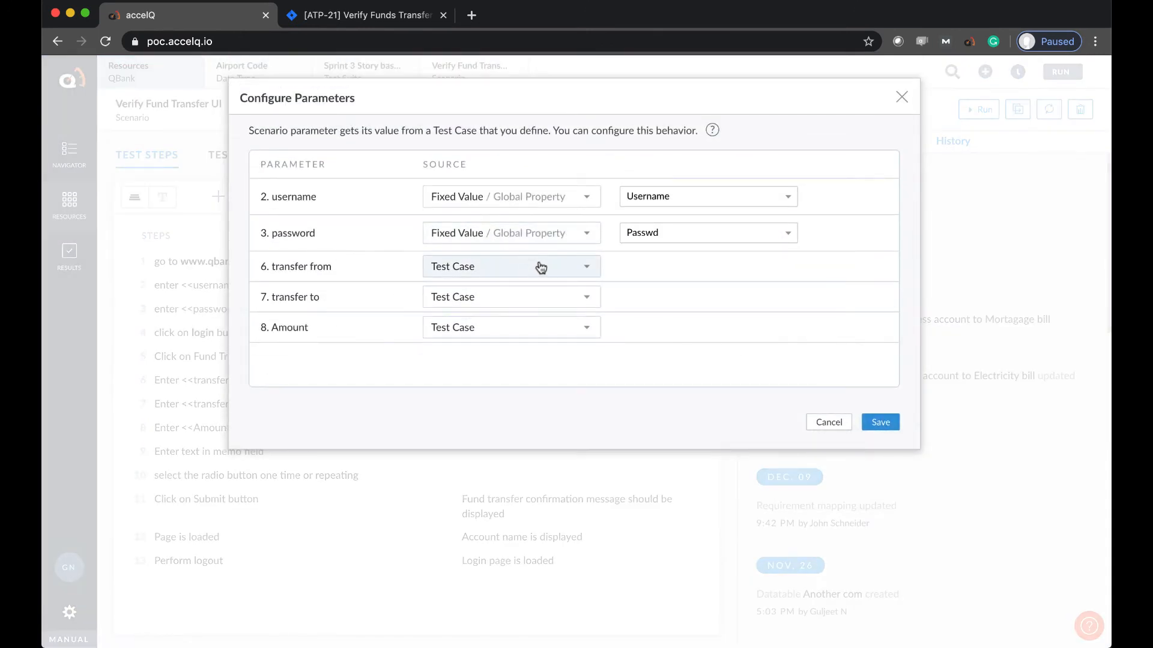
click(511, 266)
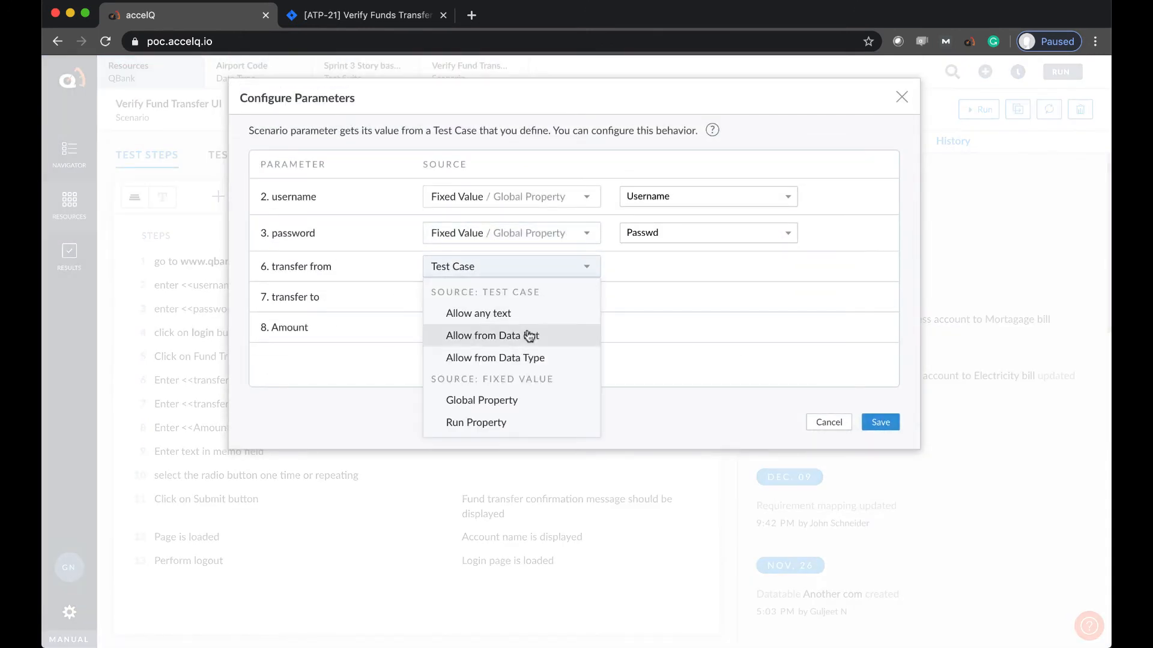
click(492, 335)
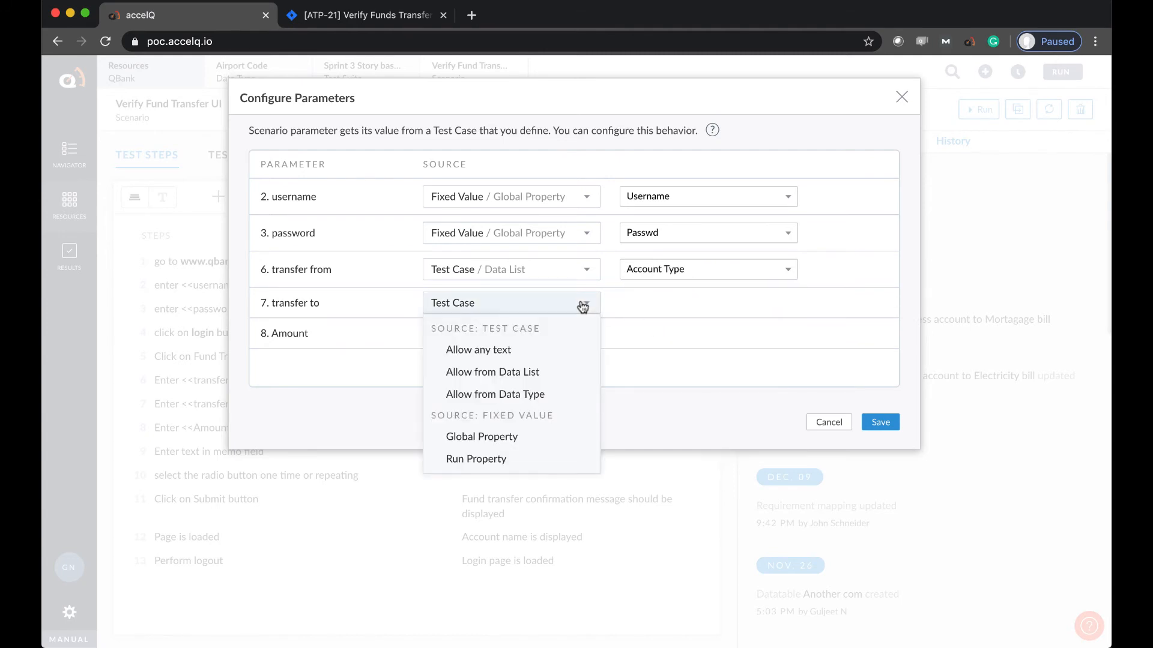
click(492, 371)
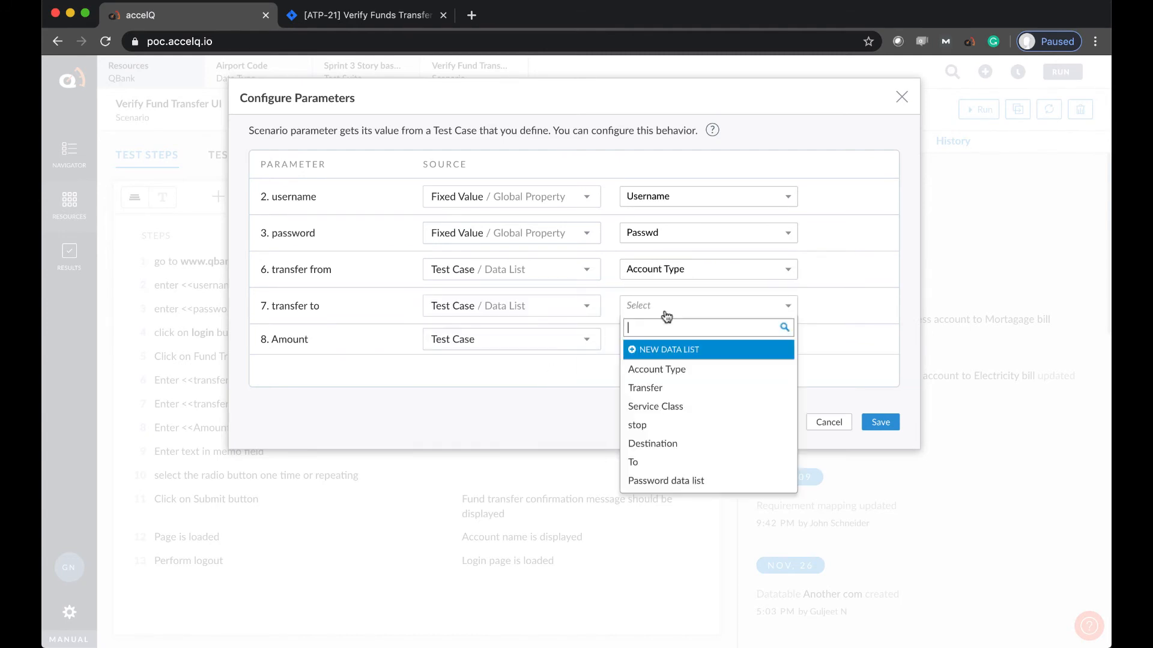
click(655, 369)
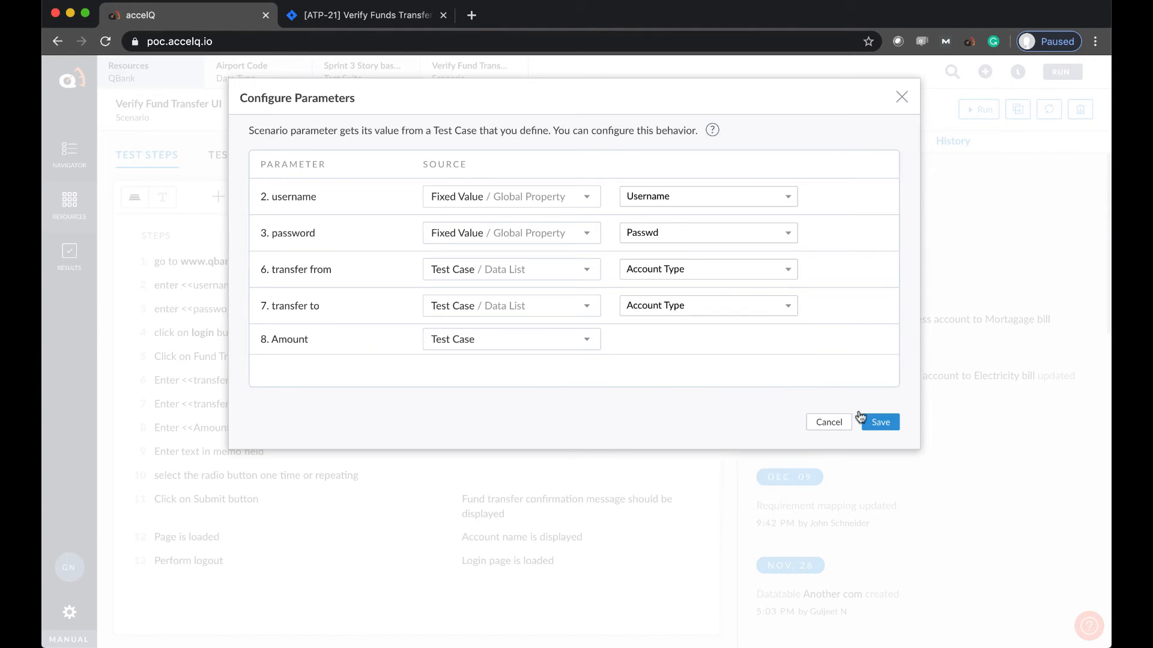
click(879, 422)
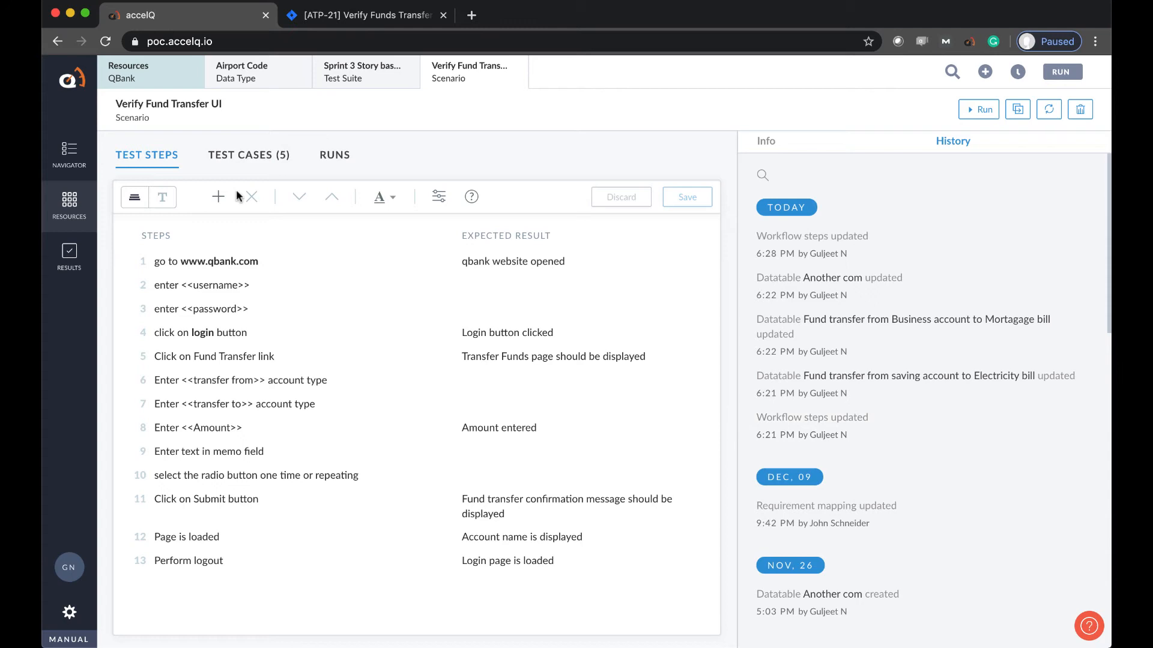
- Preview 16 generated transfer from/to combinations, then cancel both generation and the Import Test Cases dialog
click(249, 154)
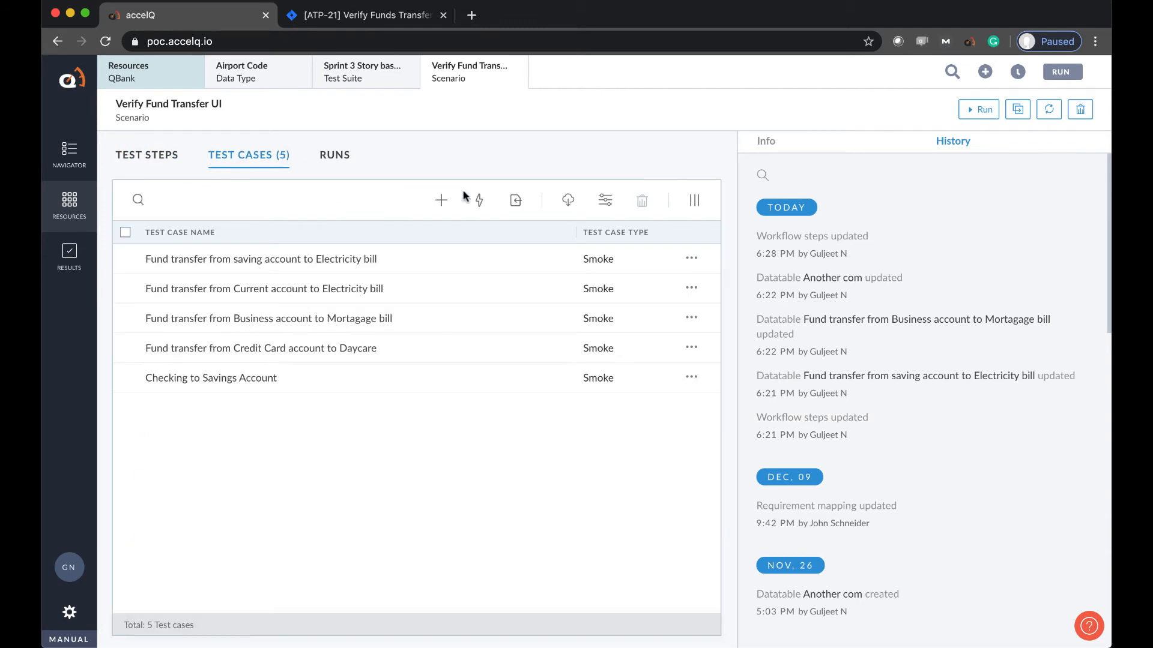
mouse_move(478, 200)
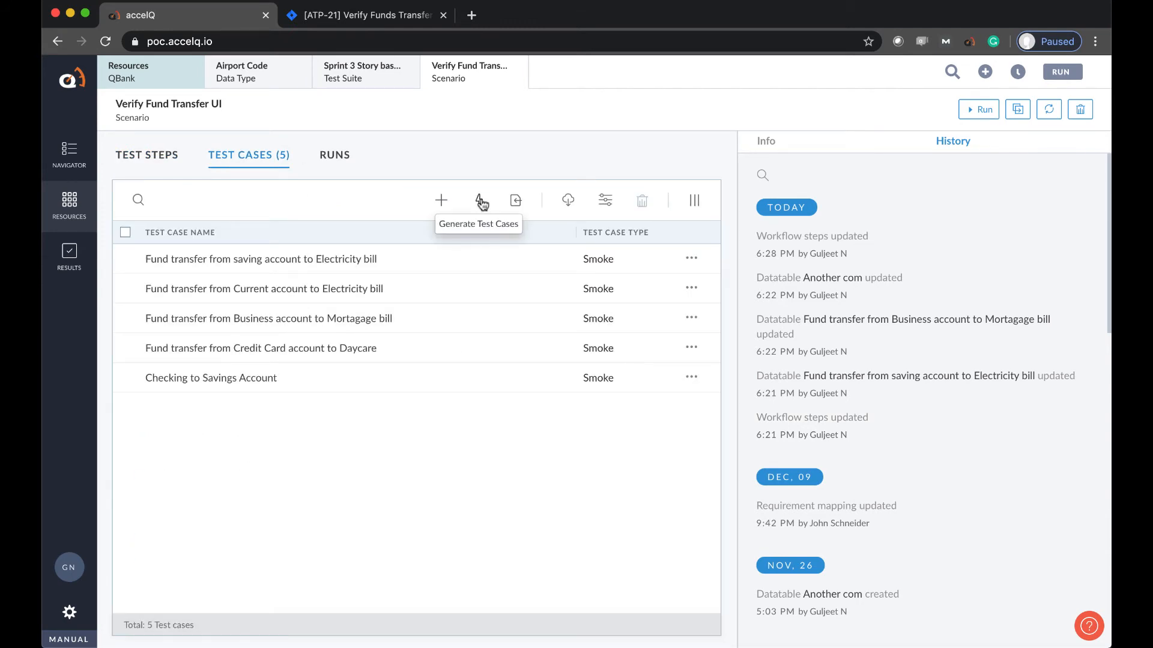
click(479, 200)
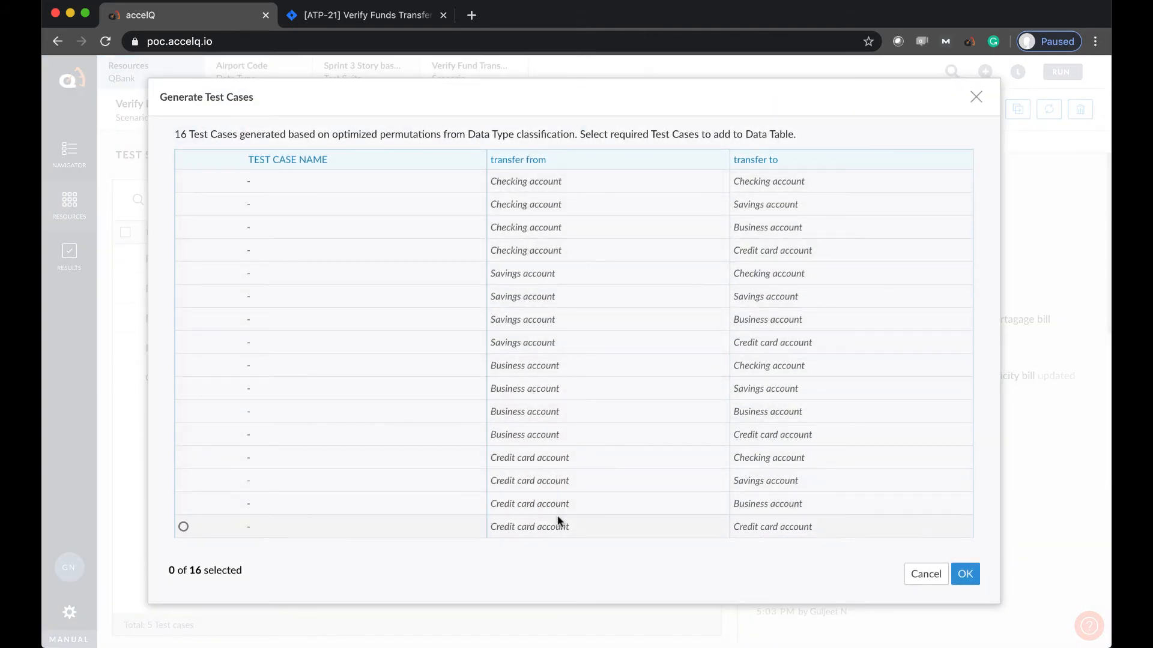
mouse_move(624, 528)
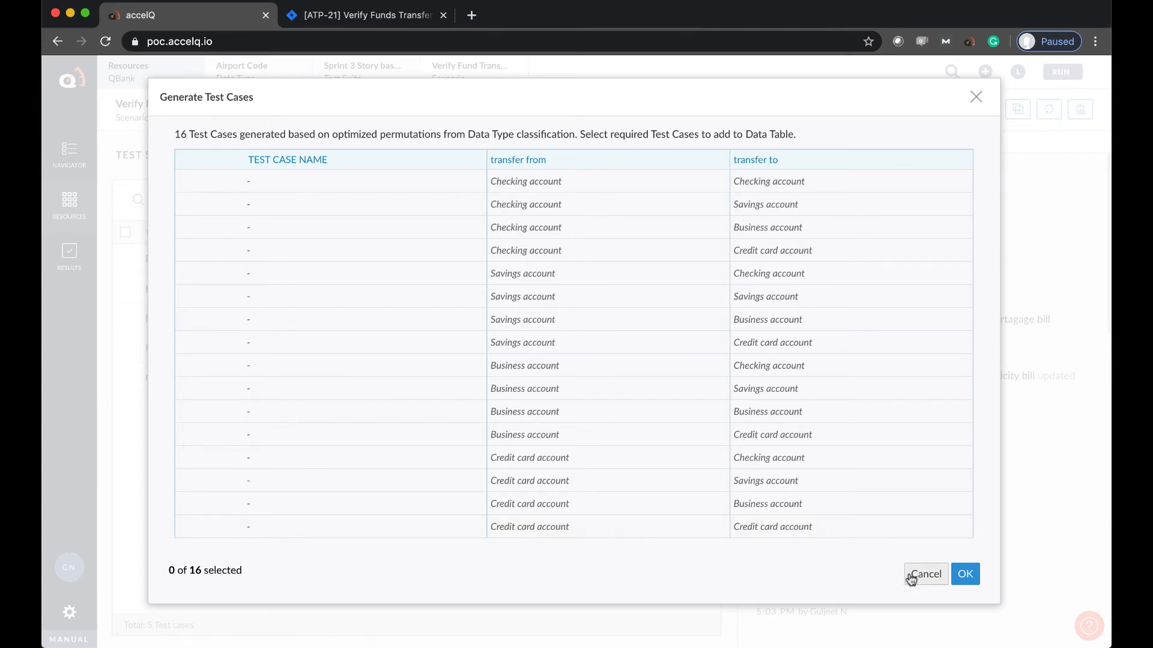
click(925, 574)
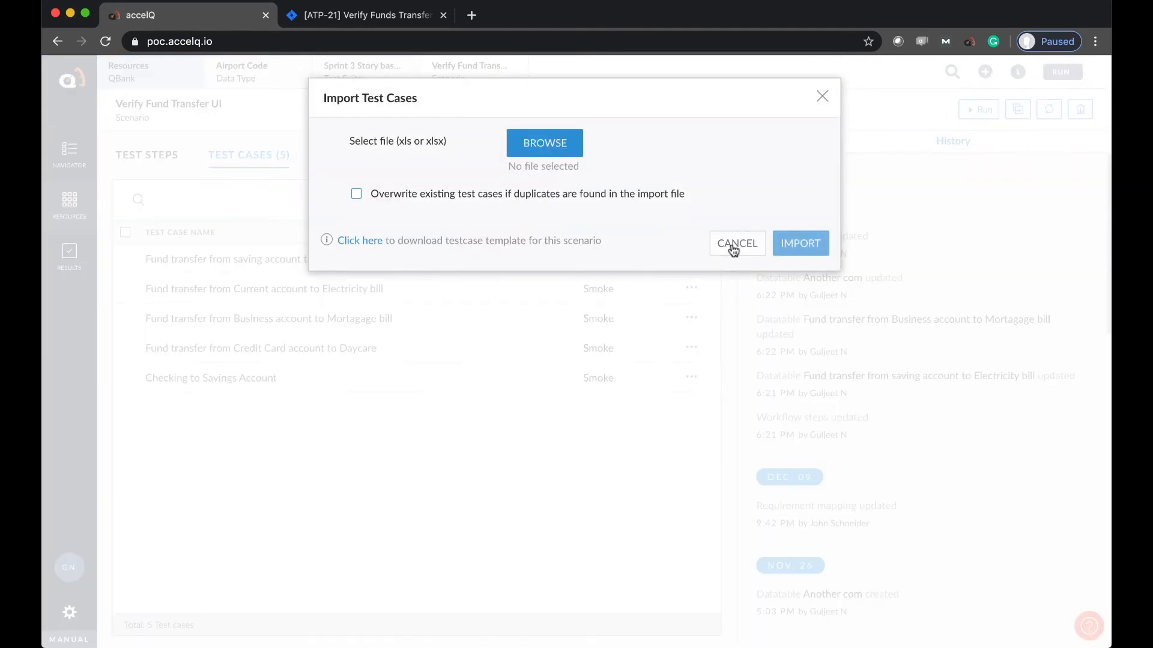
click(736, 243)
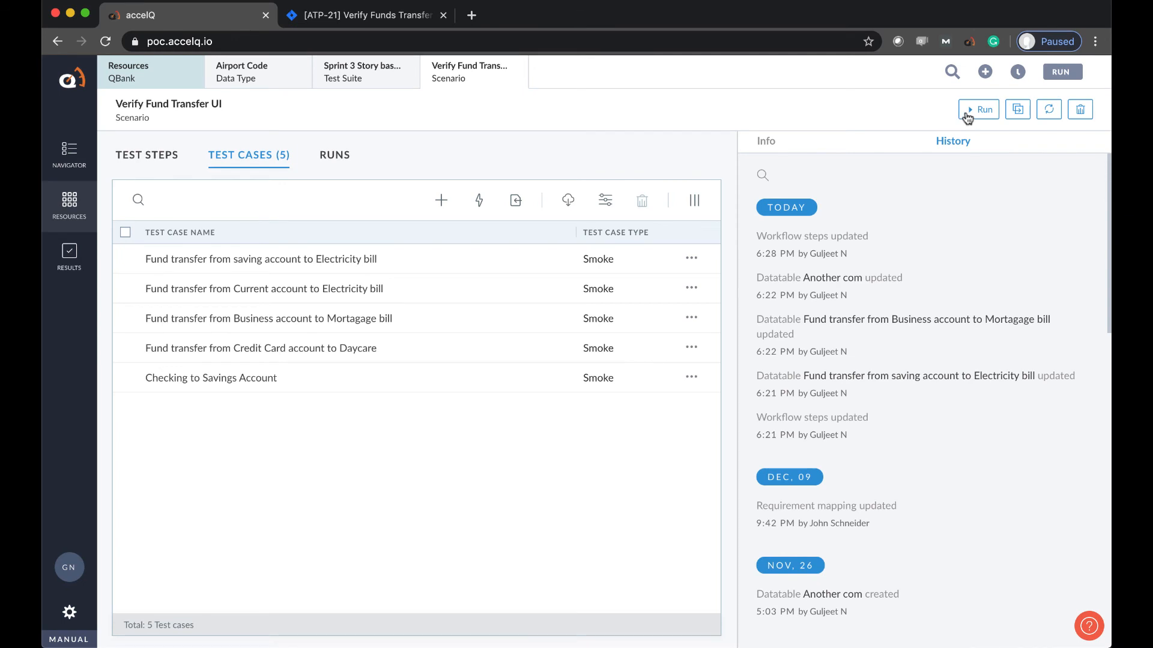
- Set up a manual run and select two of the five test cases, including the Business account transfer
click(979, 109)
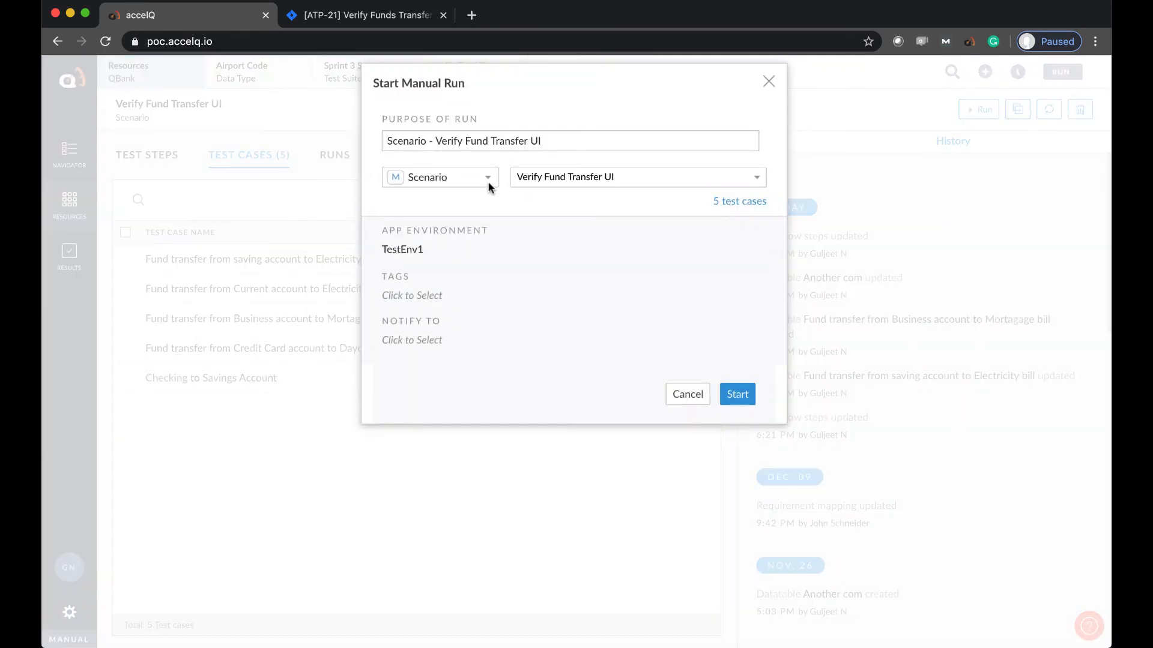
click(438, 176)
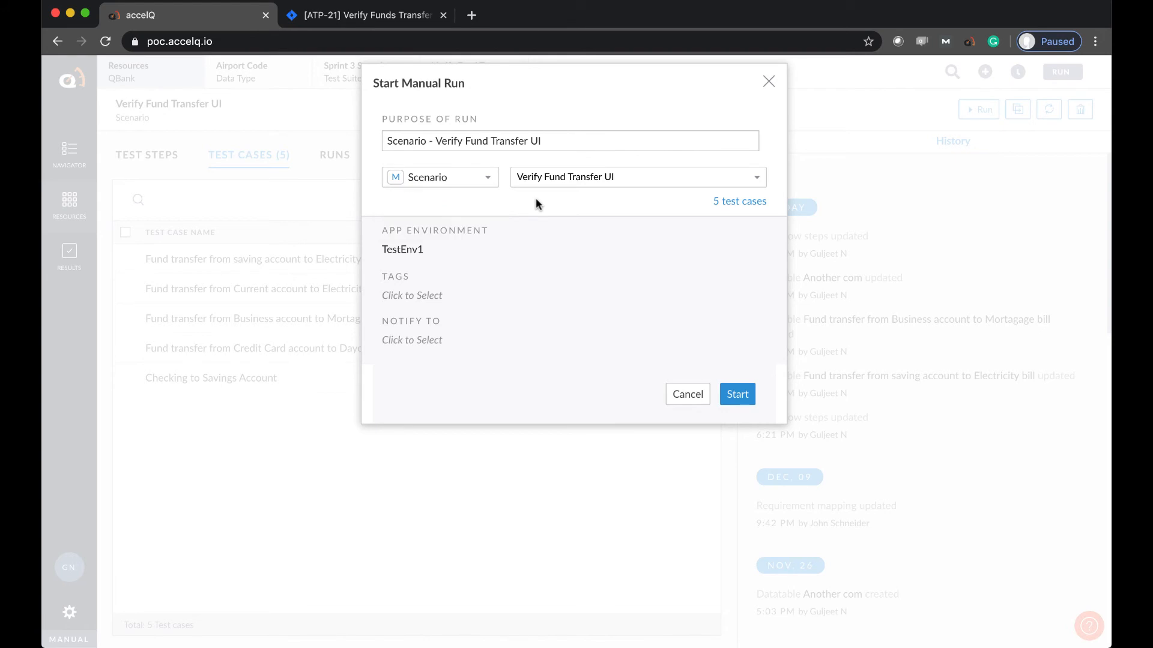
mouse_move(402, 249)
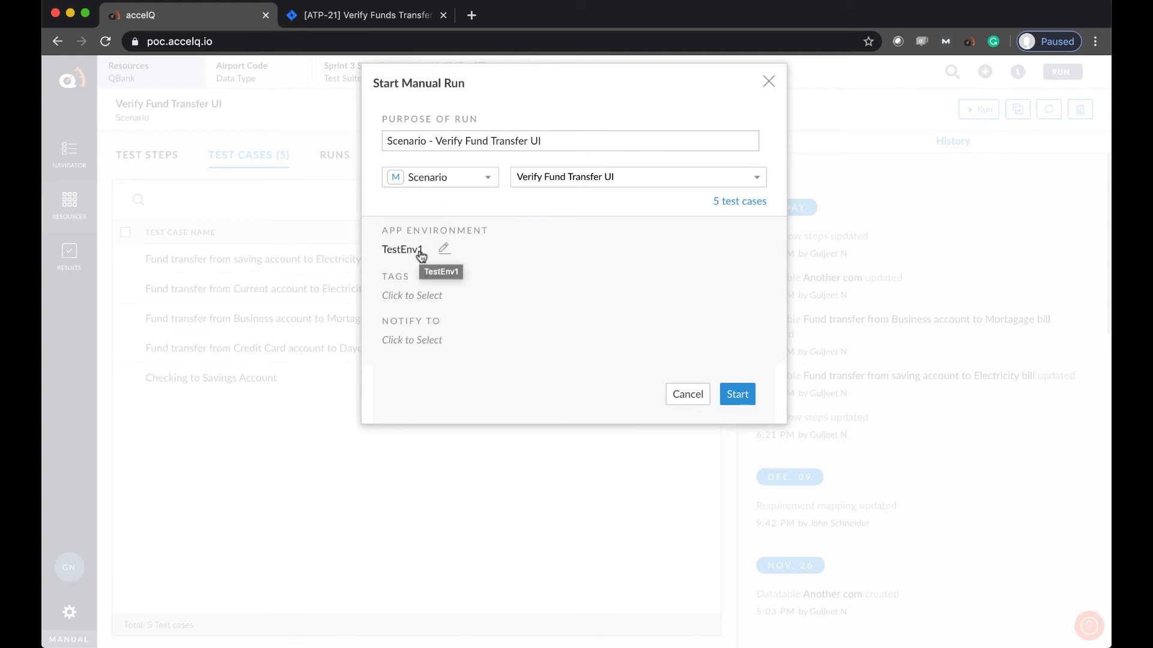
click(740, 201)
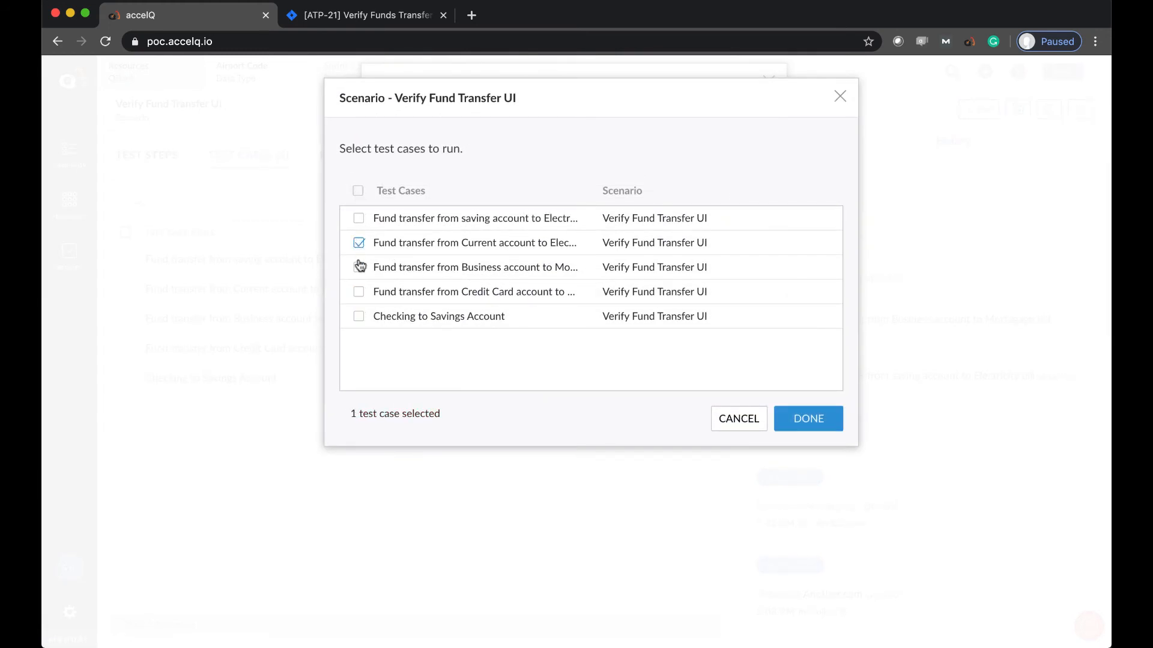
click(358, 266)
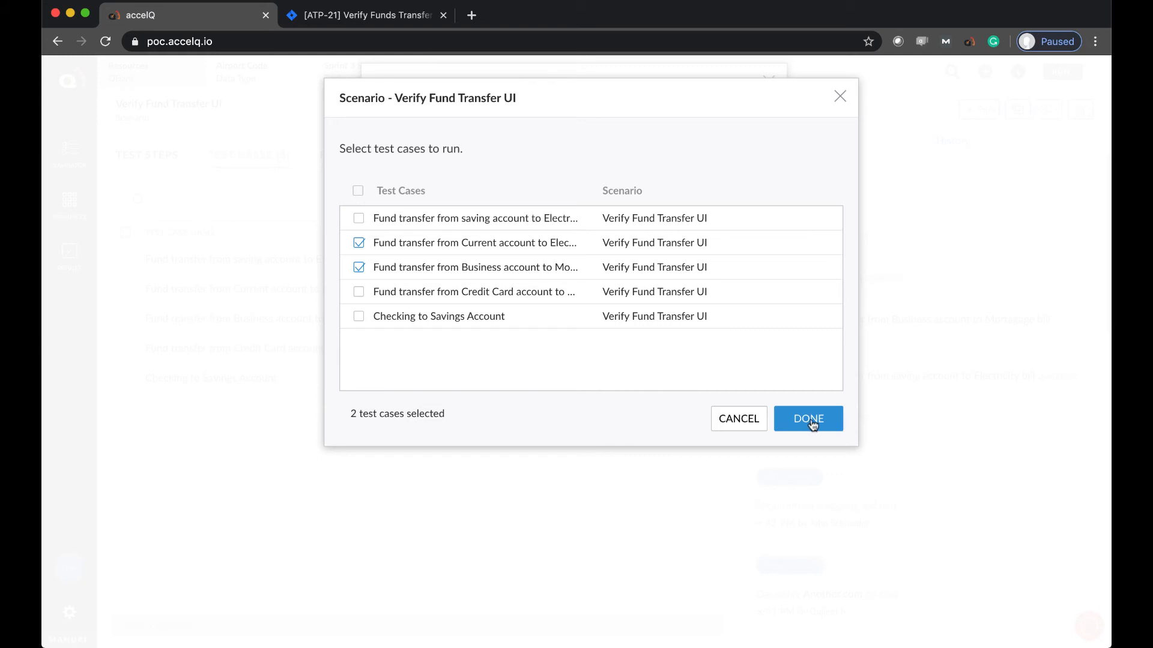
click(807, 419)
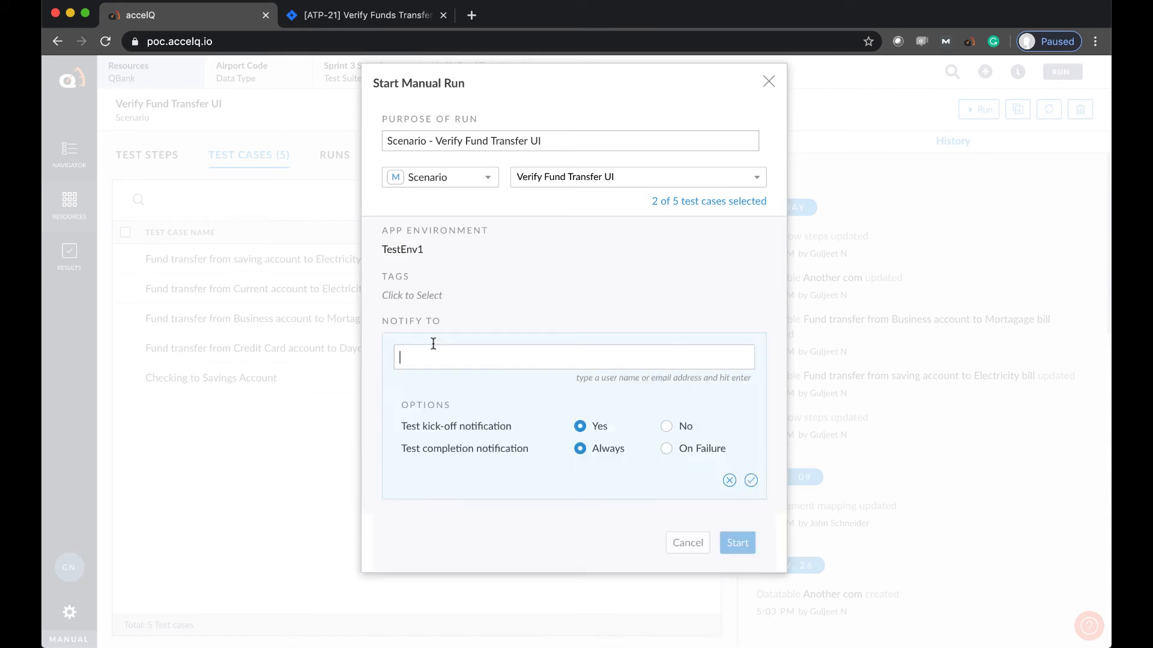
- Skip notification settings and start the manual run in TestEnv1
click(750, 480)
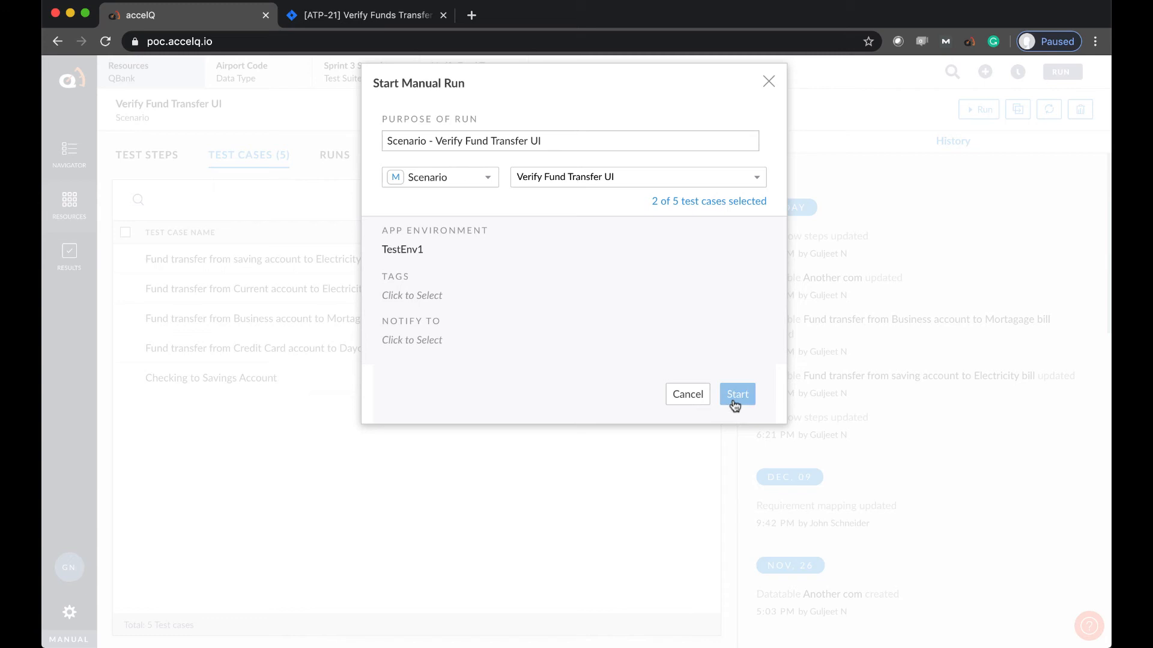
click(737, 394)
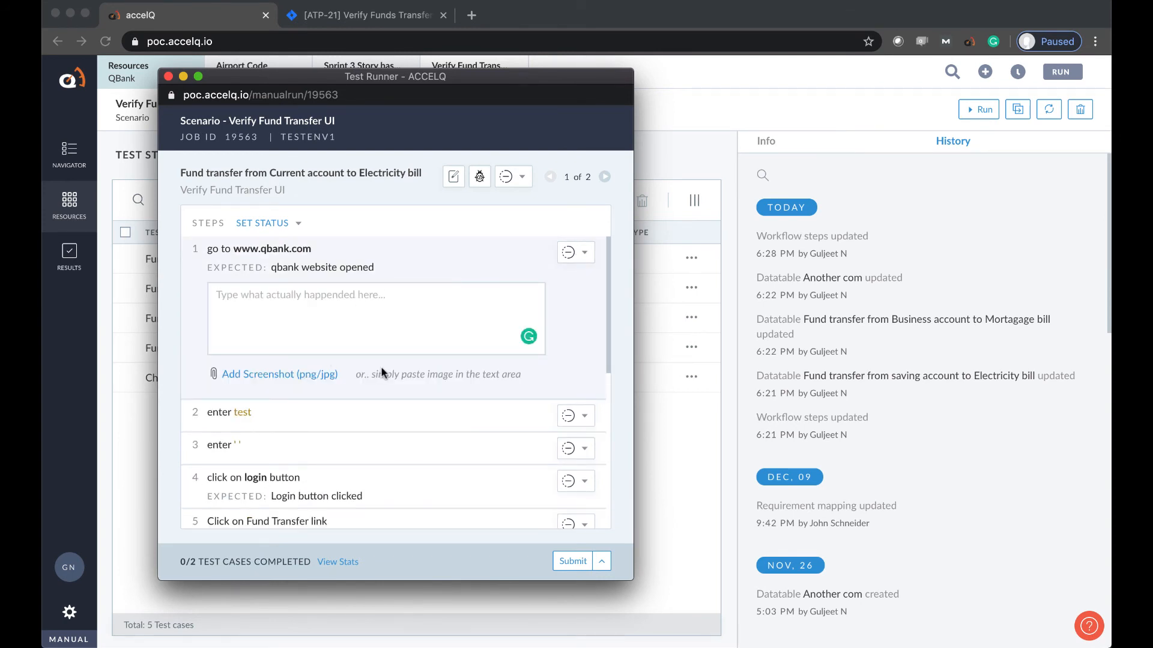
- Back in the test runner, mark step 1 as Failed and bring up the test case's associated defects
click(366, 14)
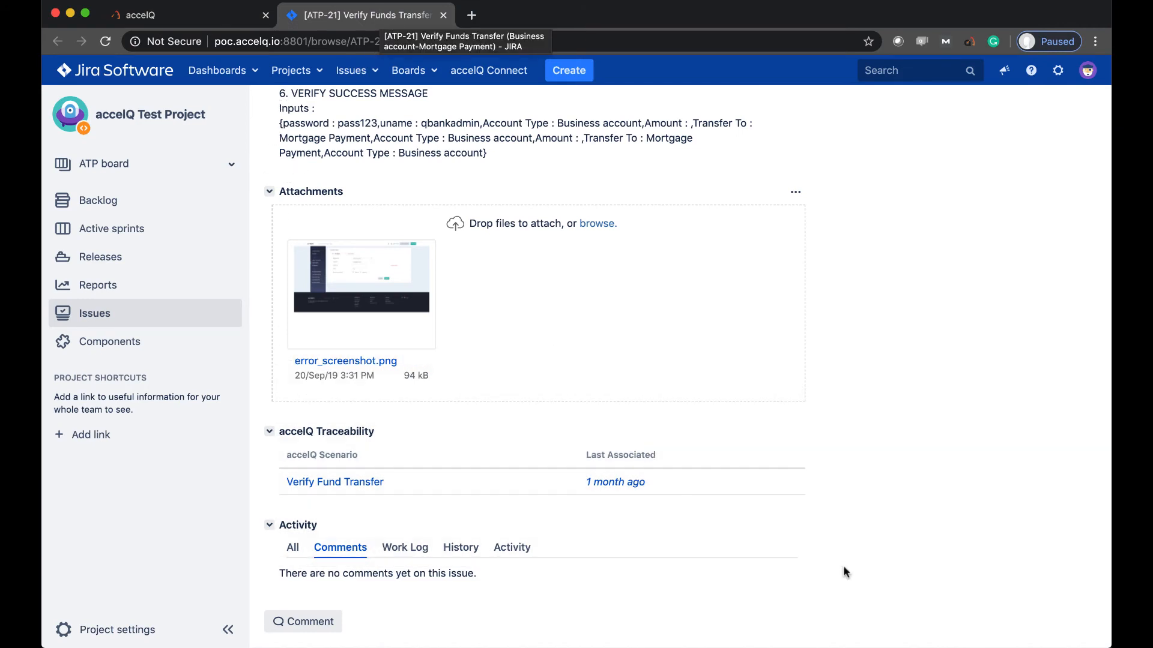
click(184, 14)
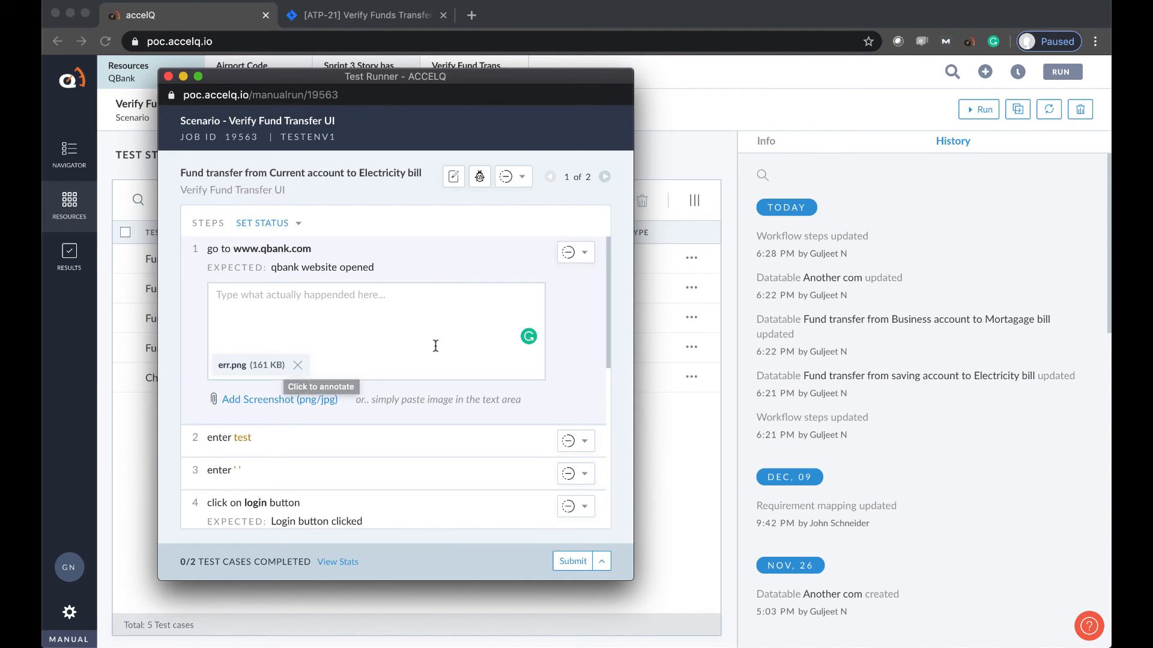
mouse_move(583, 258)
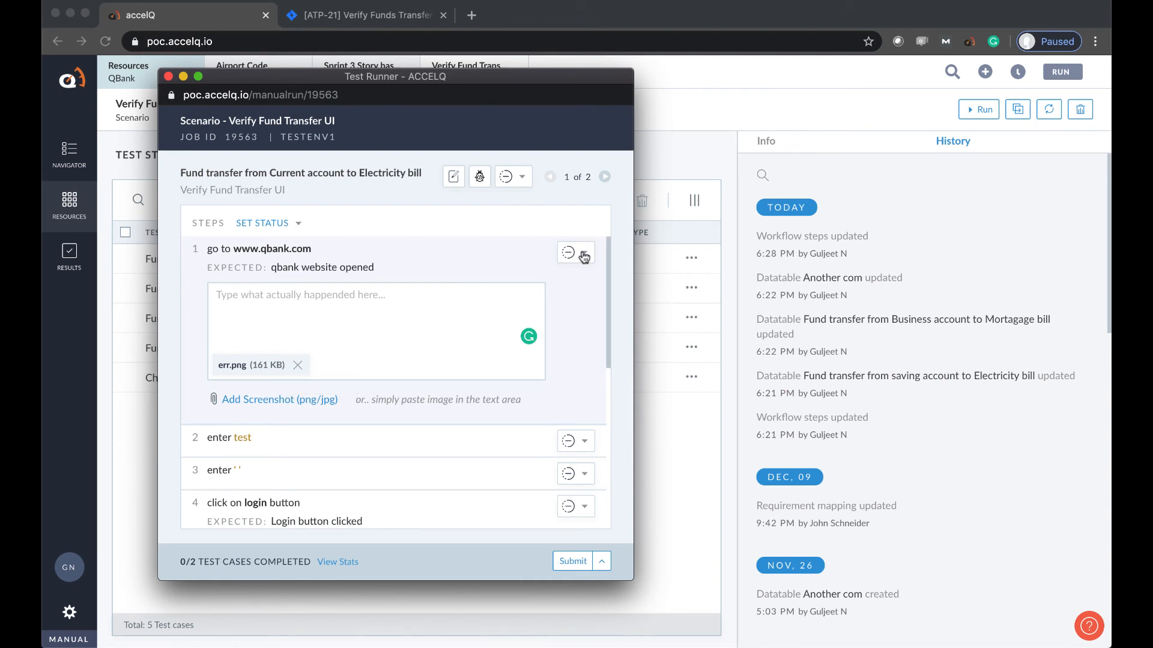
click(567, 253)
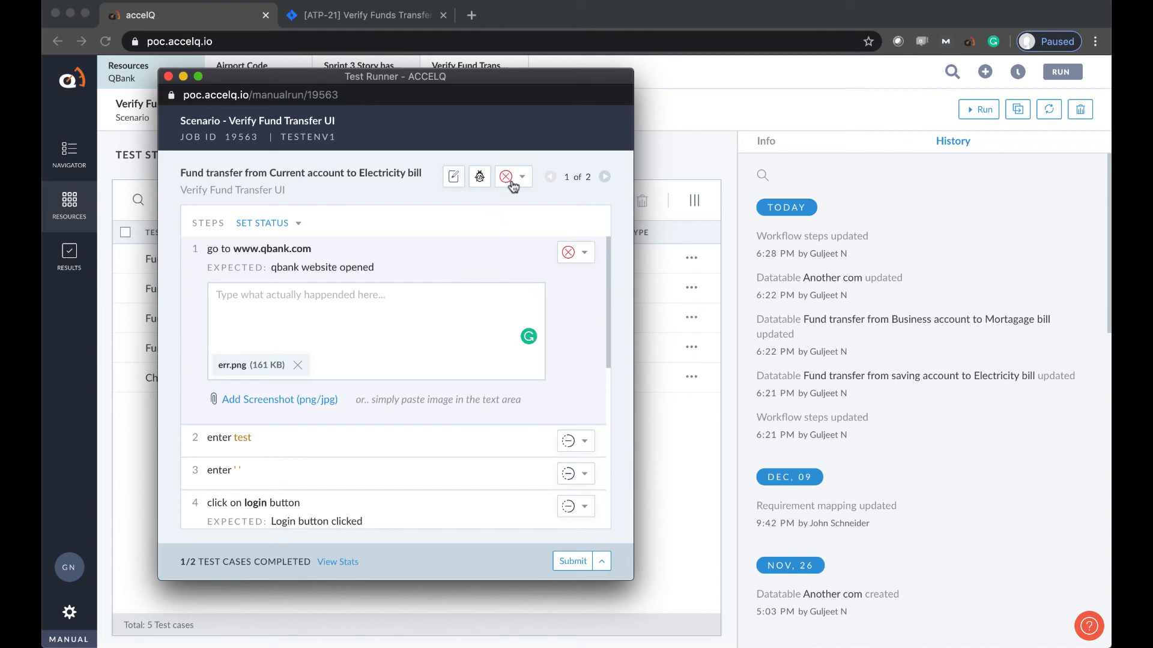
mouse_move(517, 184)
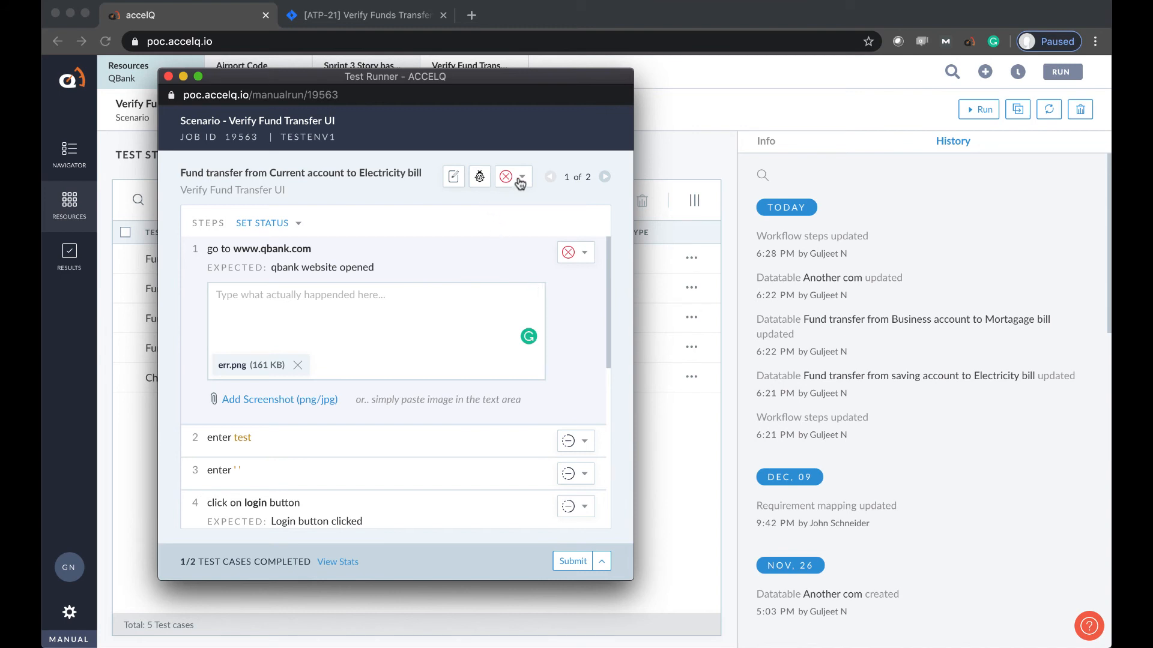
mouse_move(505, 176)
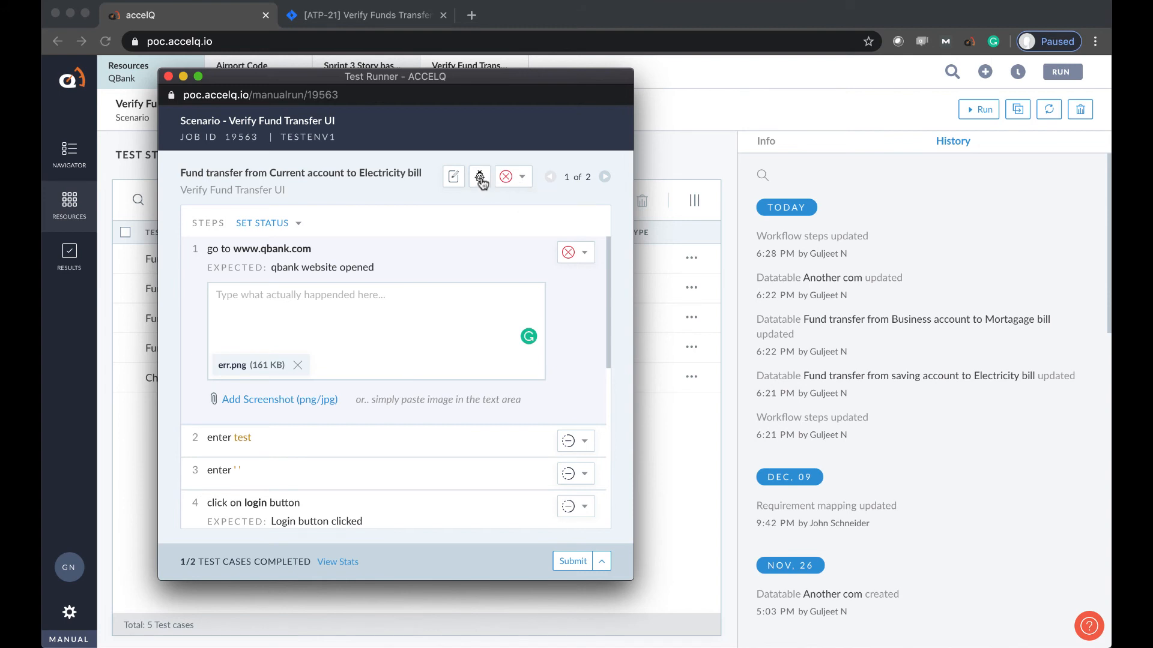
click(478, 177)
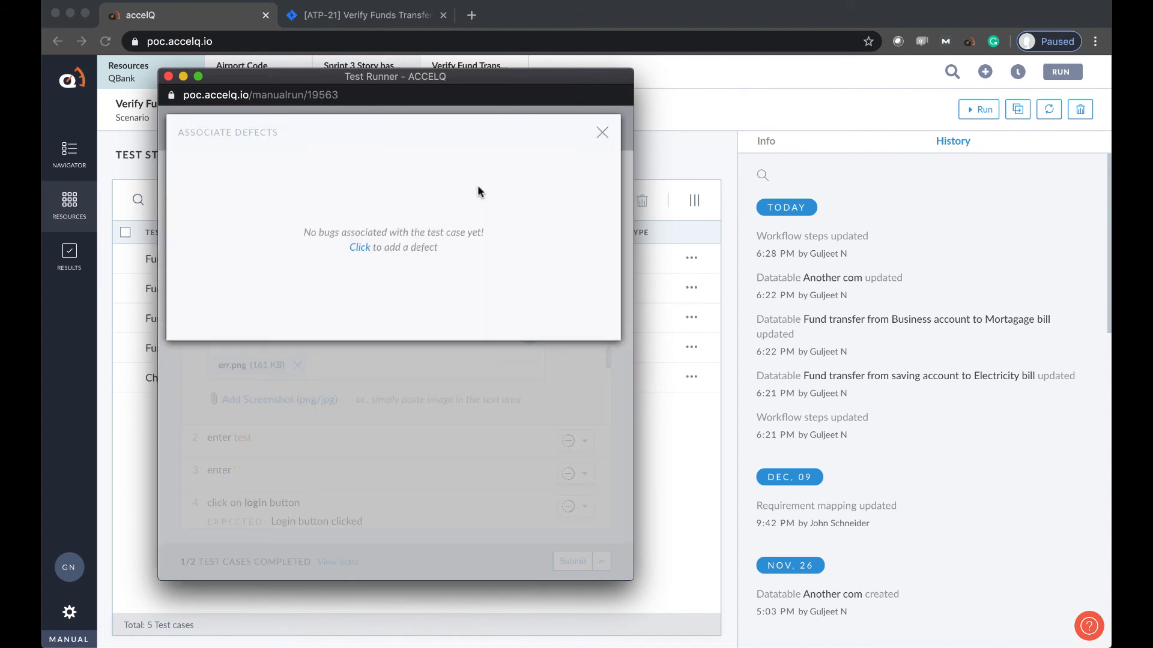
- Create a new Jira bug for the failed test case and dismiss the bug-created confirmation
click(359, 247)
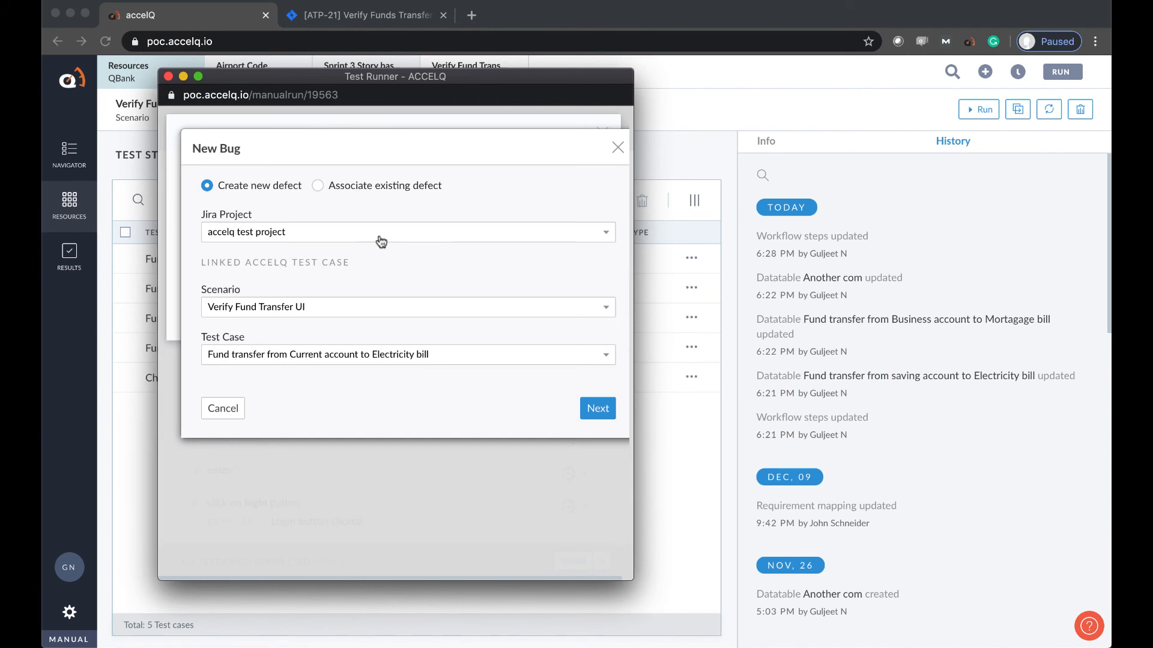
click(597, 409)
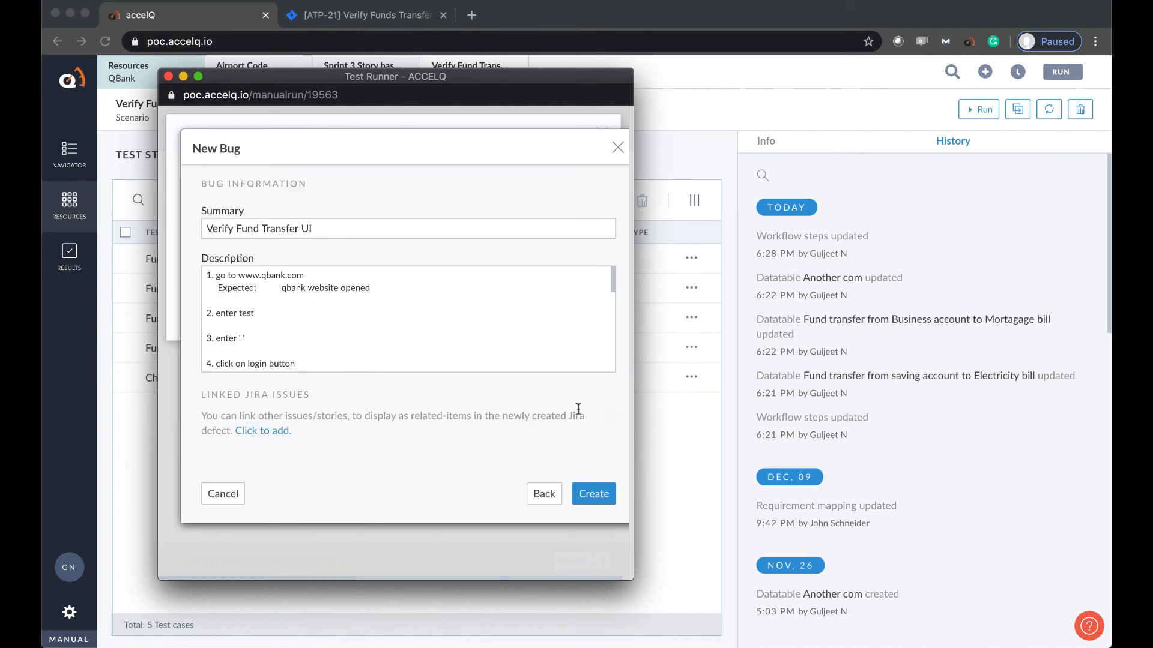
click(592, 494)
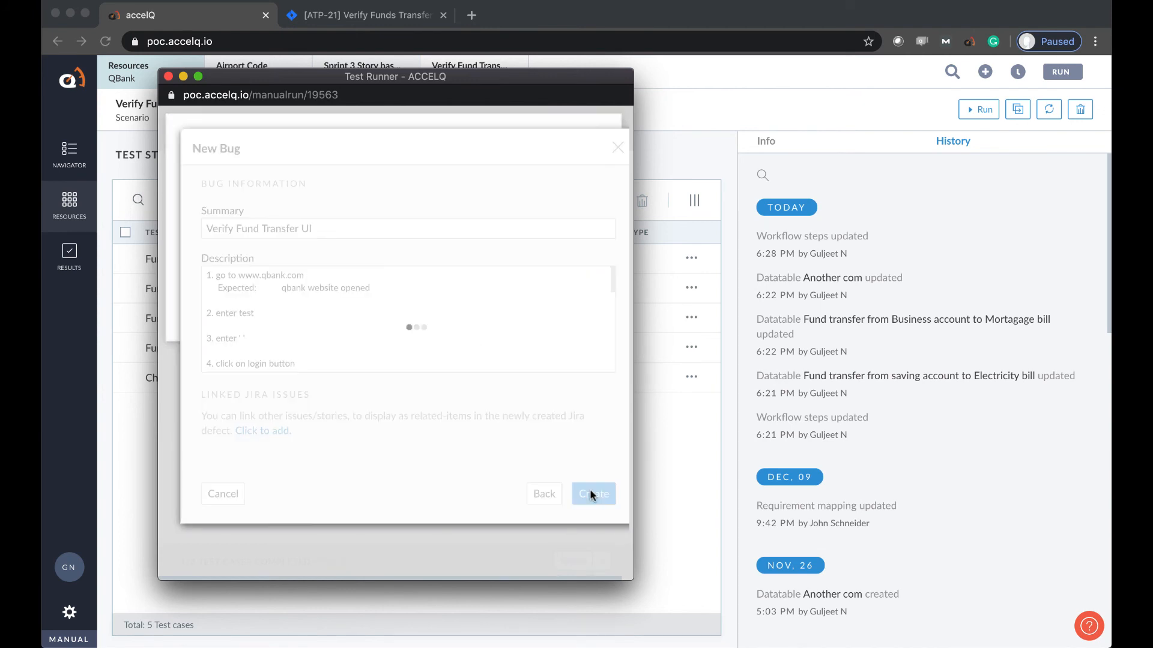
click(592, 493)
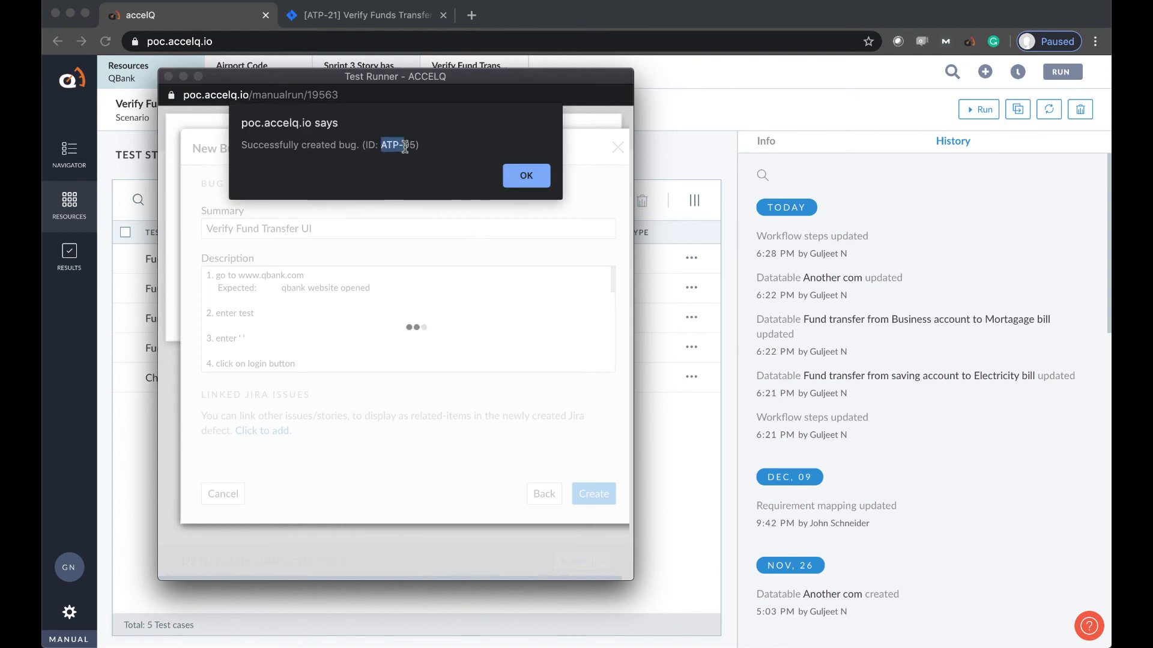
click(526, 175)
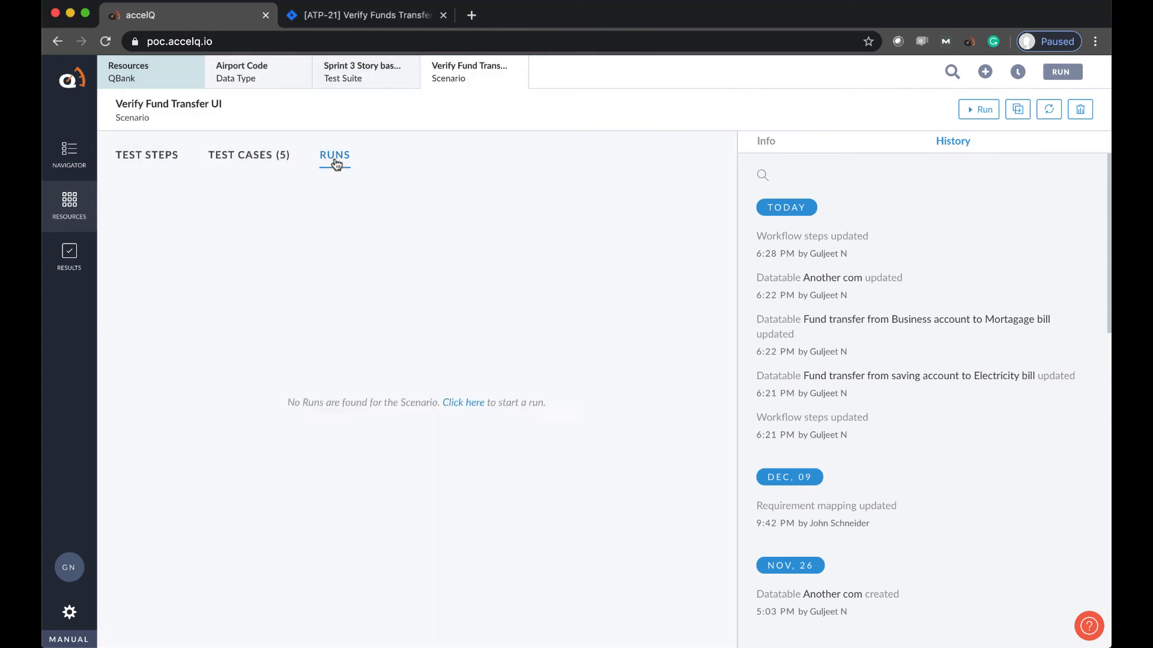
- Open the run results report and filter its 4 tests by Pass, Fail and all
click(656, 261)
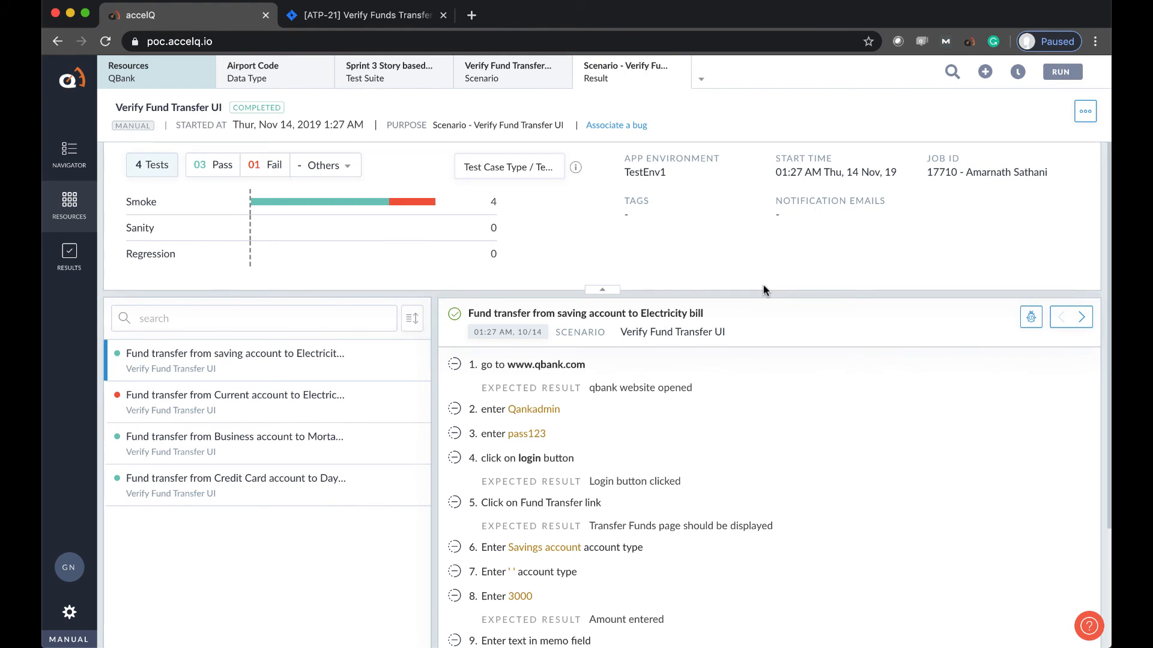
mouse_move(328, 422)
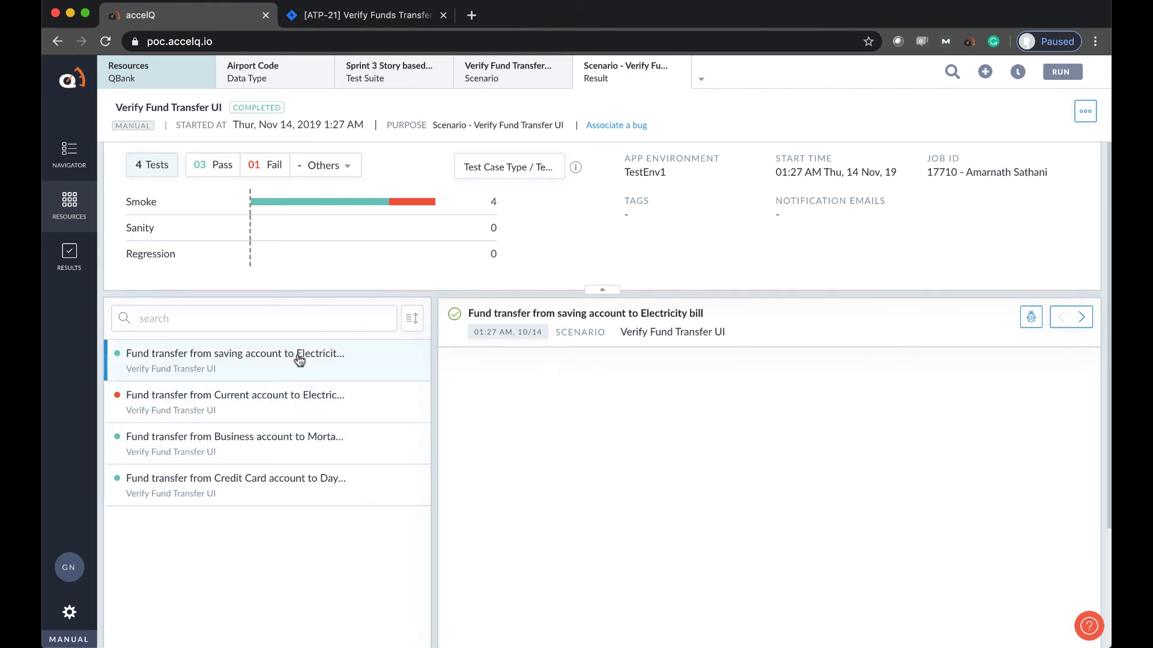
click(235, 402)
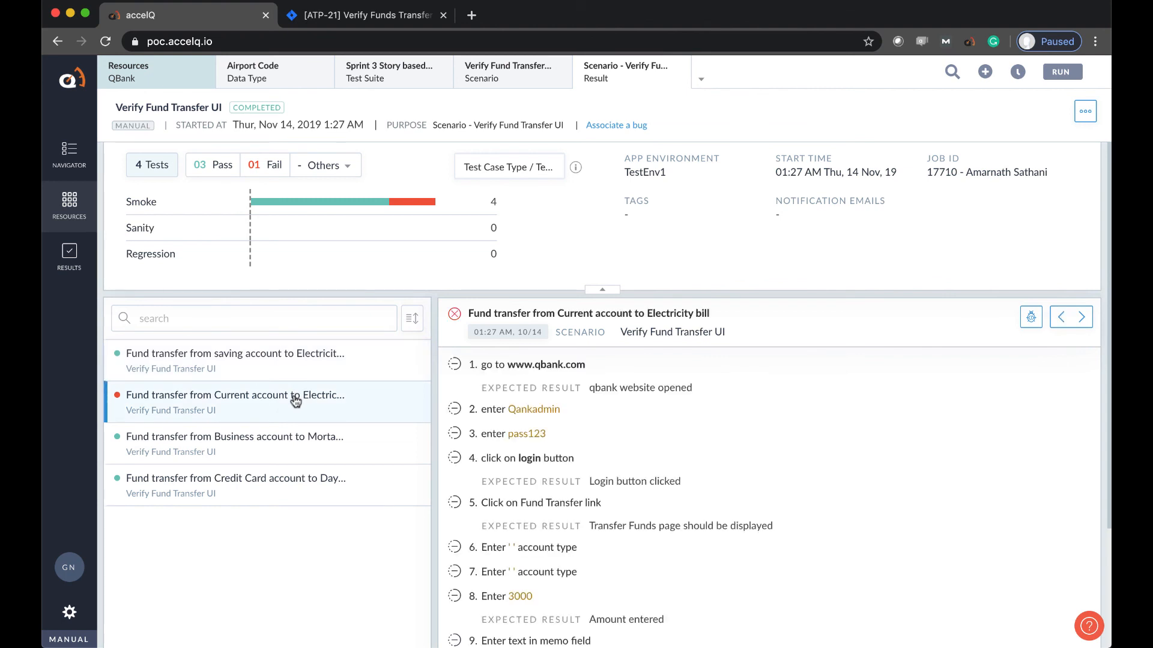
click(200, 165)
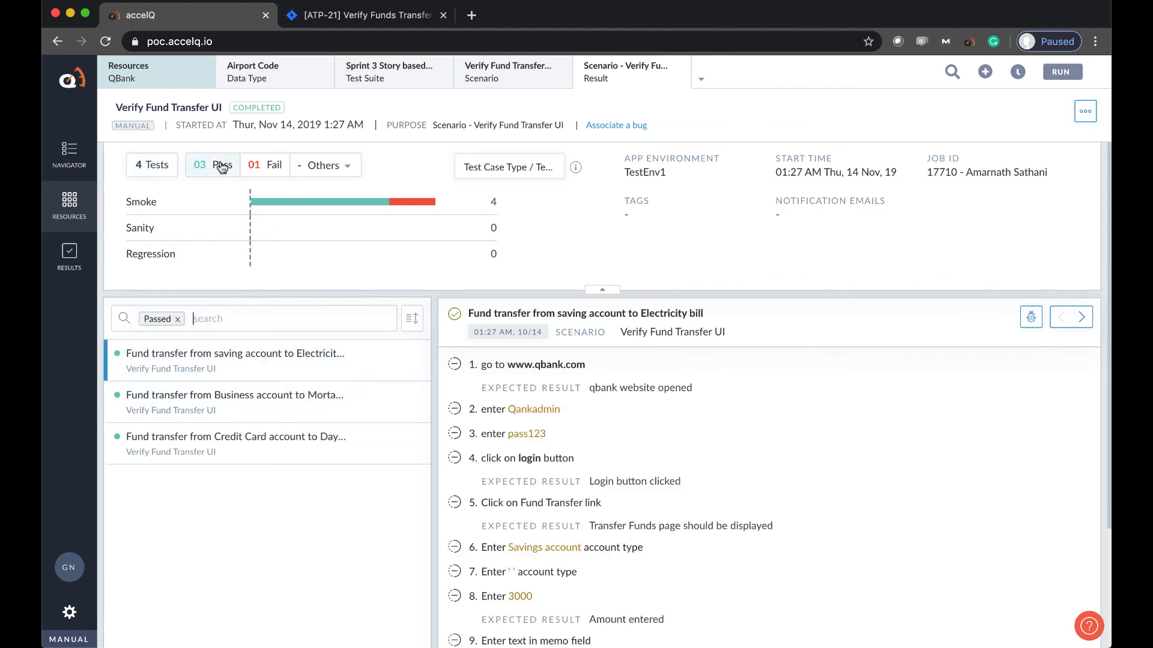
click(263, 164)
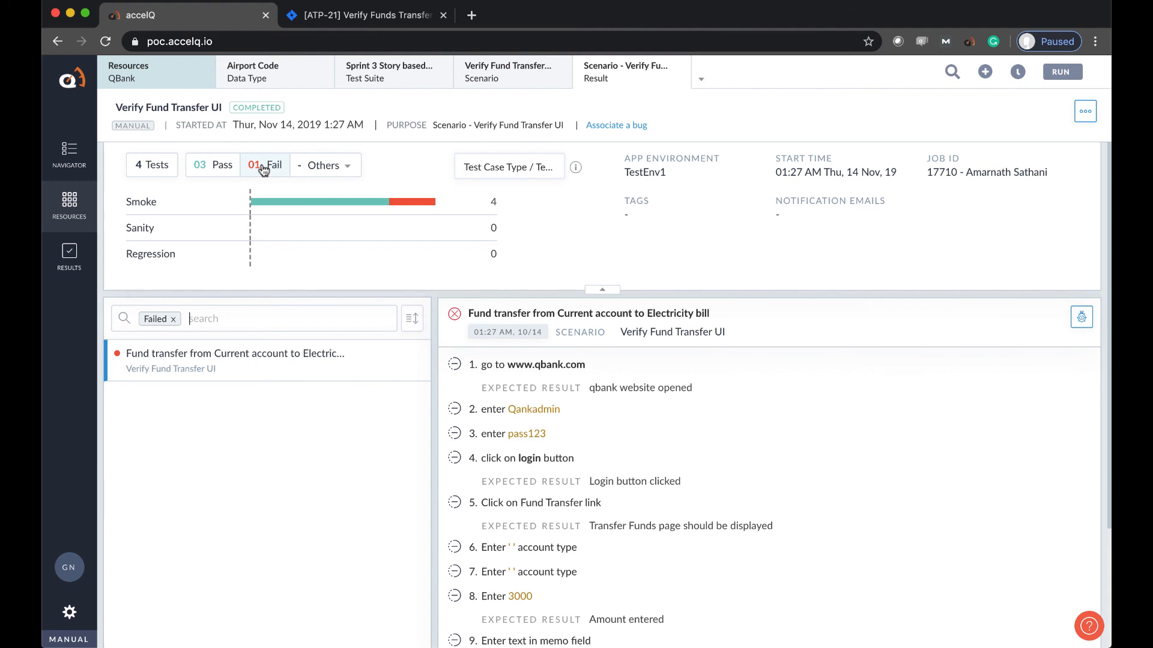
click(173, 319)
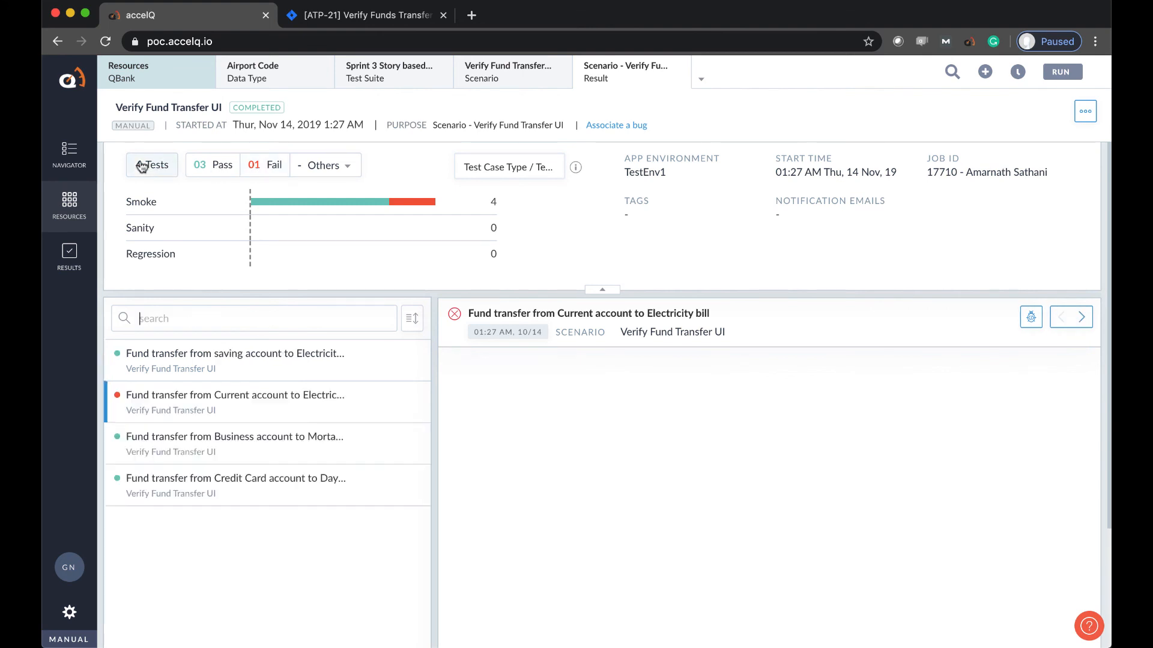
- Review a passing test's steps and the failed Current account test, then switch to the accelQ website
click(234, 361)
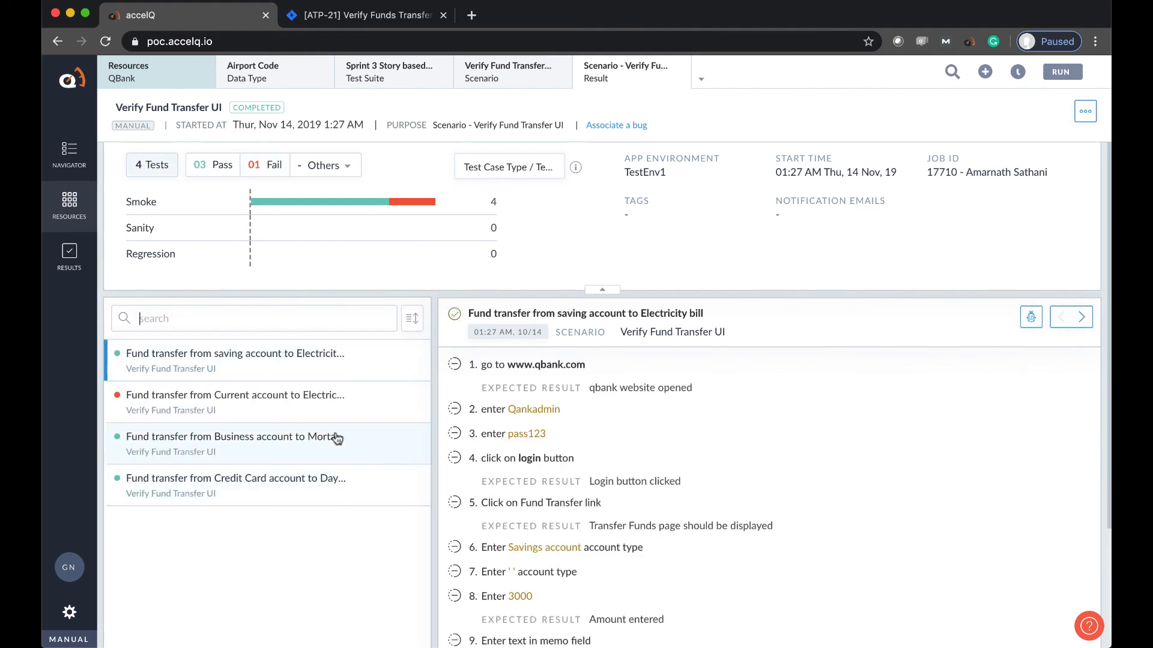
click(236, 402)
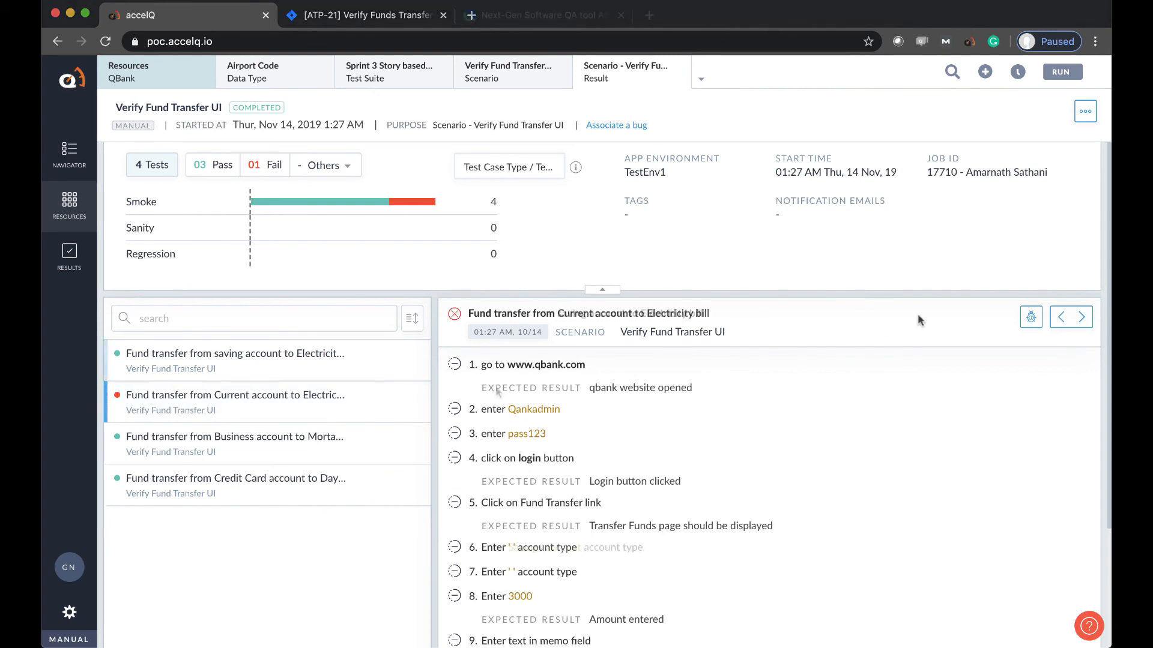
click(544, 14)
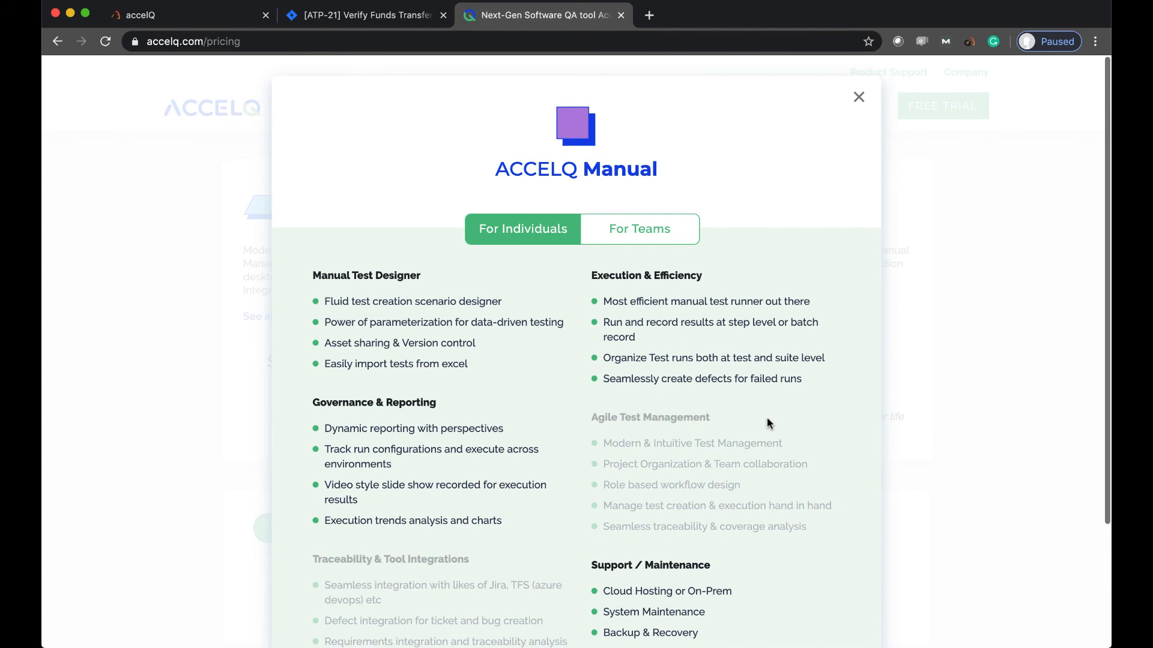
- Close the ACCELQ Manual features overlay on the pricing page and head to the home page
scroll(down, 3)
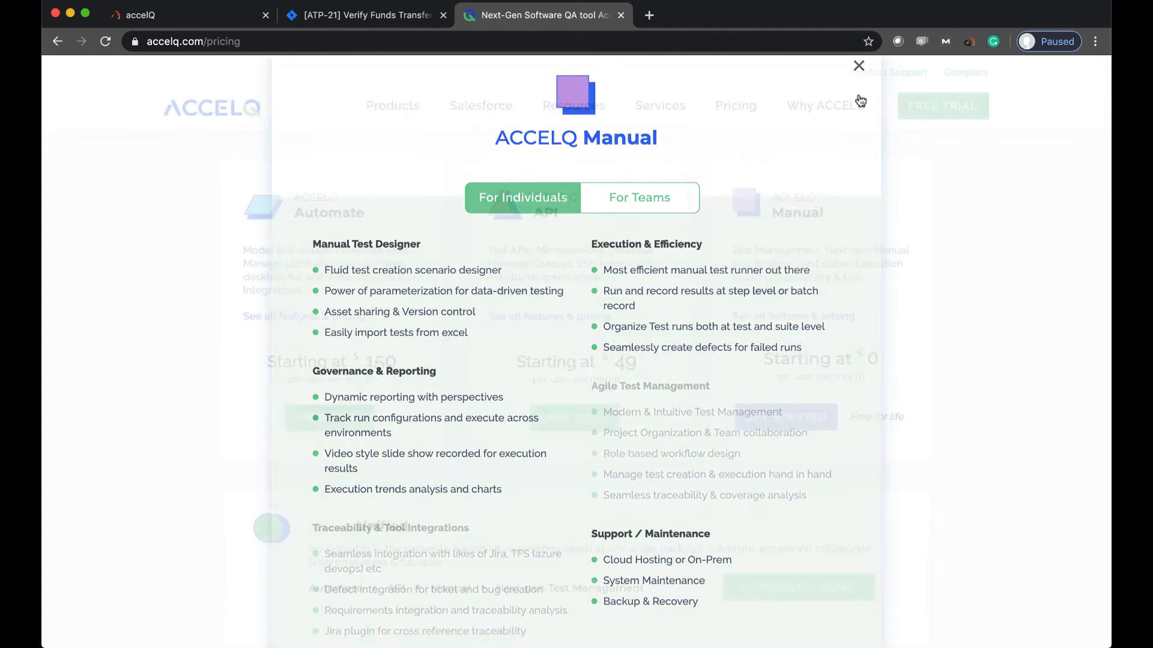
click(857, 66)
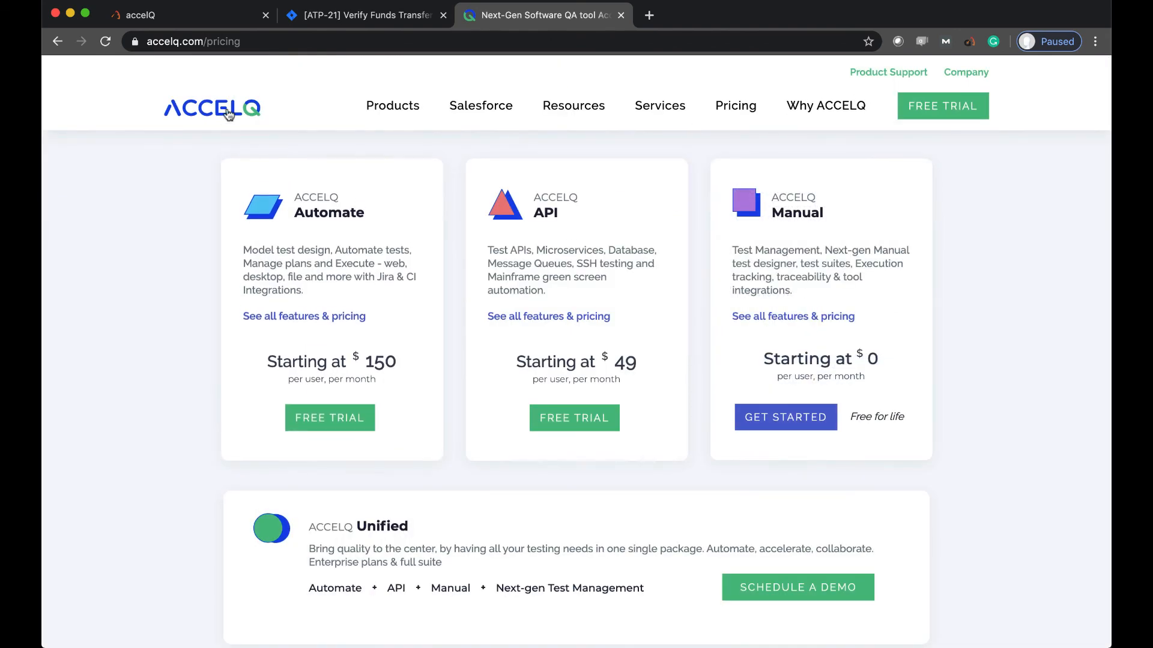
click(213, 108)
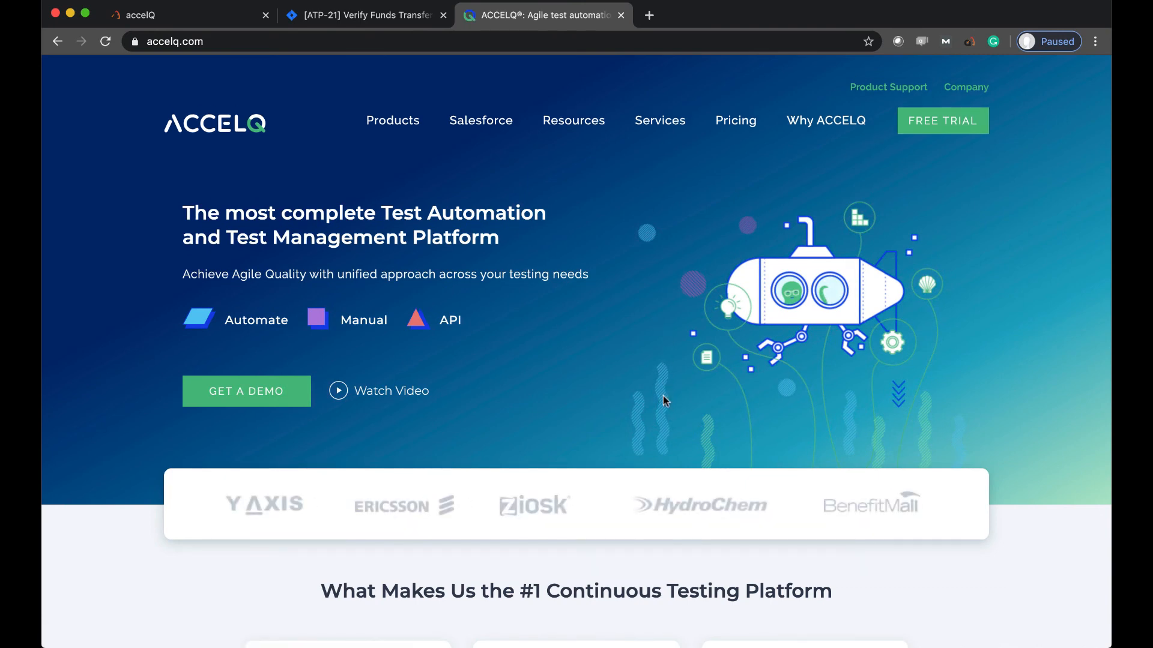
- Scroll the homepage down to the continuous testing platform highlights and 3x acceleration benefits
scroll(down, 3)
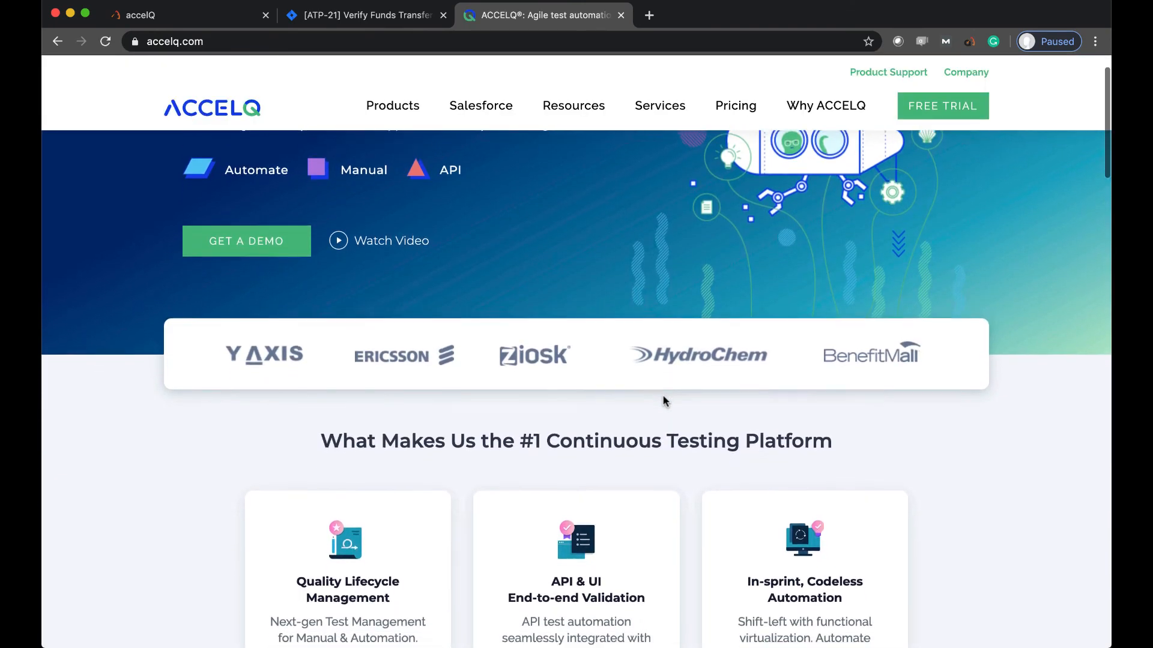
scroll(down, 3)
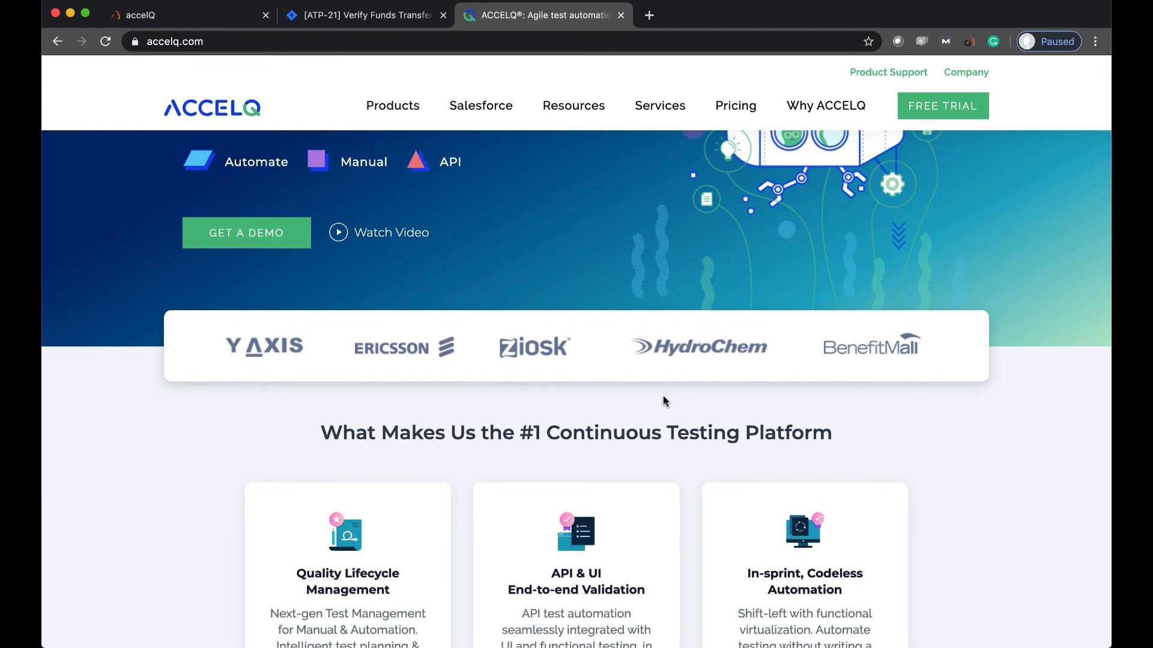
scroll(down, 3)
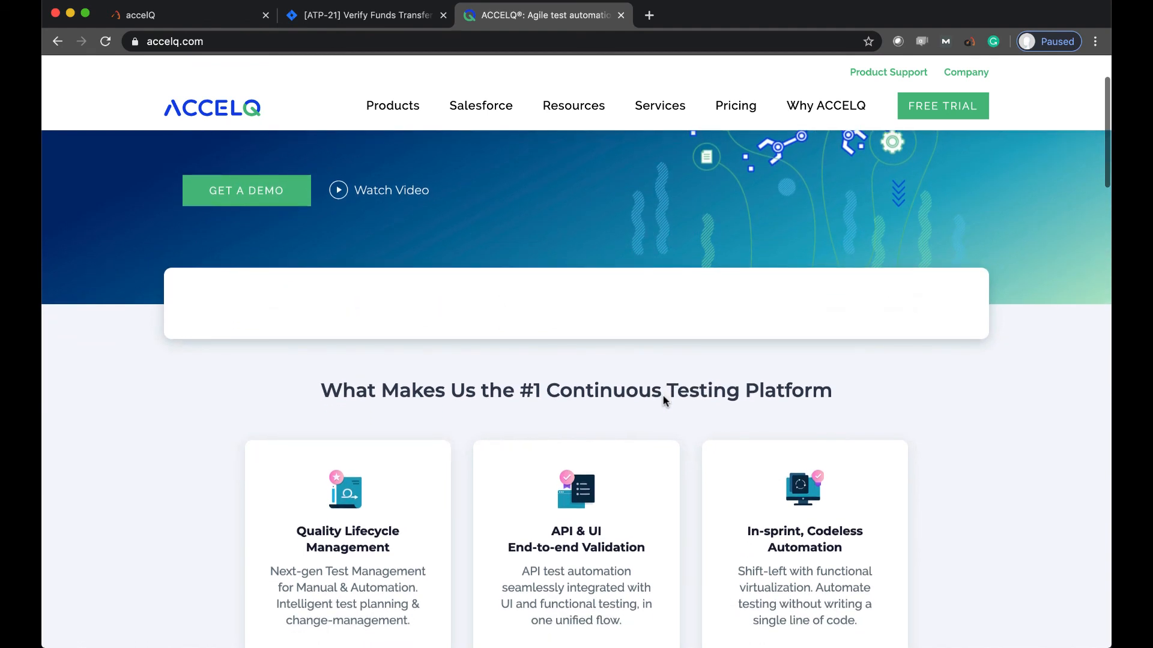
scroll(down, 3)
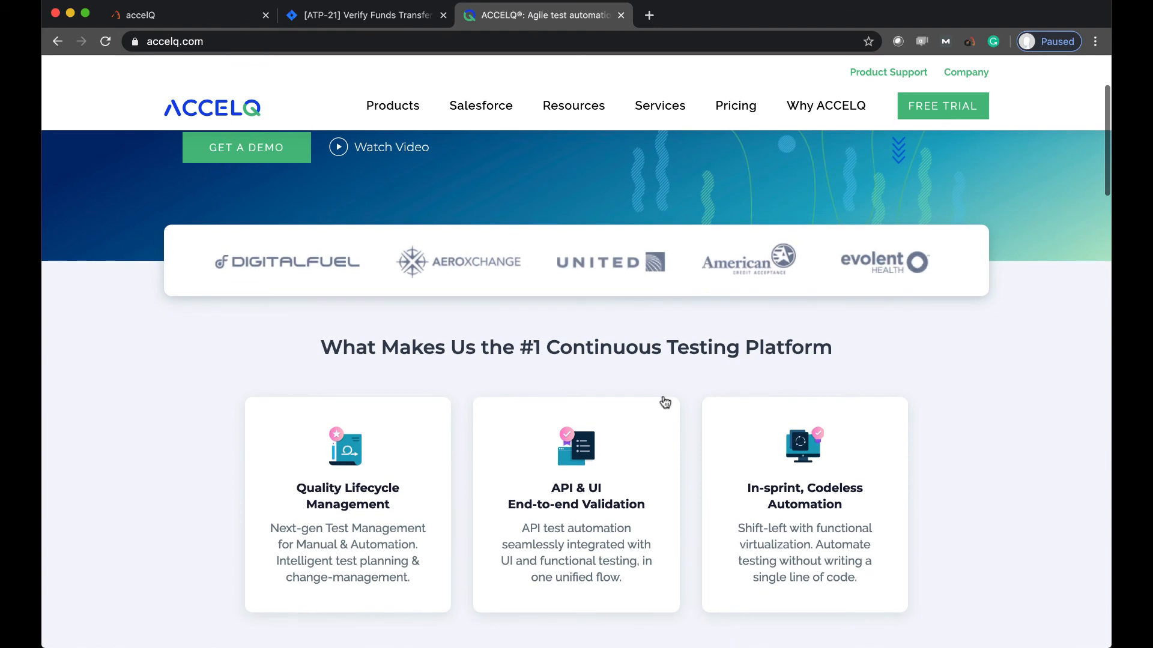
scroll(down, 3)
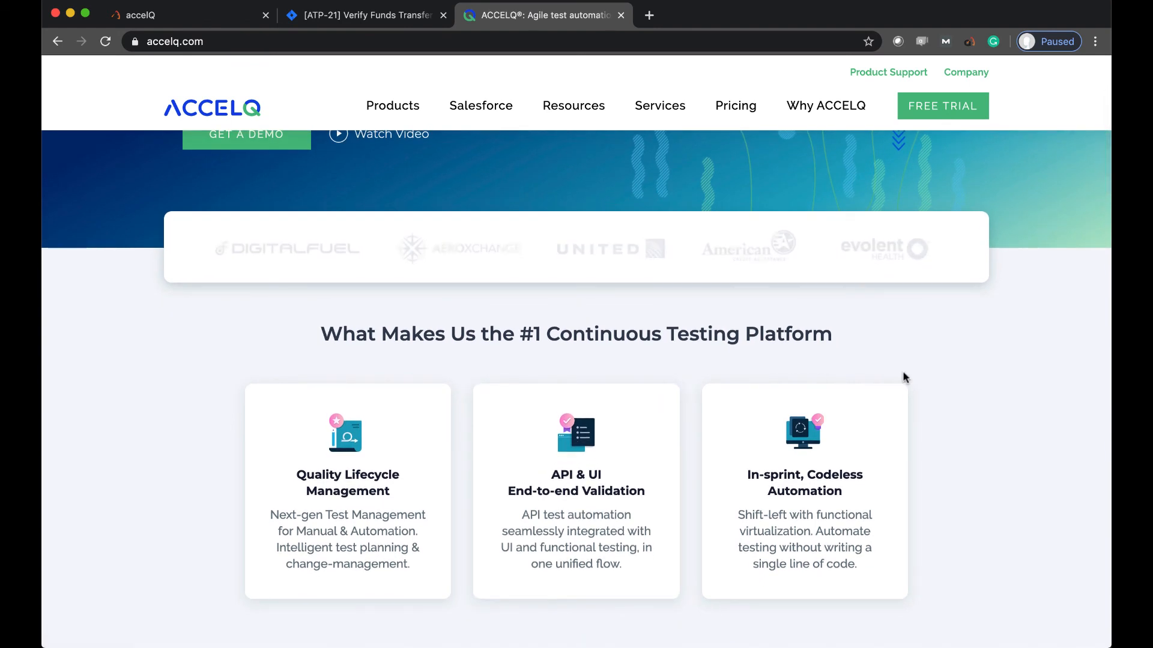
scroll(down, 3)
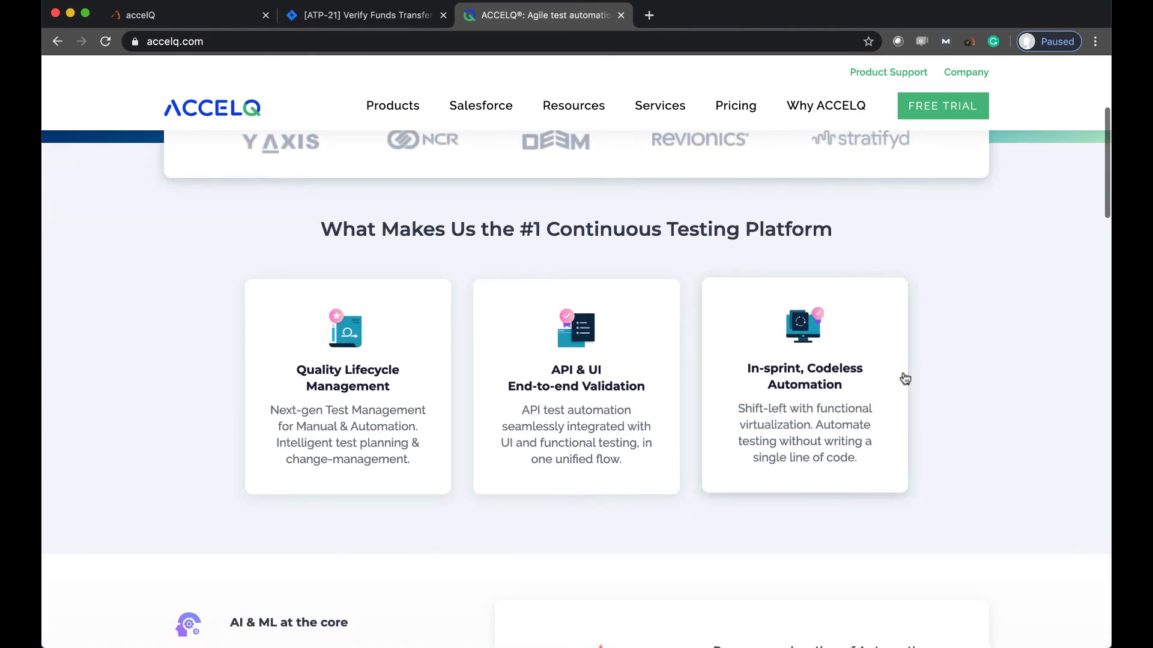
scroll(down, 3)
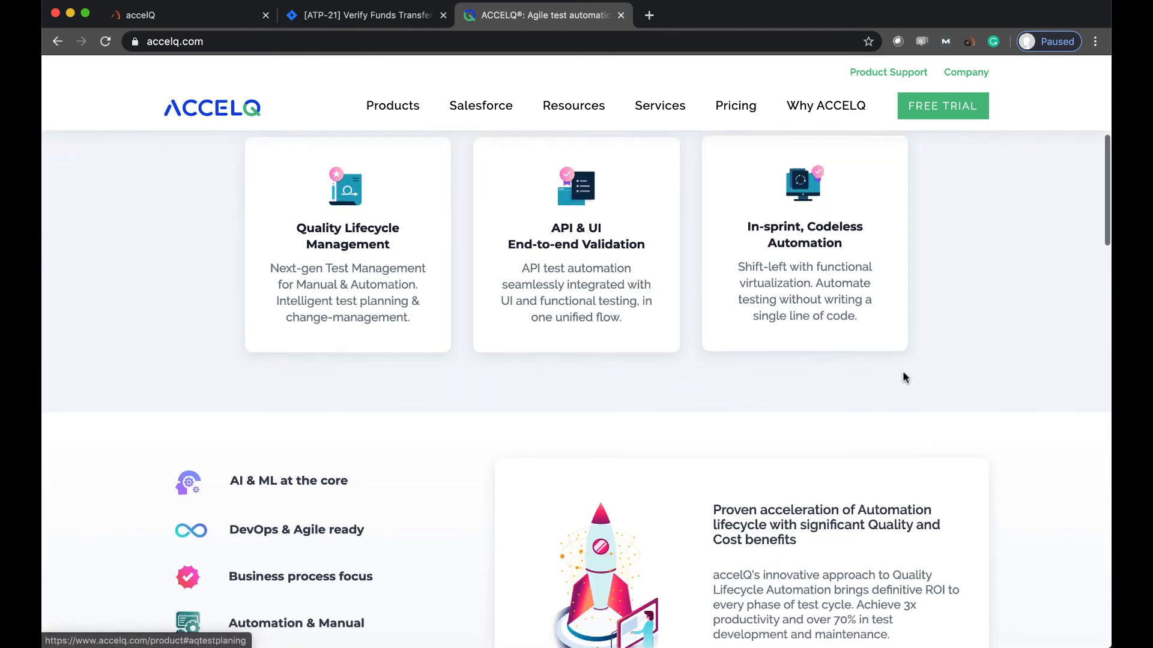
scroll(down, 3)
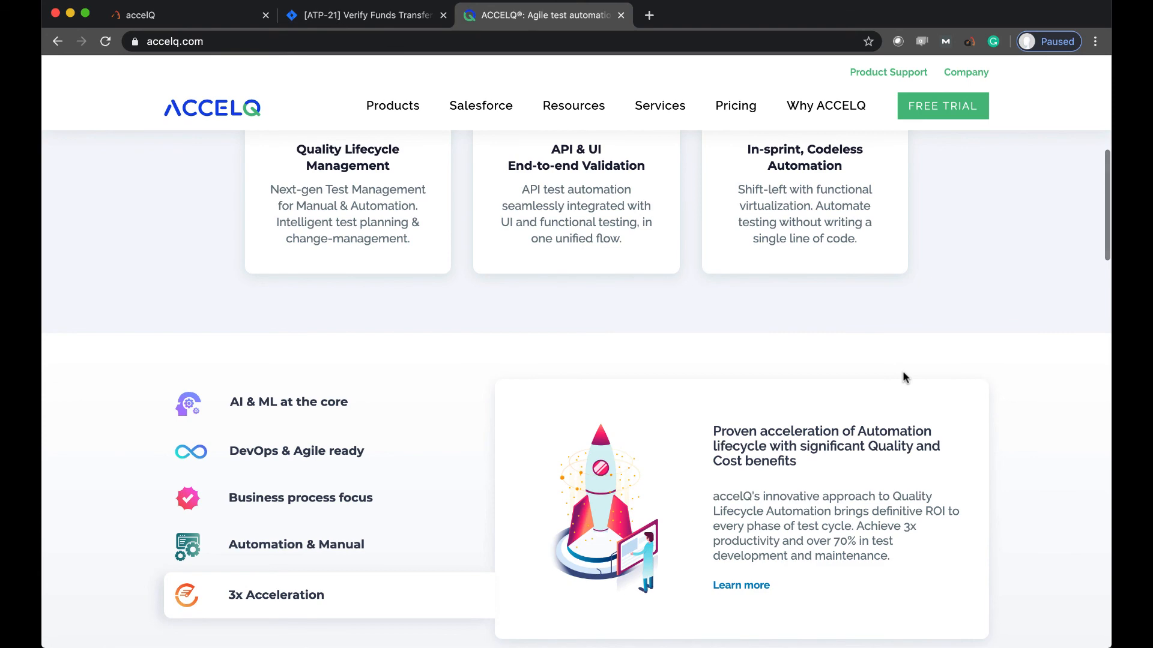